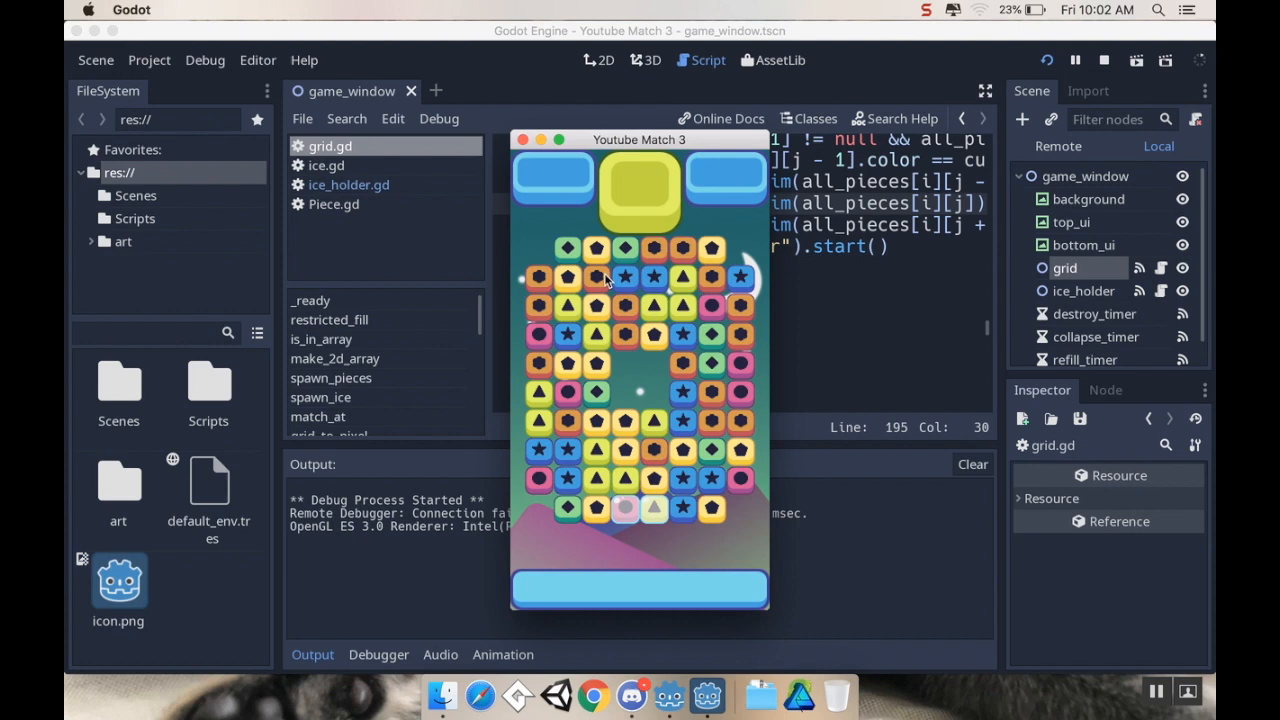
mouse_move(572, 300)
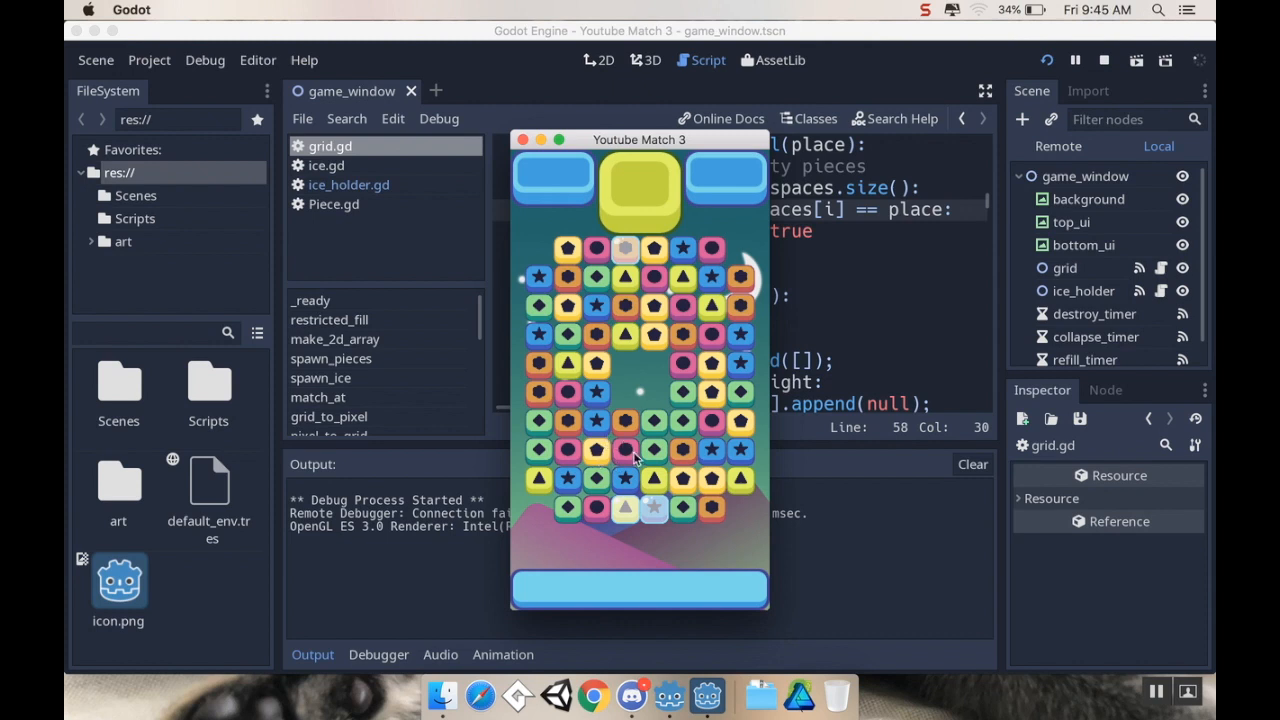
mouse_move(570, 437)
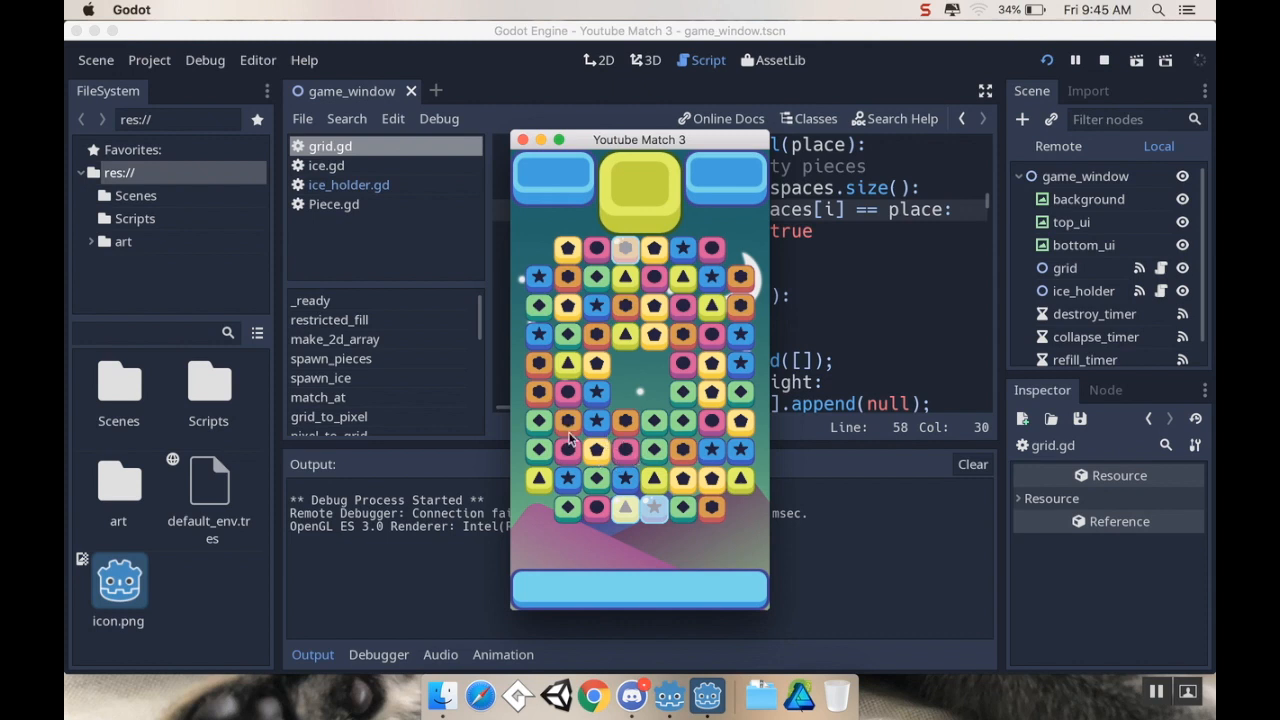
mouse_move(620, 482)
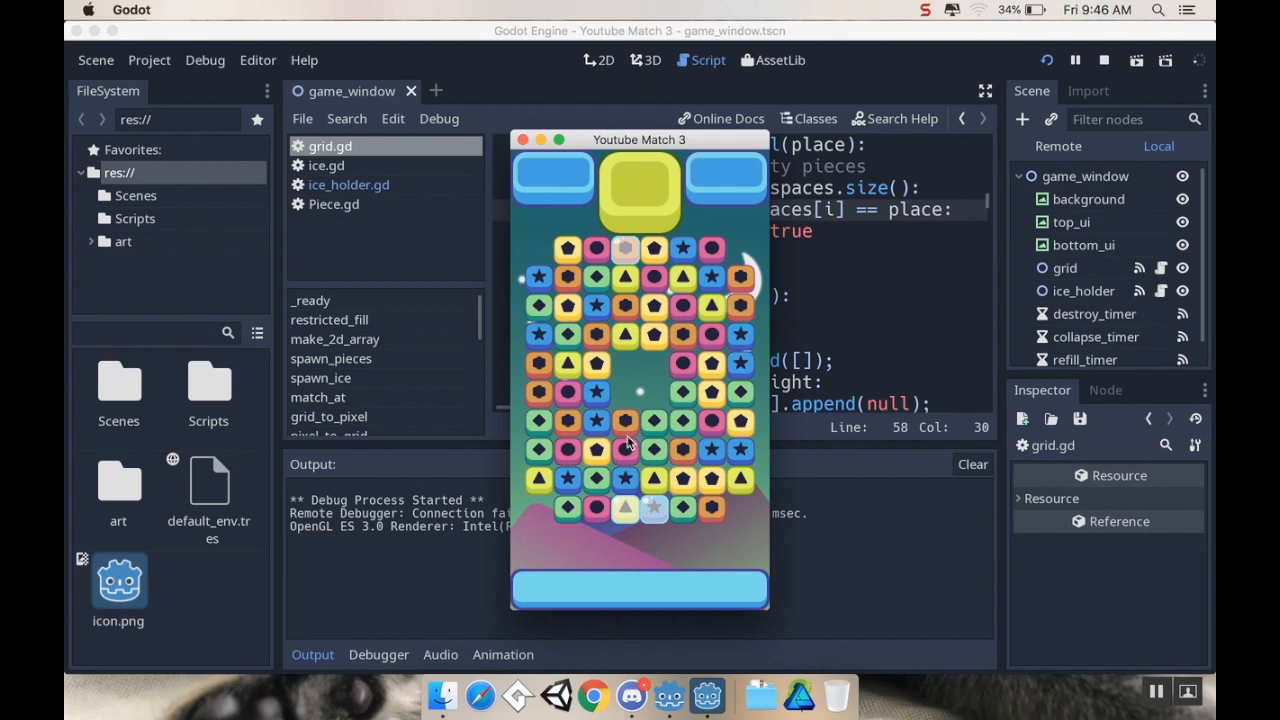
mouse_move(652, 448)
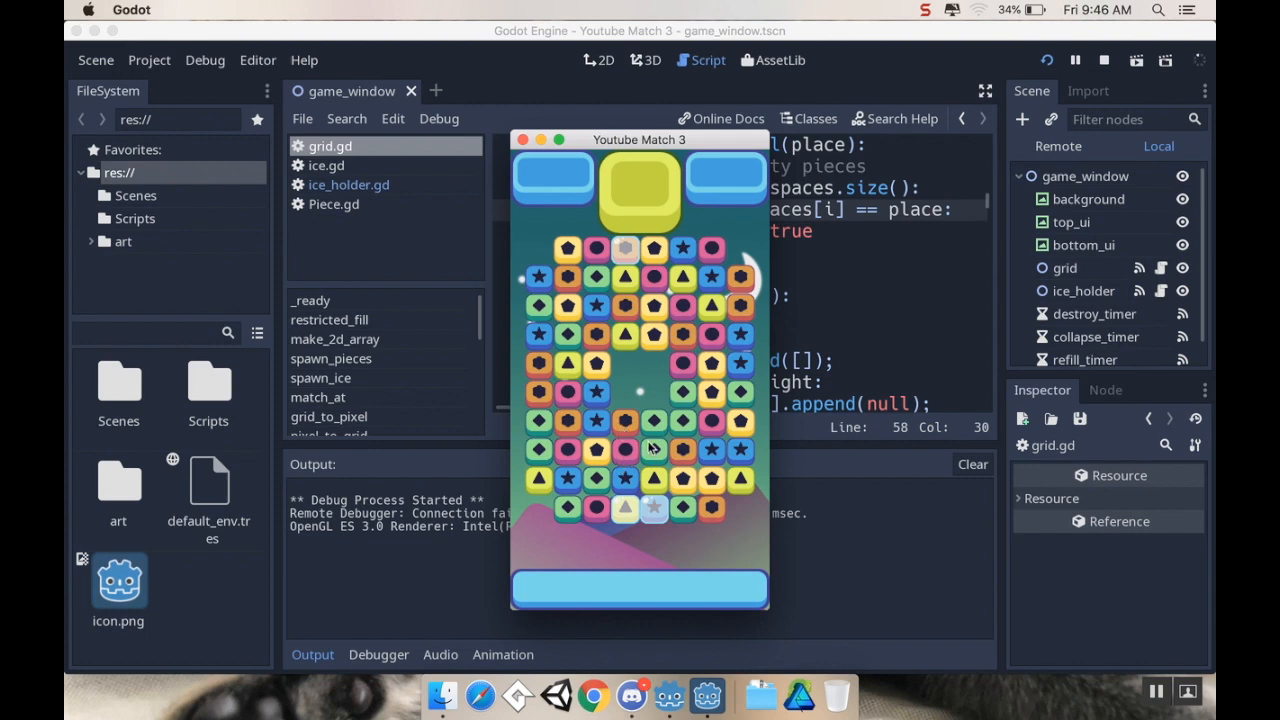
mouse_move(662, 510)
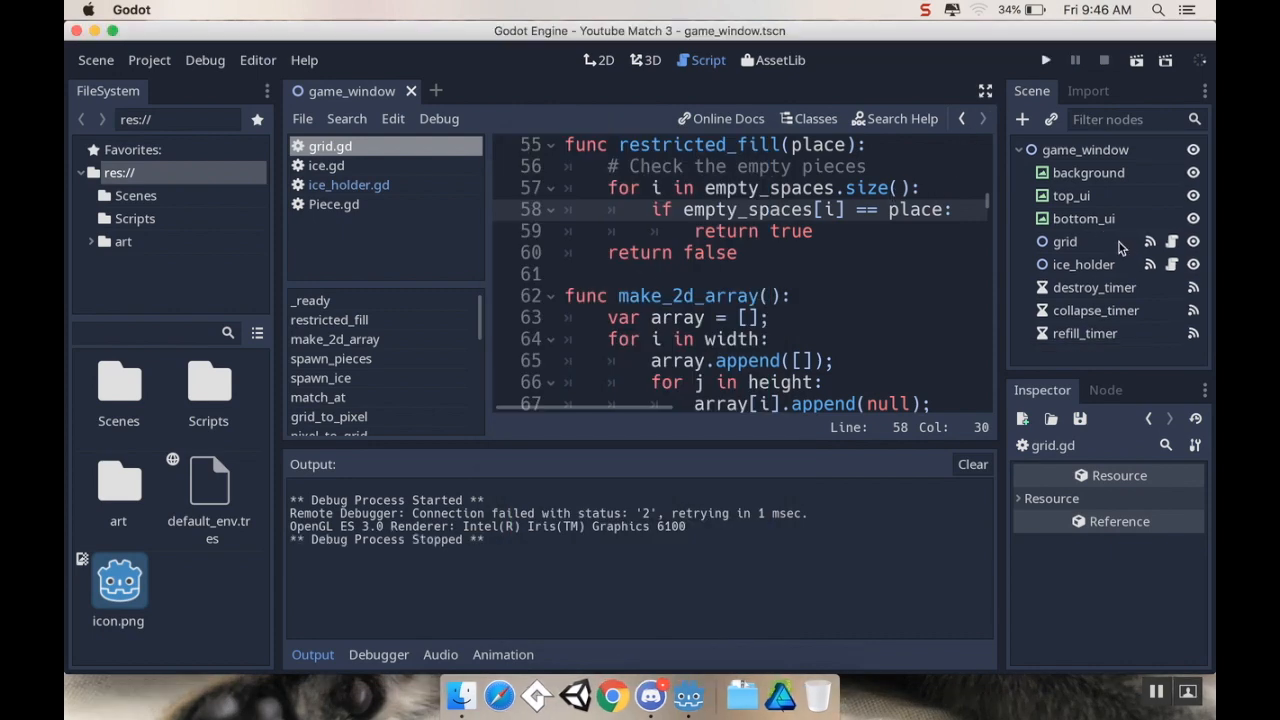
Select the grid node and expand grid.gd's script editor to fill the window
click(1064, 241)
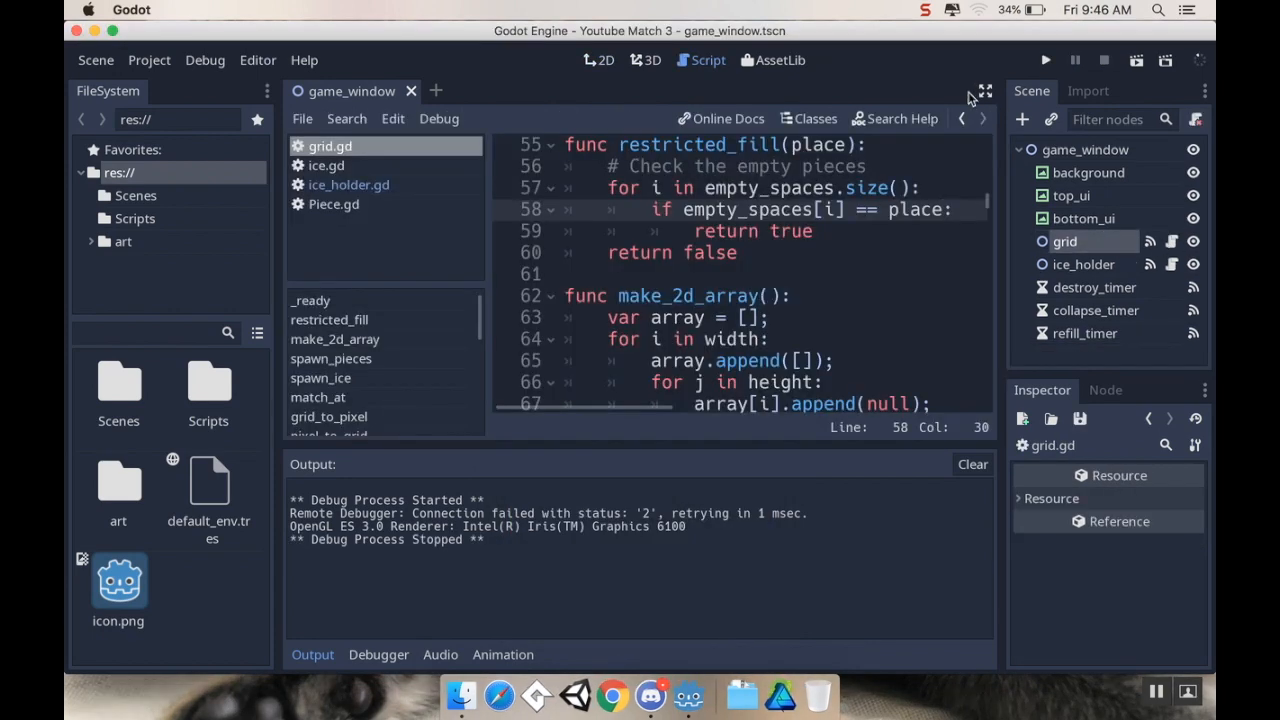
click(979, 88)
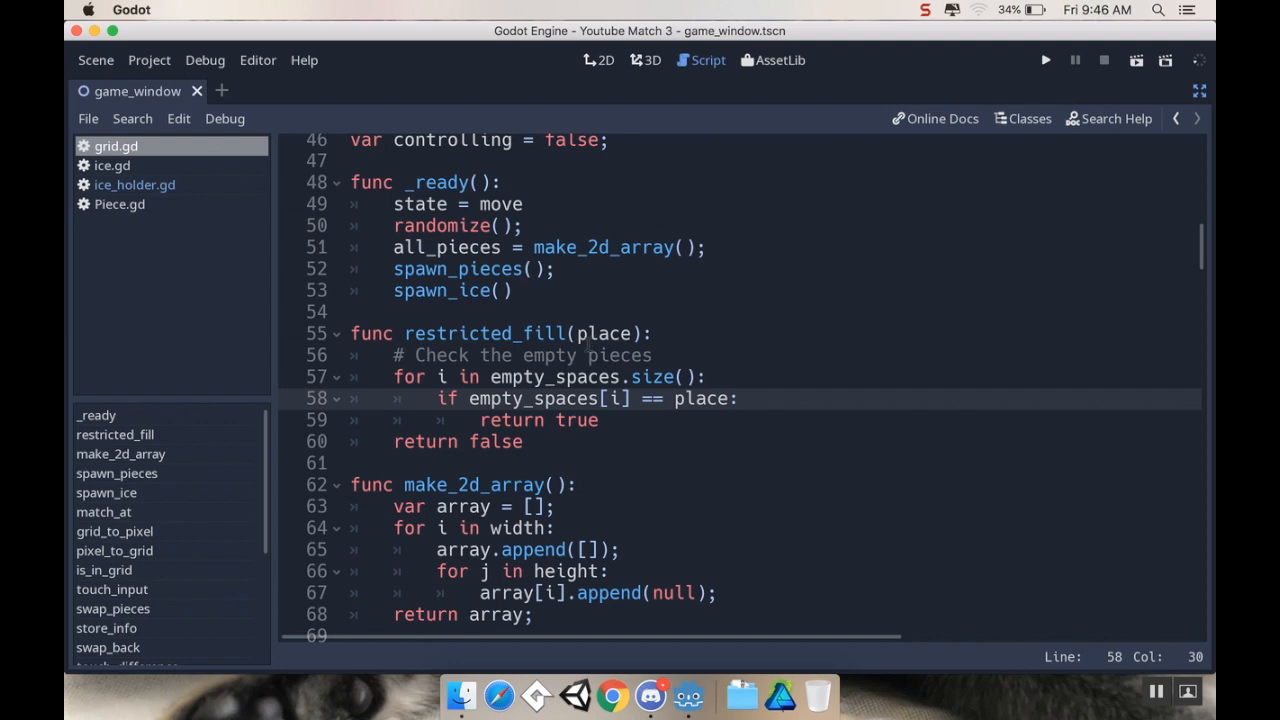
click(564, 333)
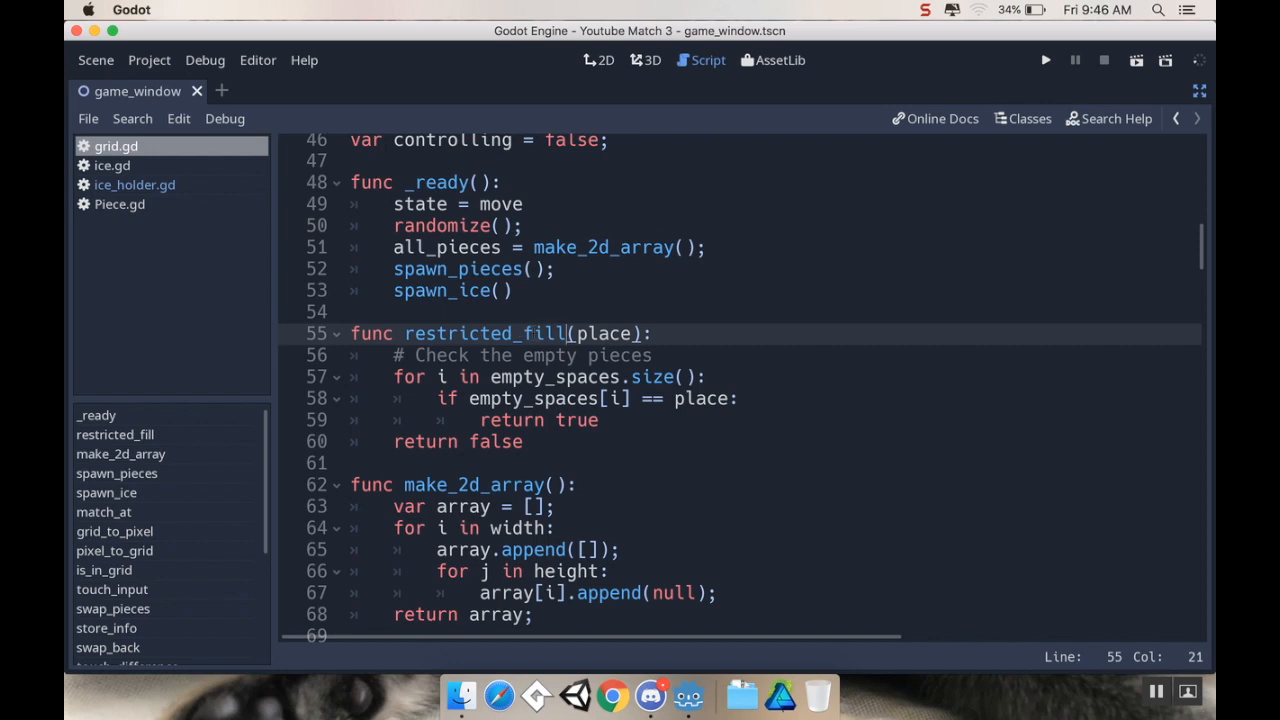
mouse_move(518, 320)
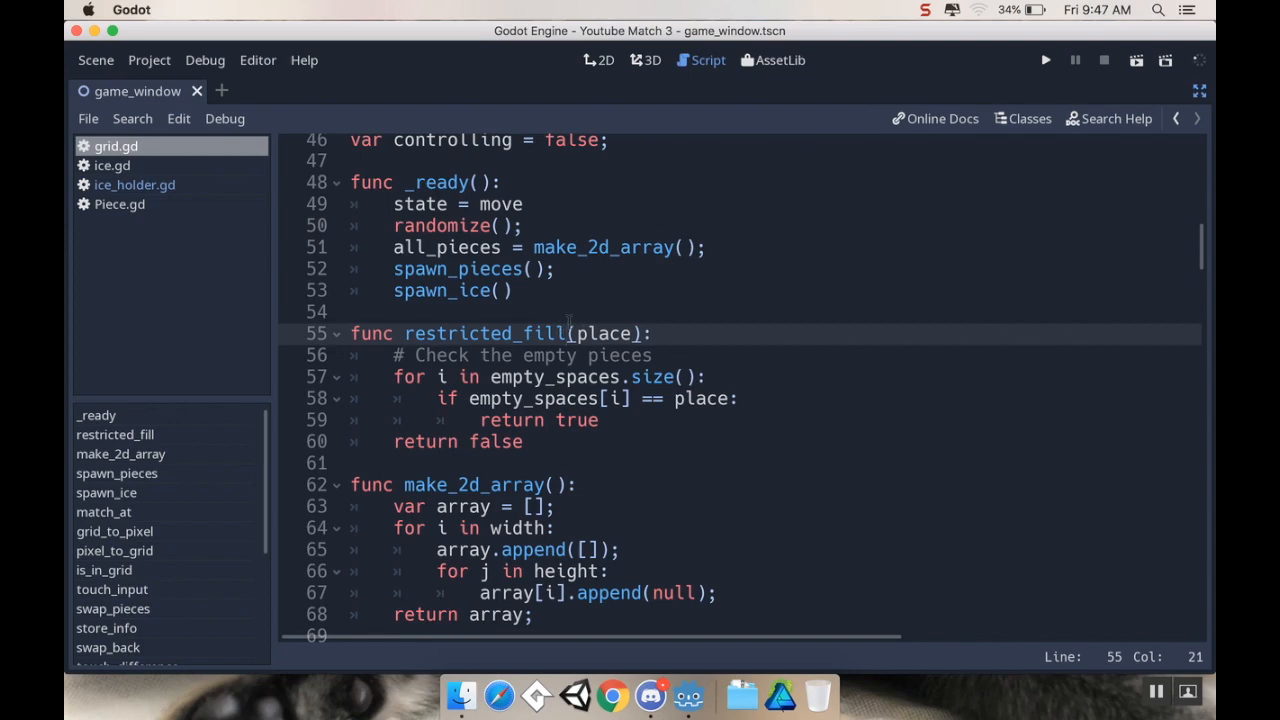
Review grid.gd down to collapse_columns, then jump back to restricted_fill
scroll(down, 3)
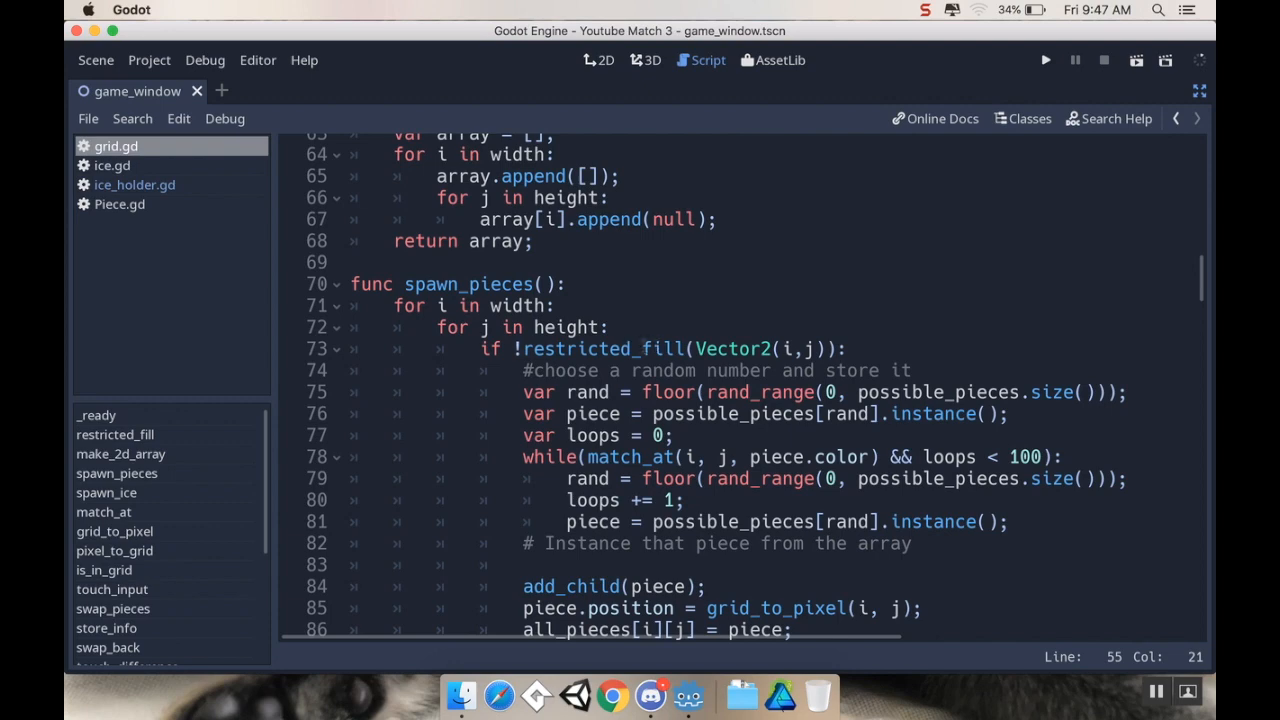
mouse_move(661, 335)
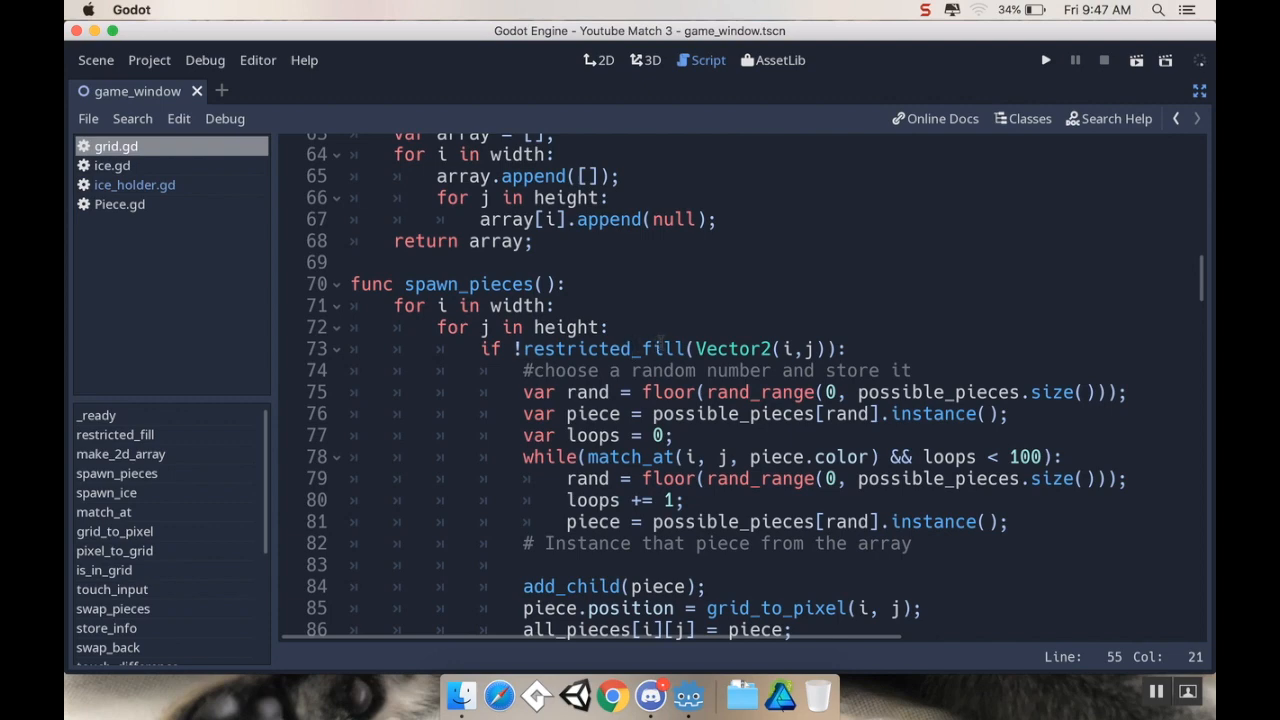
scroll(down, 3)
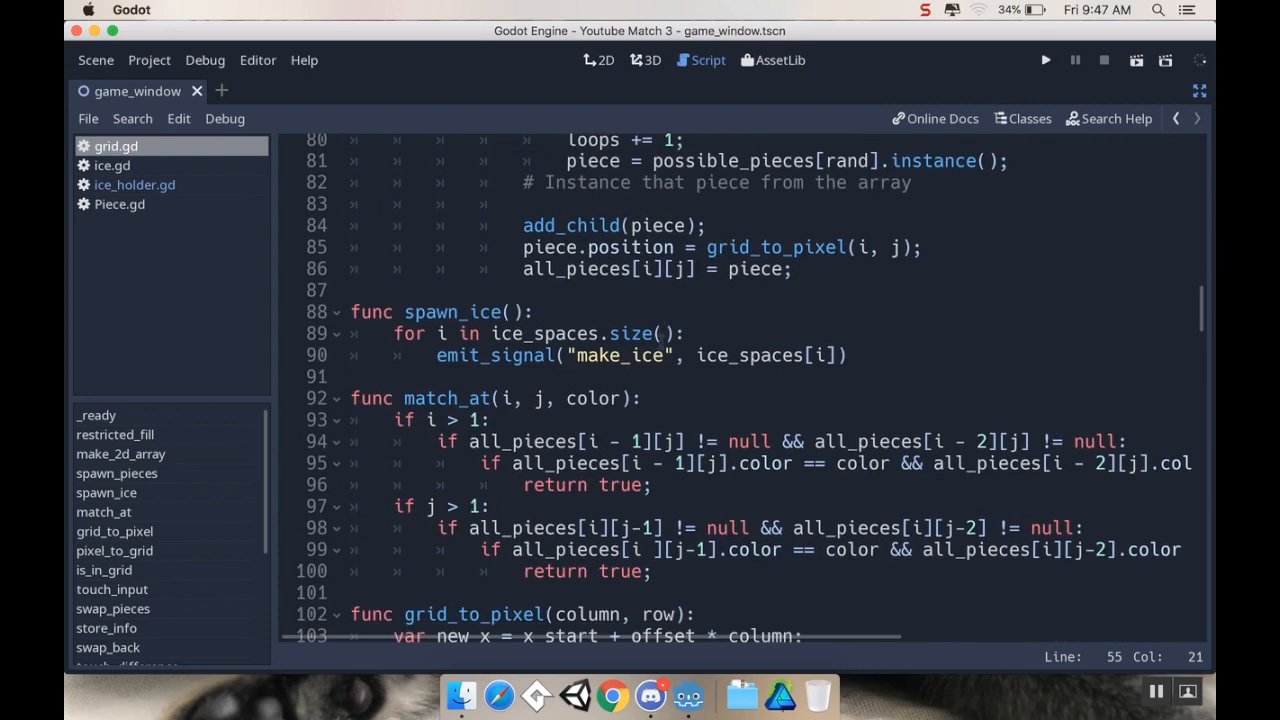
scroll(down, 3)
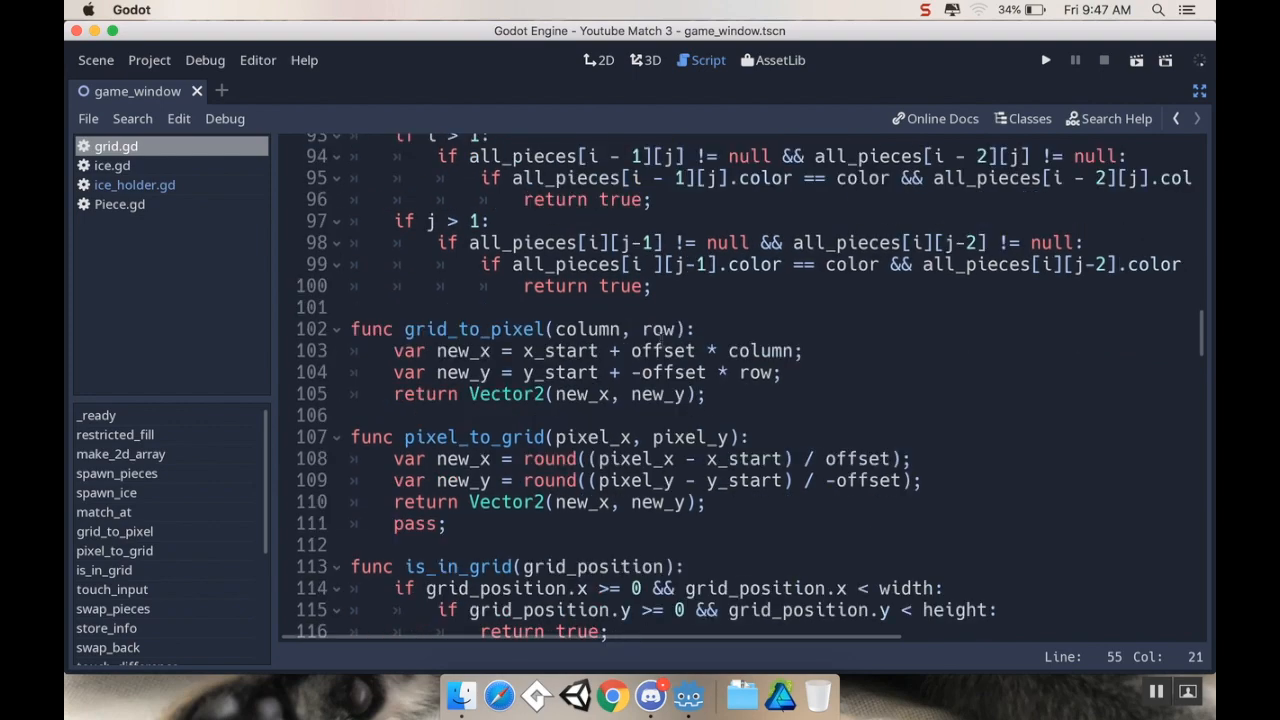
scroll(down, 3)
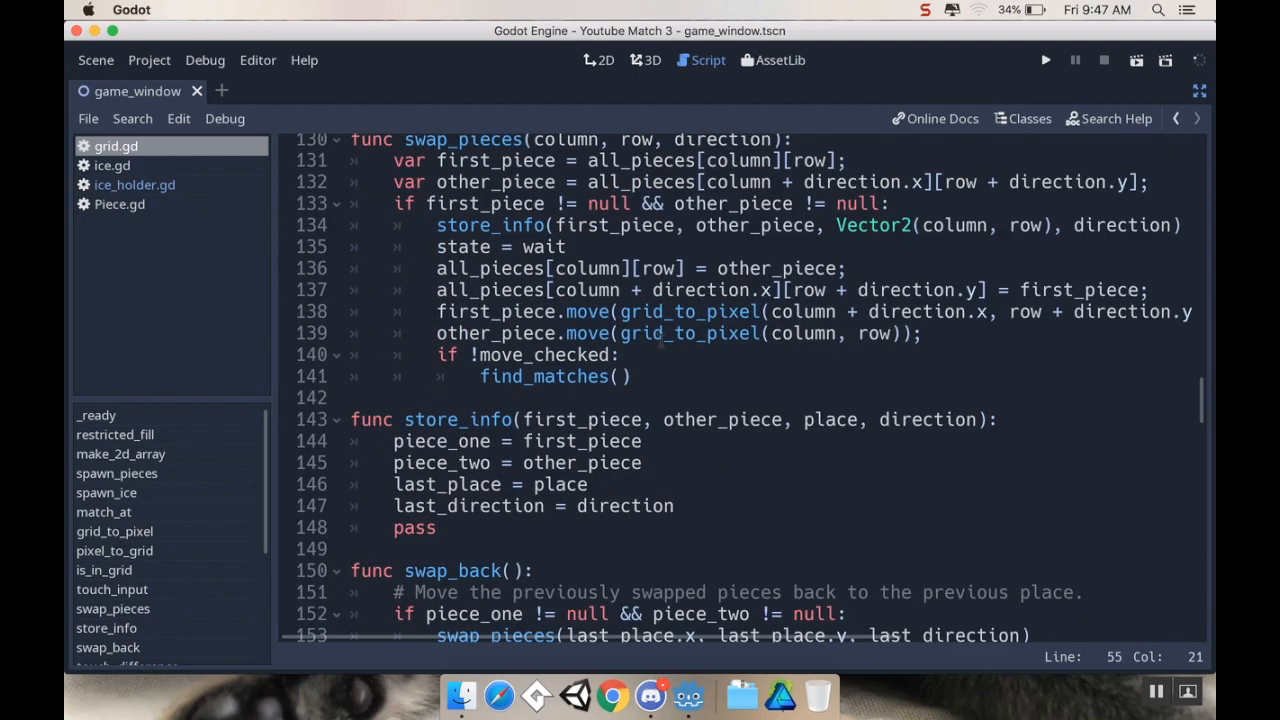
scroll(down, 3)
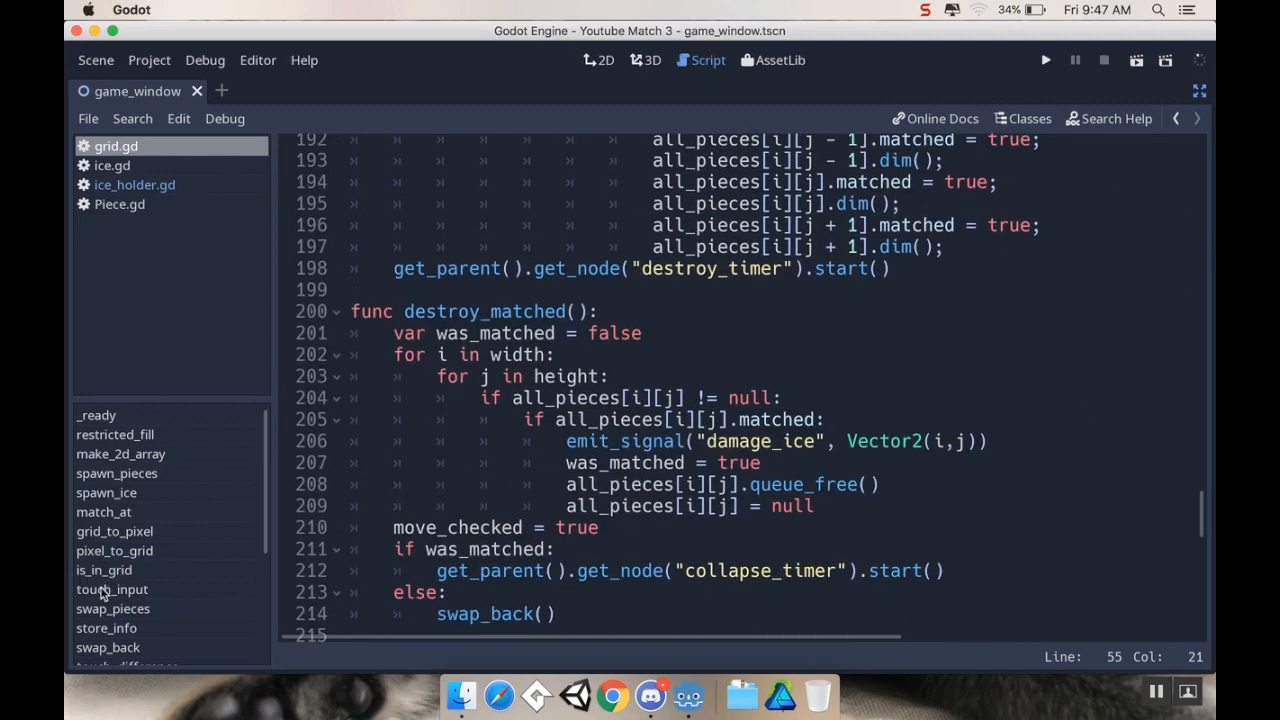
scroll(down, 3)
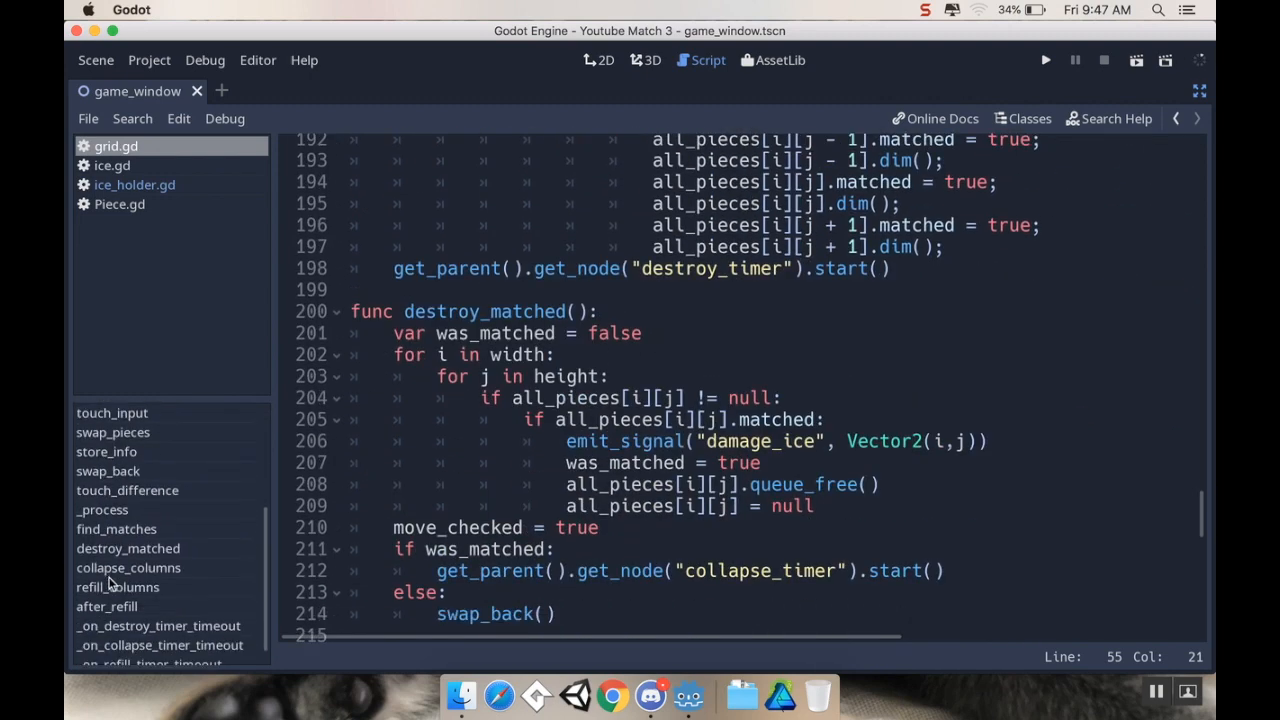
click(128, 567)
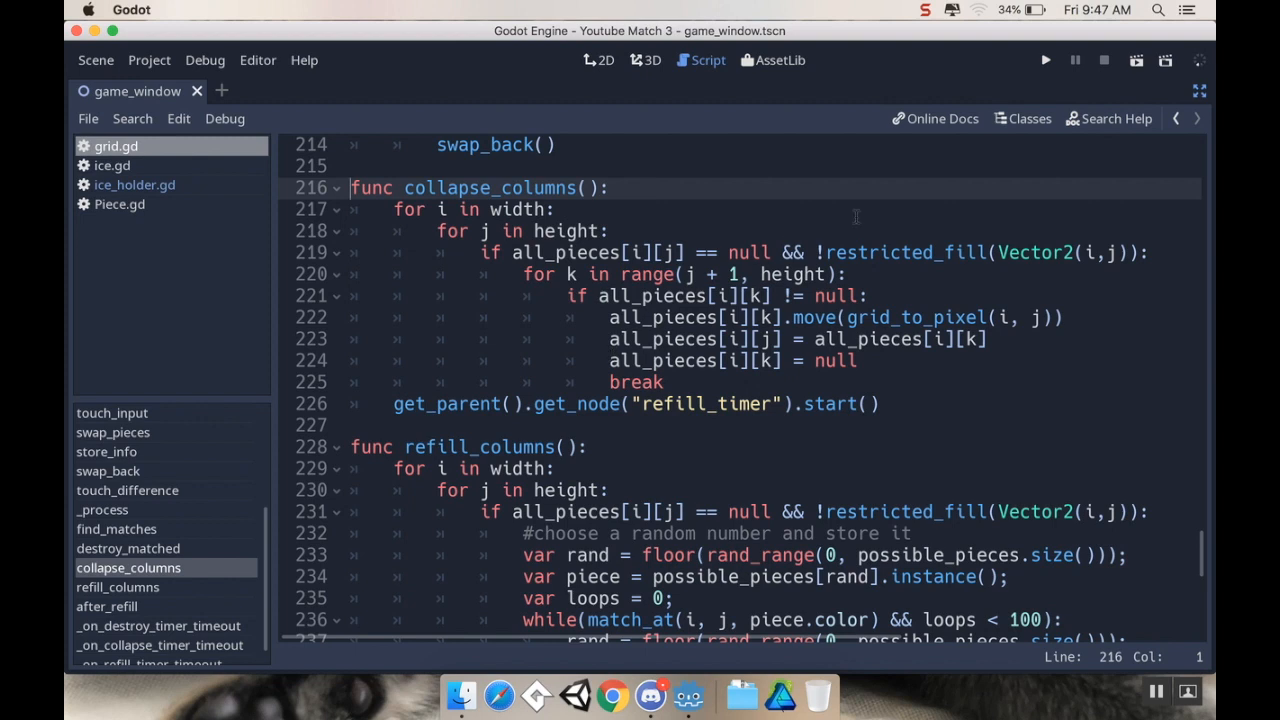
mouse_move(890, 392)
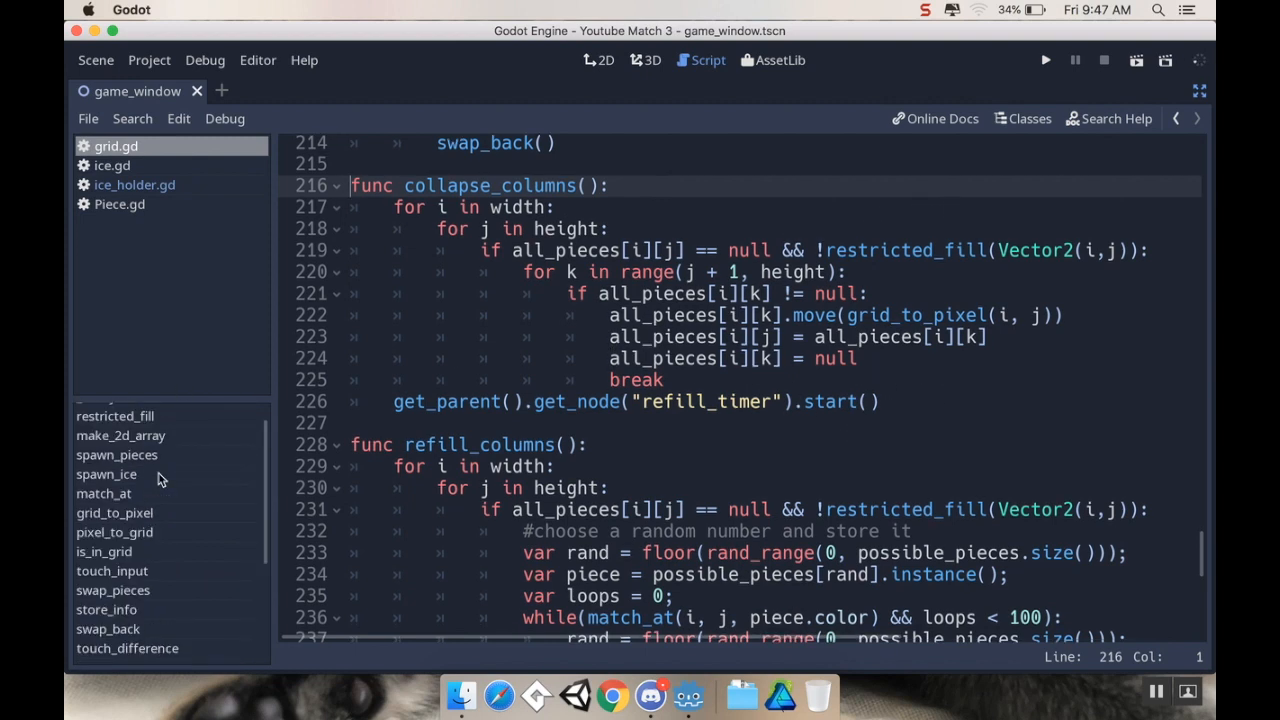
click(114, 434)
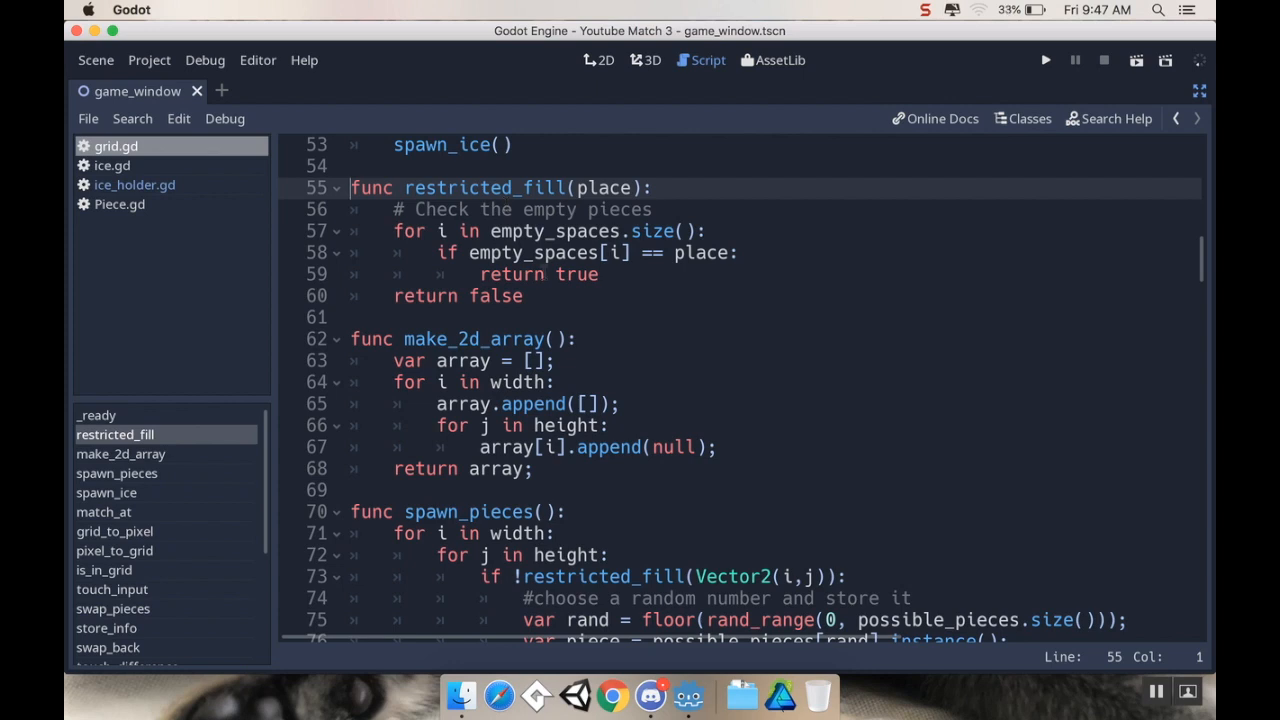
mouse_move(423, 258)
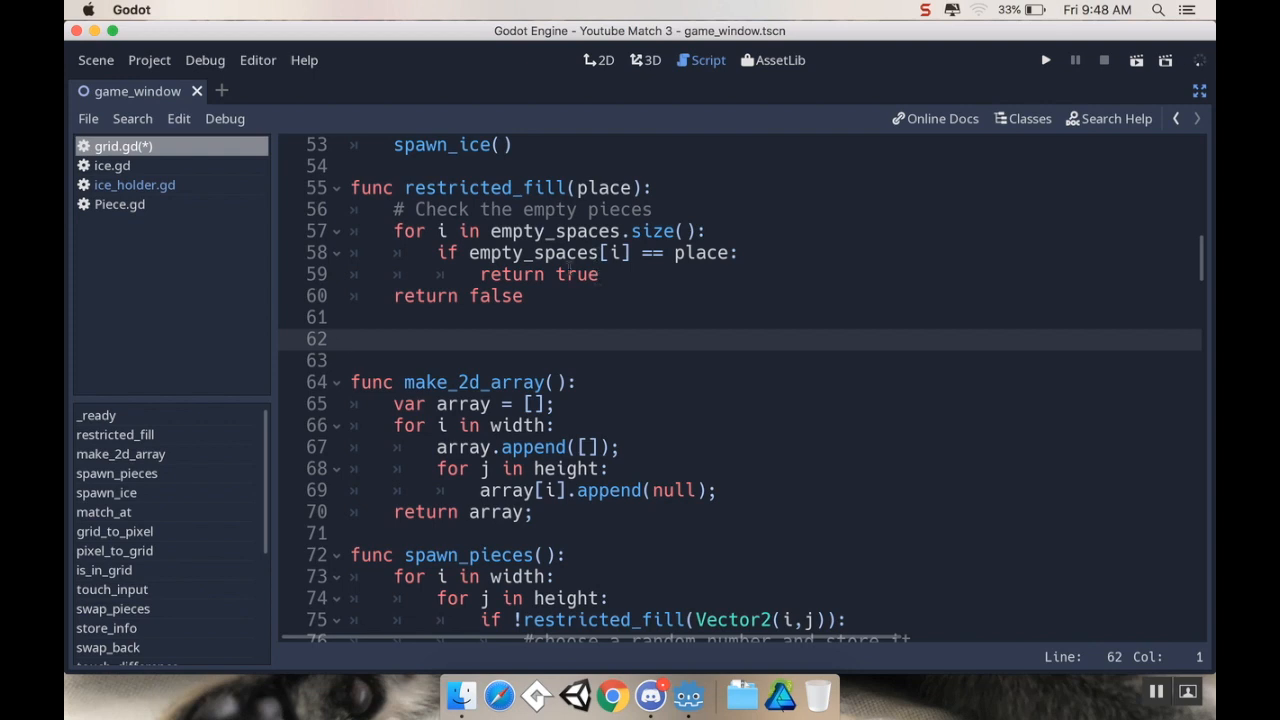
Write the is_in_array(array, item) function signature on the new line 62
click(352, 339)
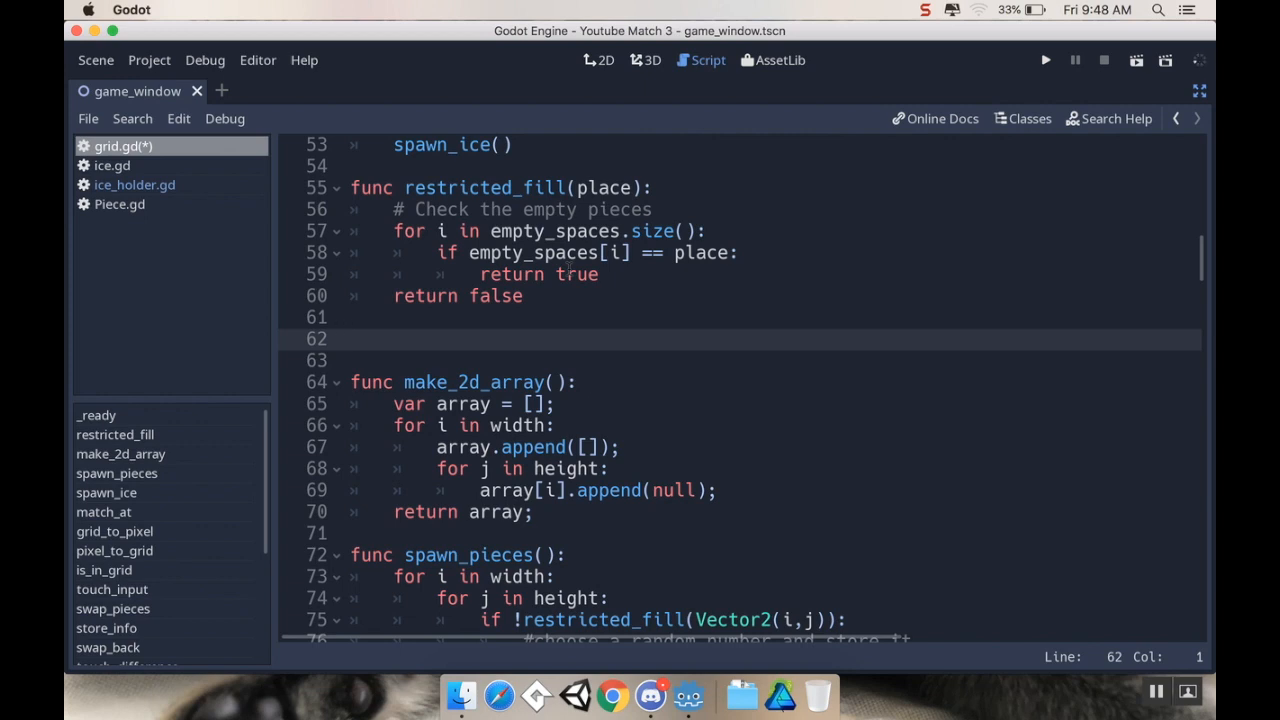
text(func is)
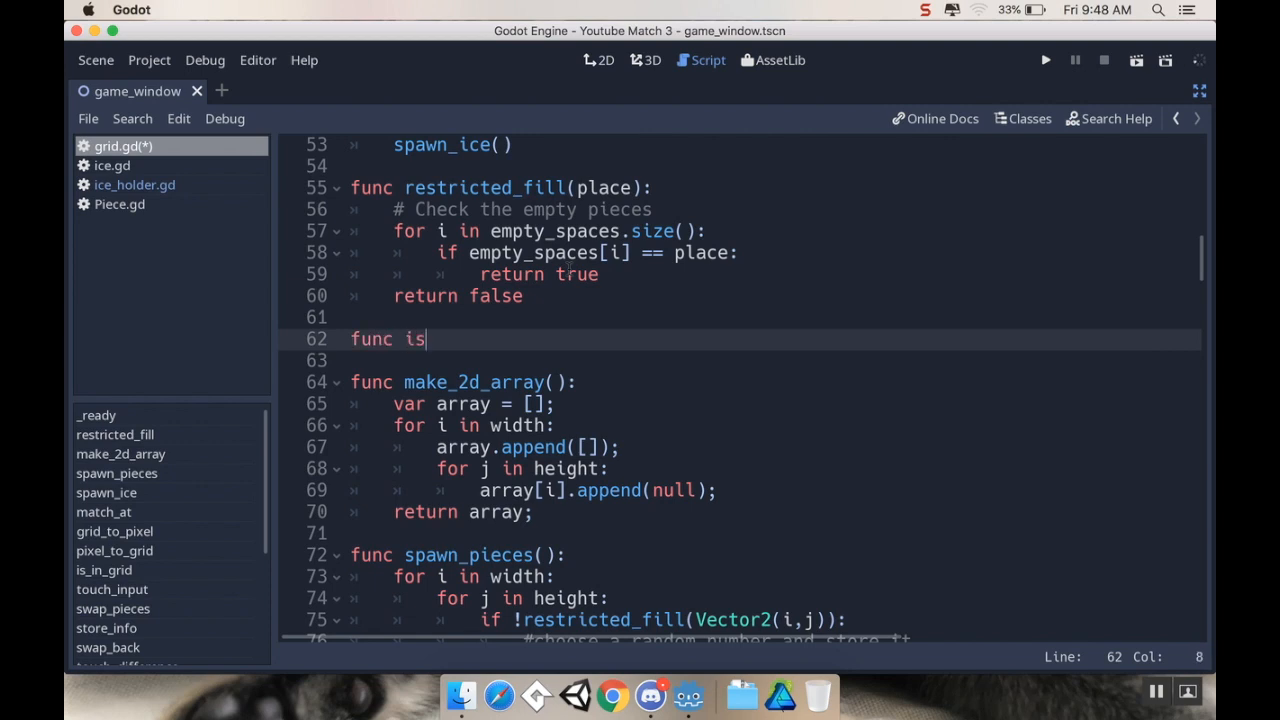
text(_in_arr)
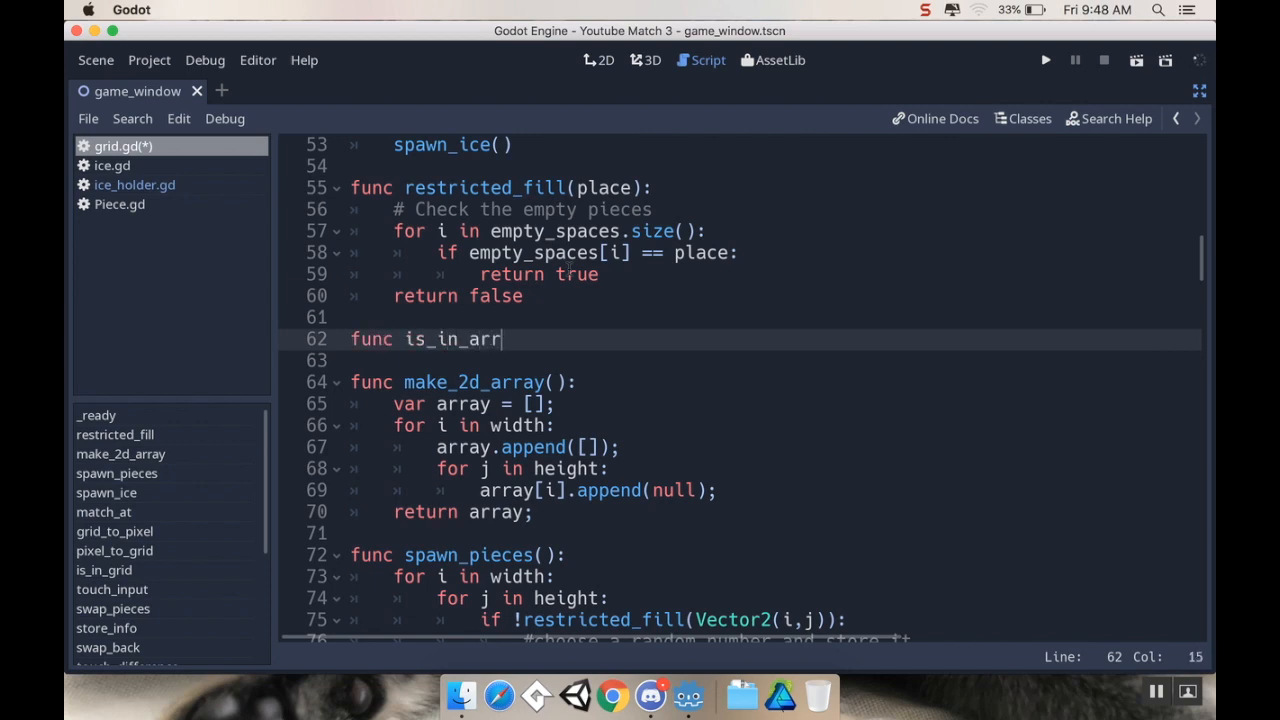
text(ay()
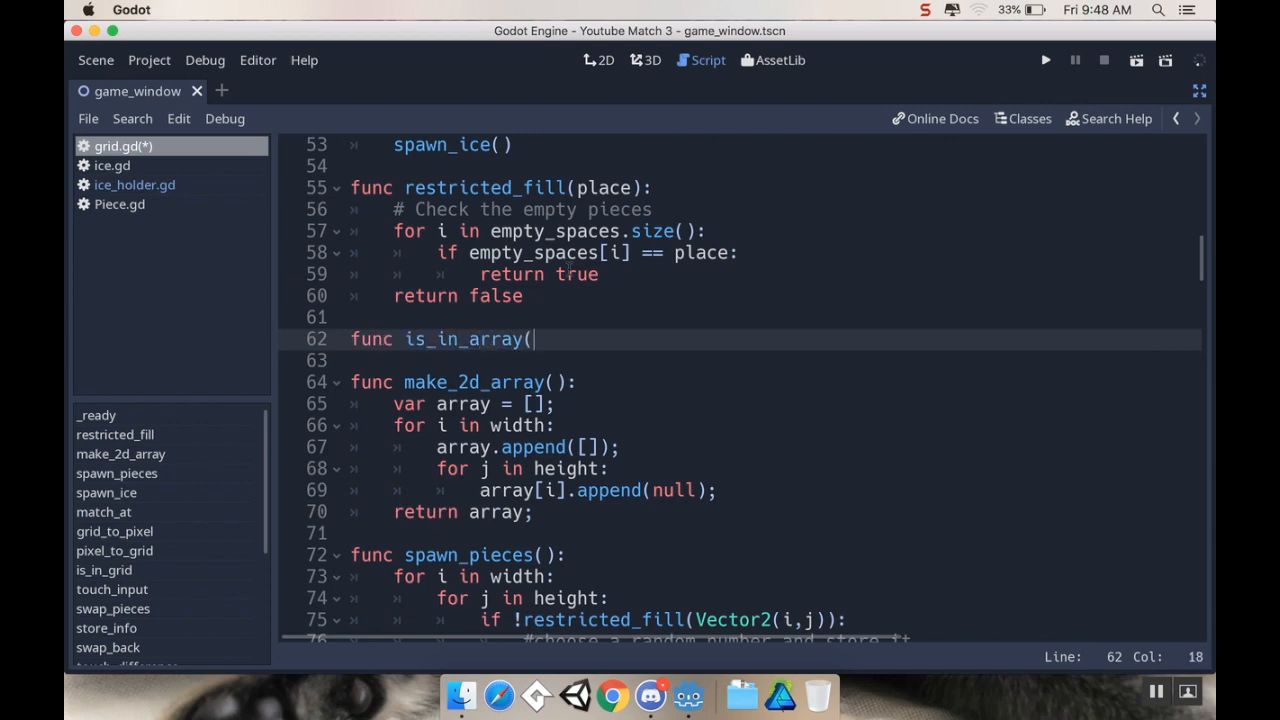
text(array,)
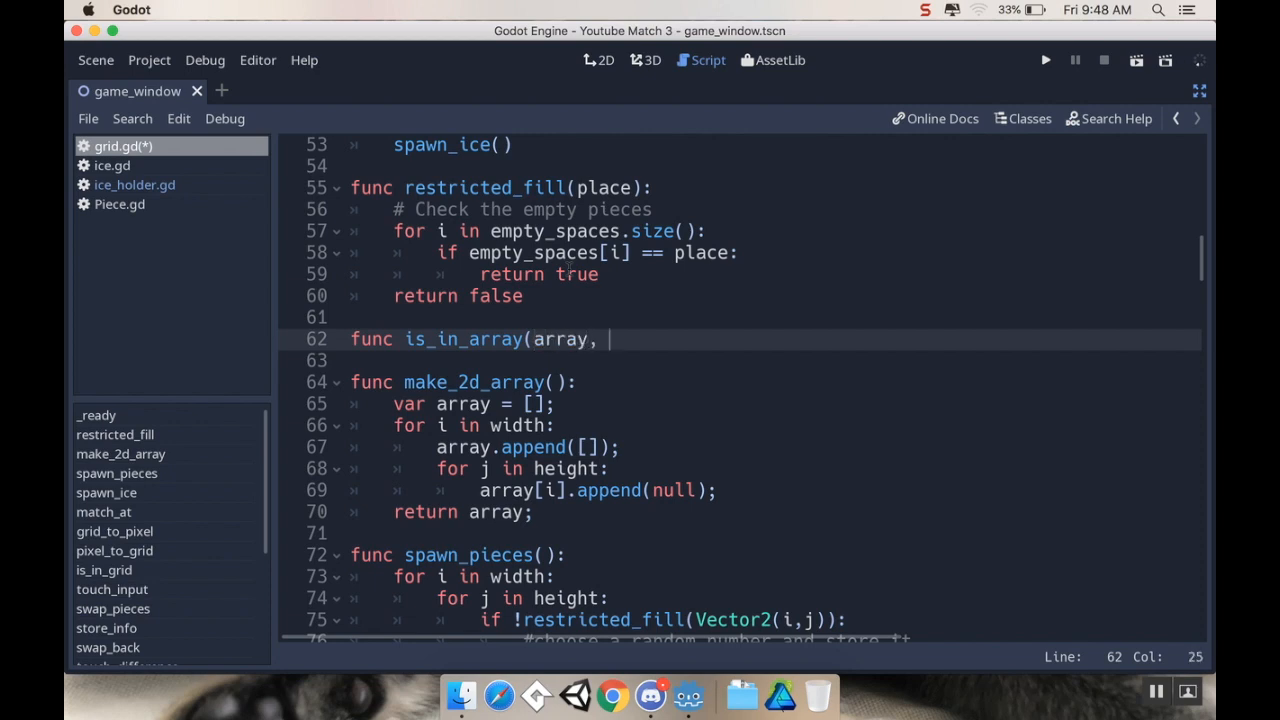
text(it)
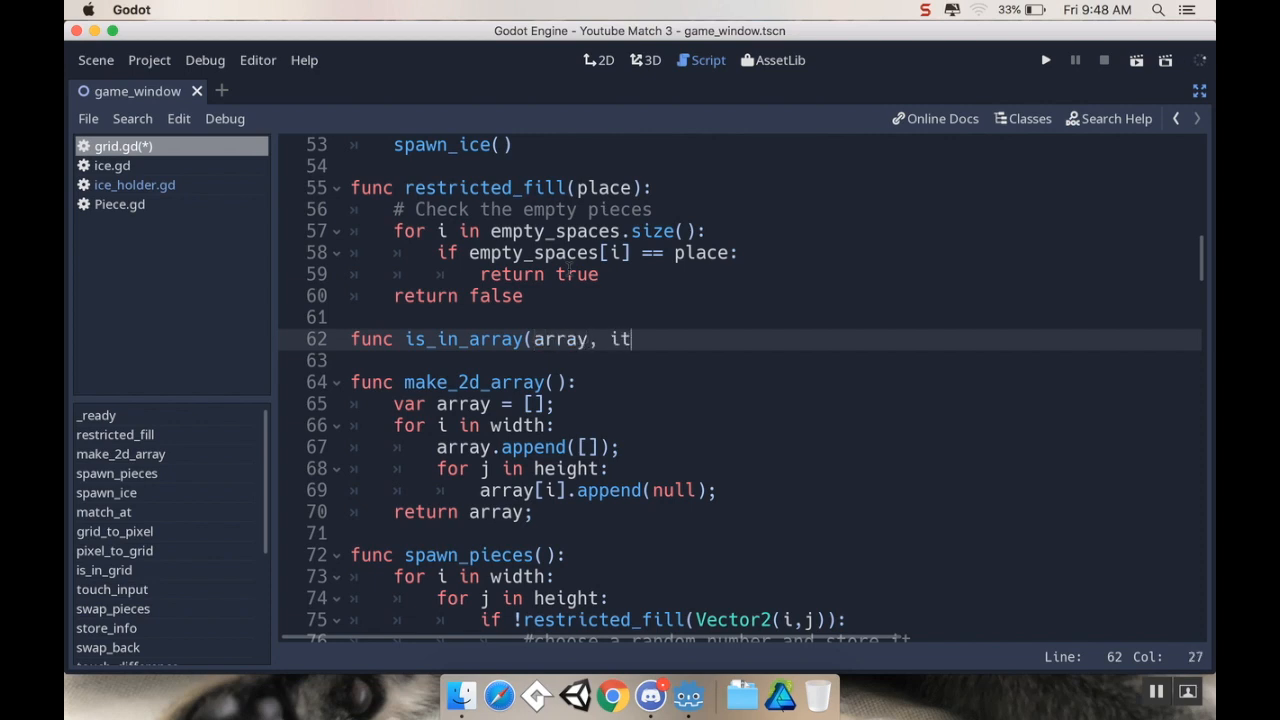
text(em):)
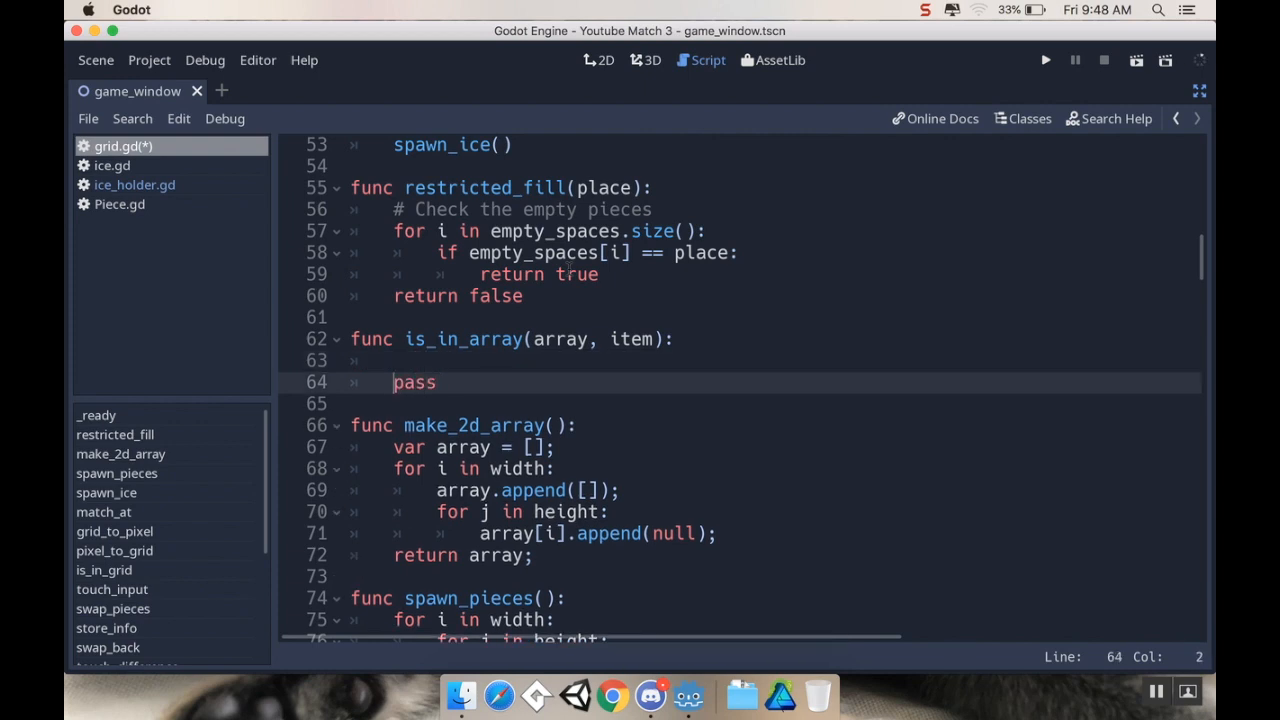
Loop over array.size(), returning true when array[i] == item, otherwise false
click(410, 360)
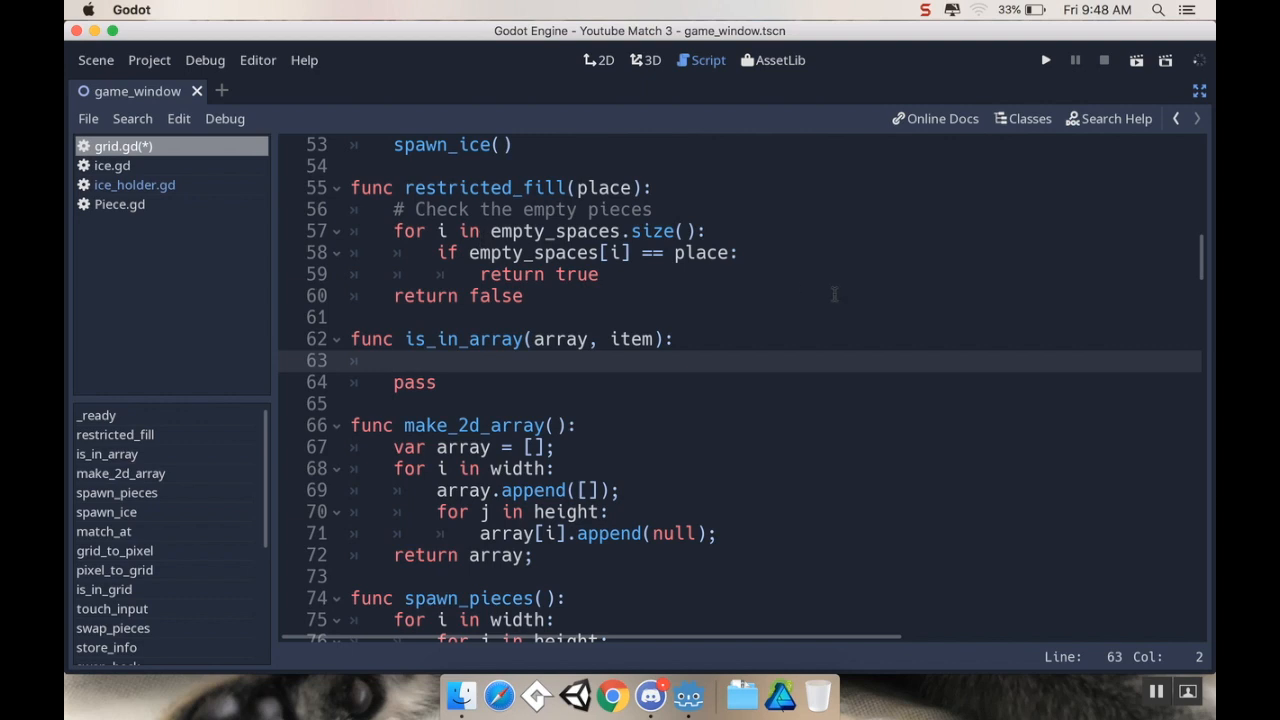
text(for i in)
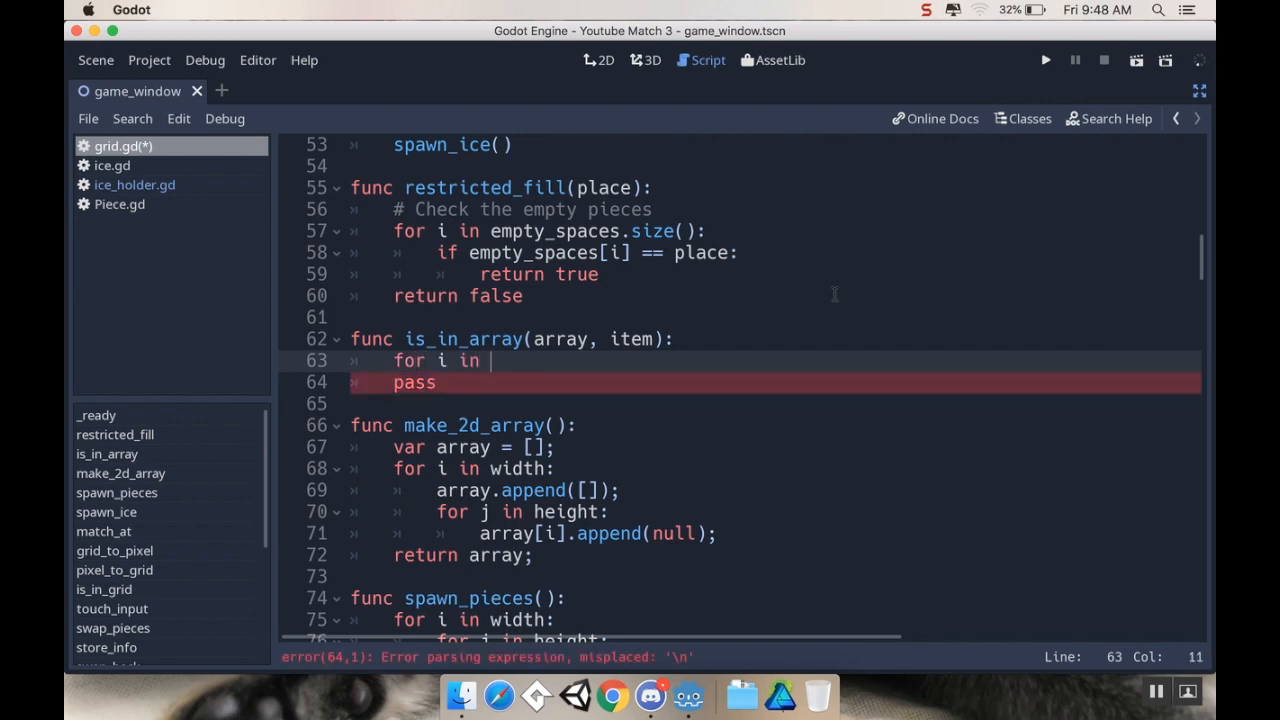
text(array.size)
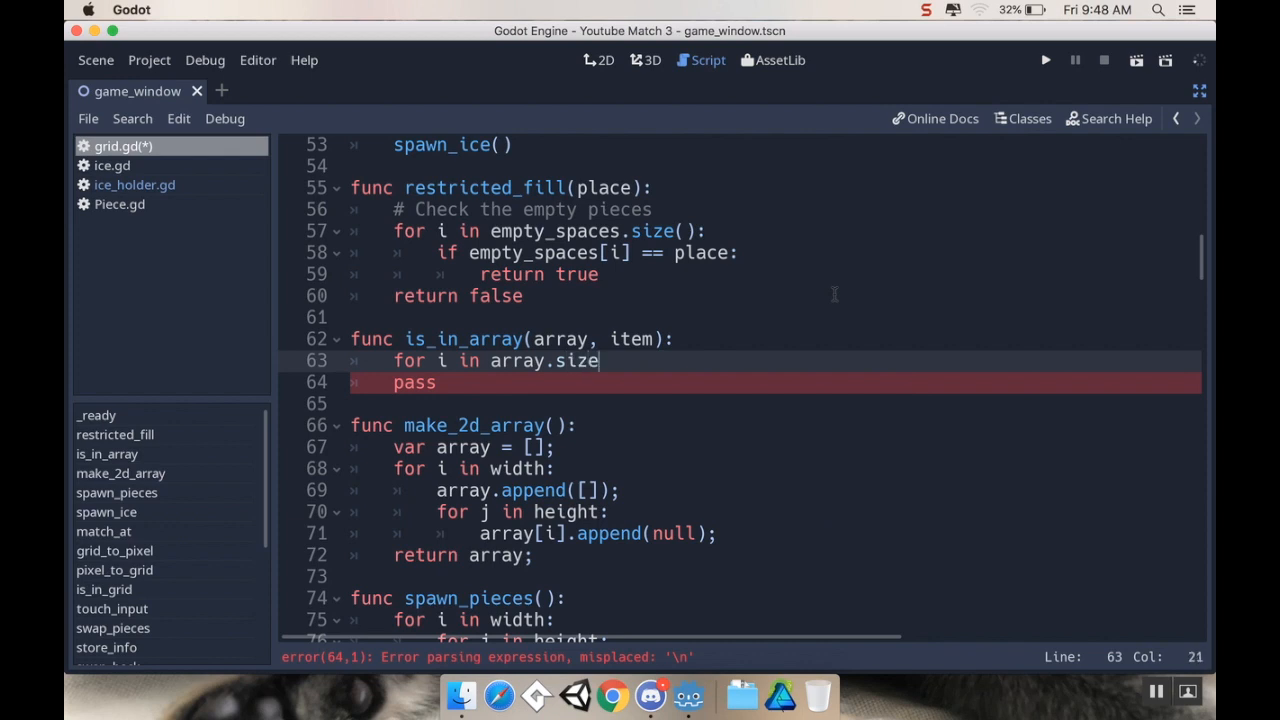
text(():)
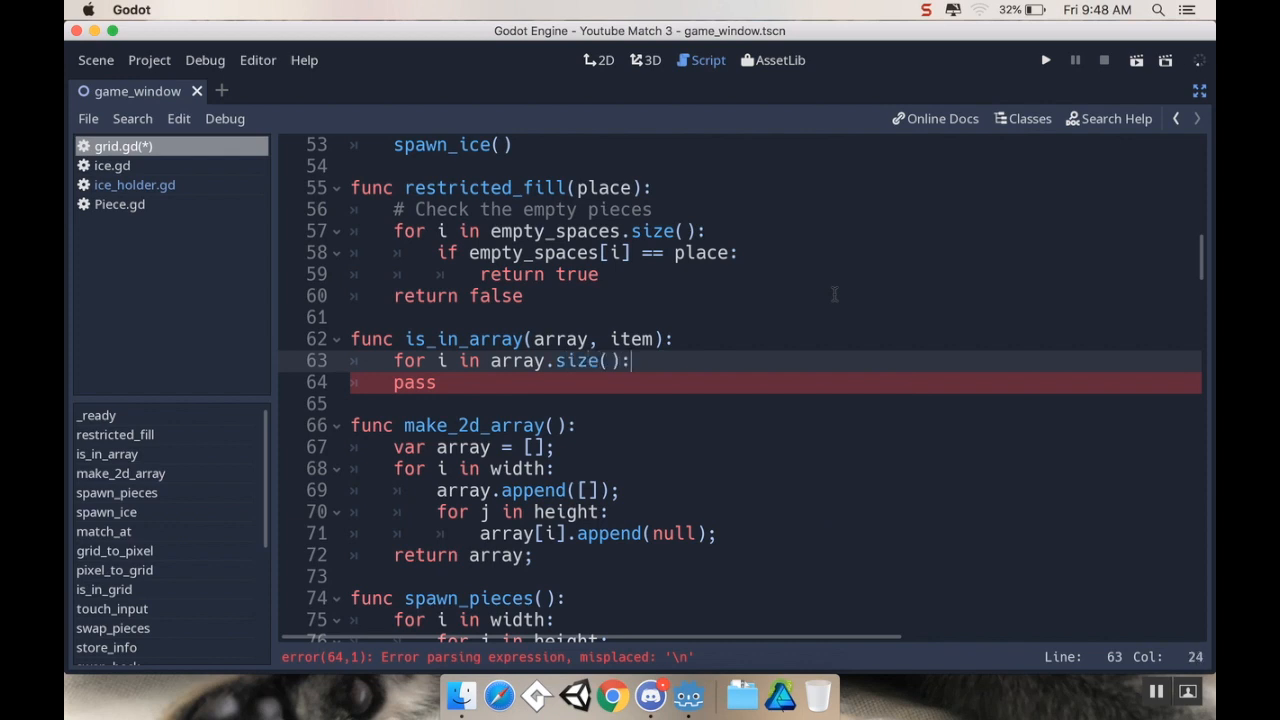
text(if ar)
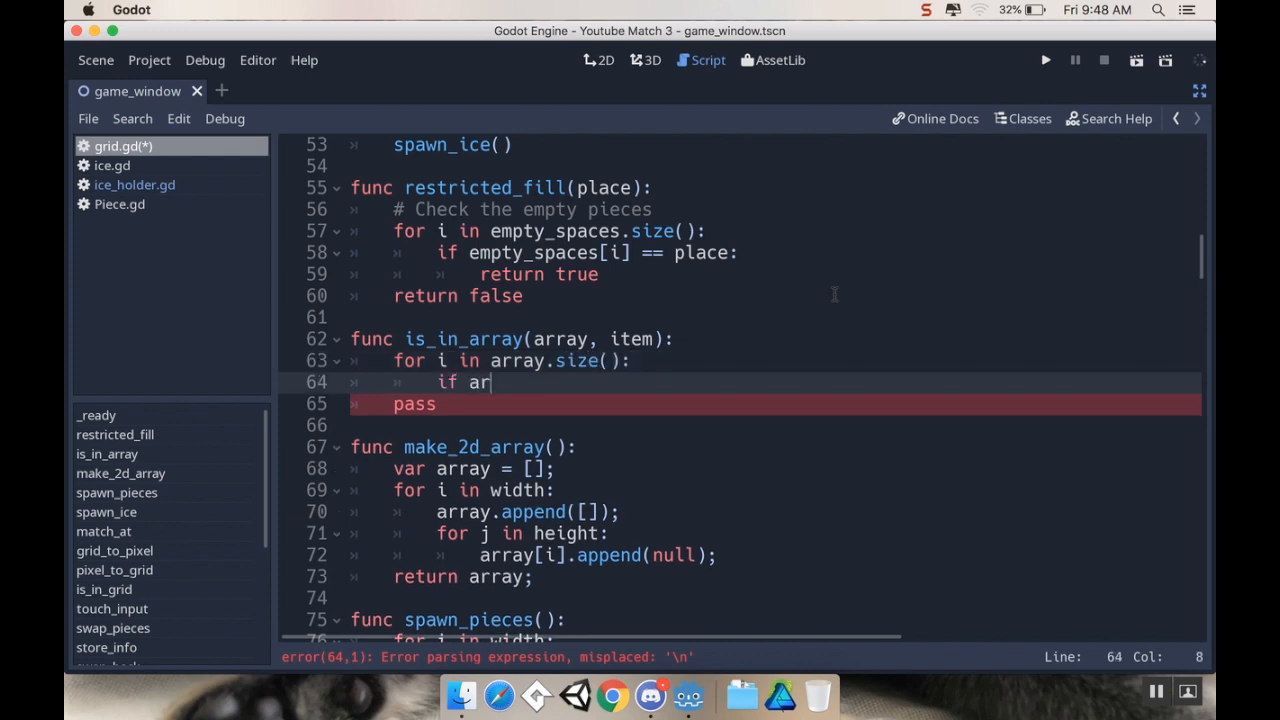
text(ray[i] == item:)
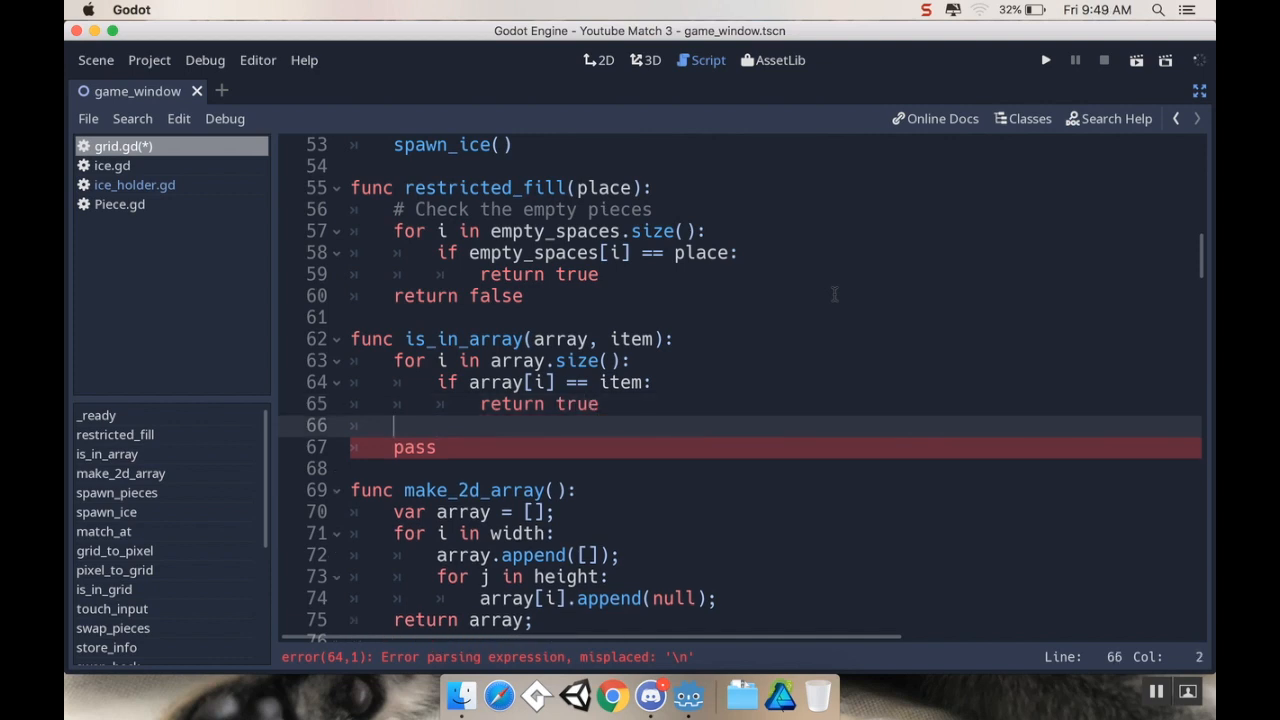
text(return false)
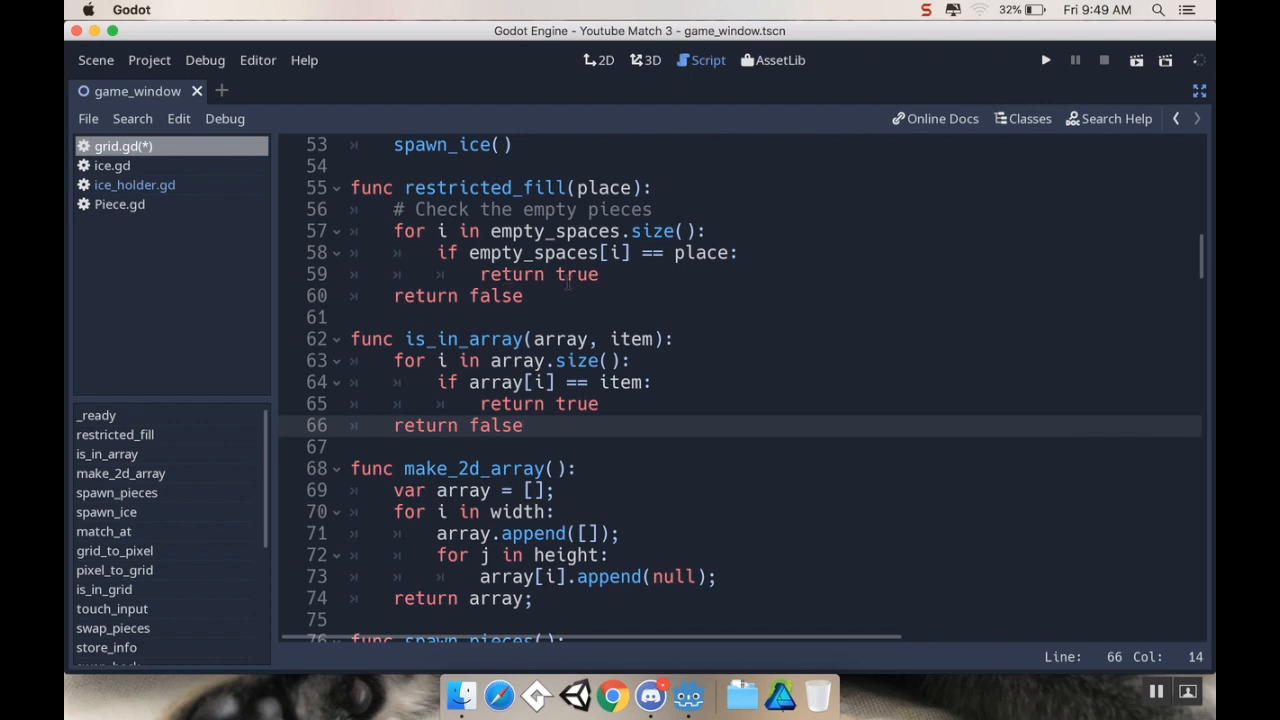
Replace restricted_fill's loop with 'if is_in_array(empty_spaces, place): return true' and delete the misspelled return
click(524, 425)
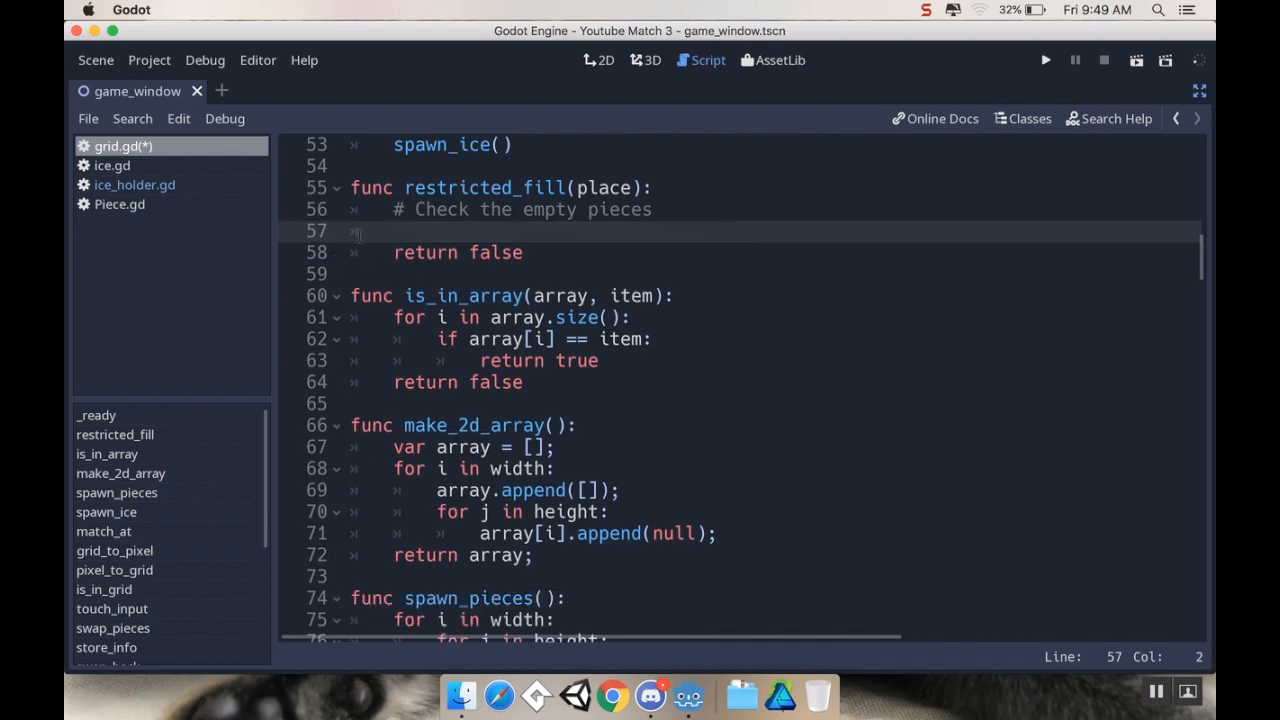
text(if is_in)
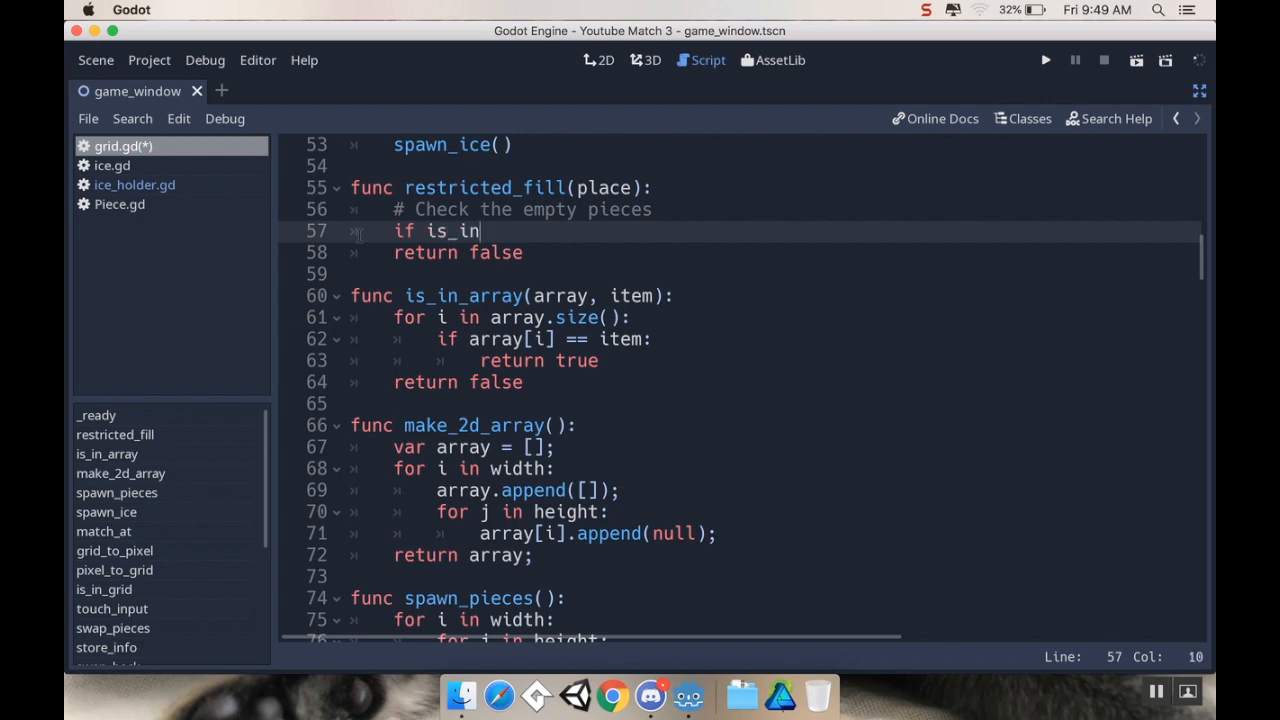
text(_array()
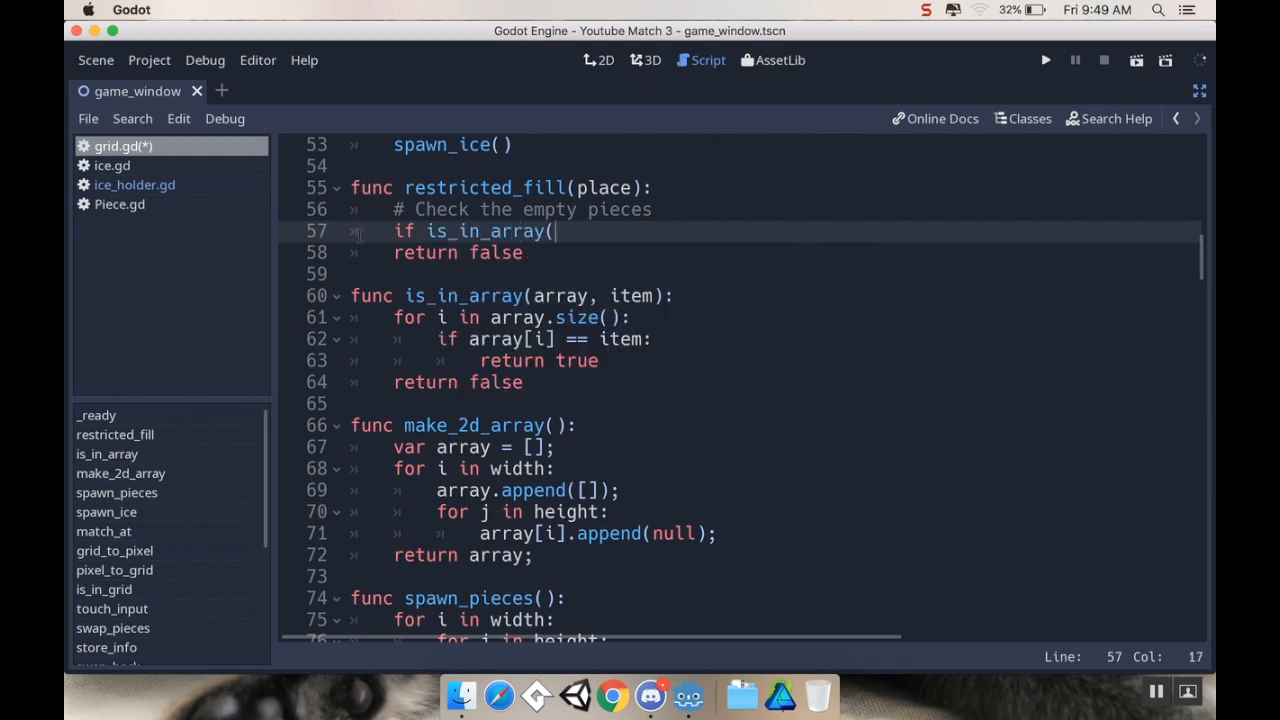
text(empty_spaces,)
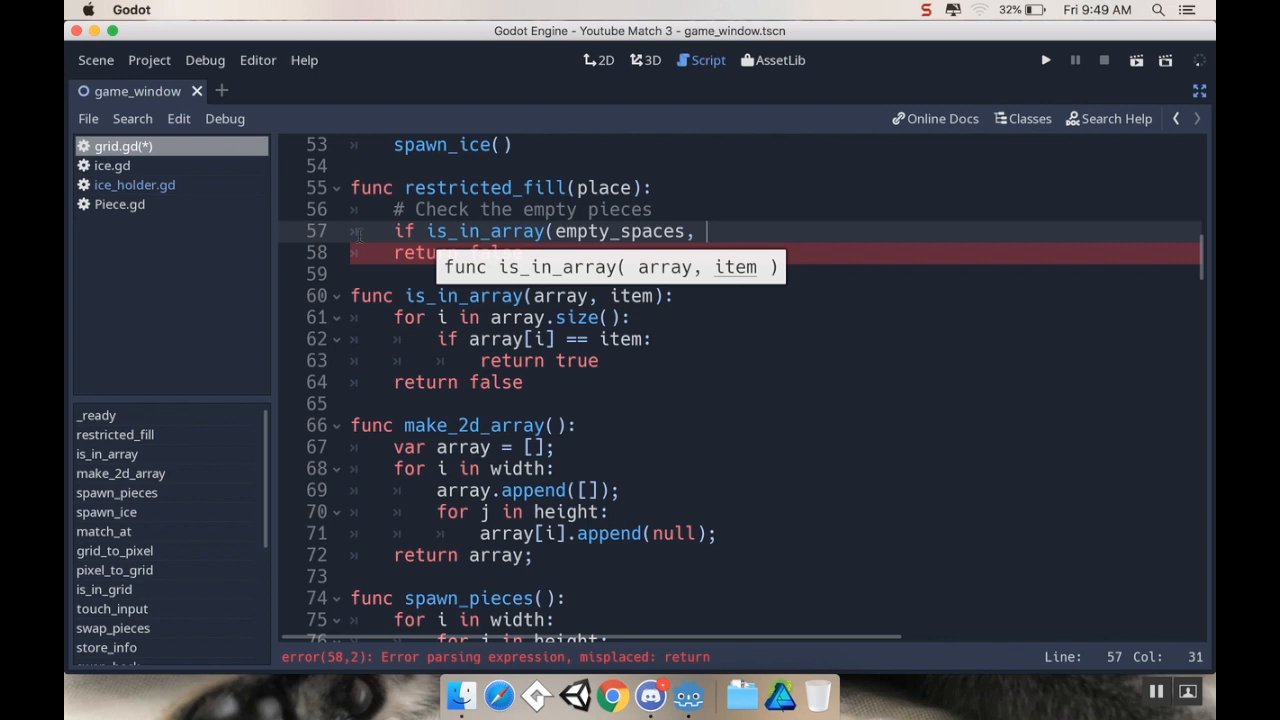
text(place):)
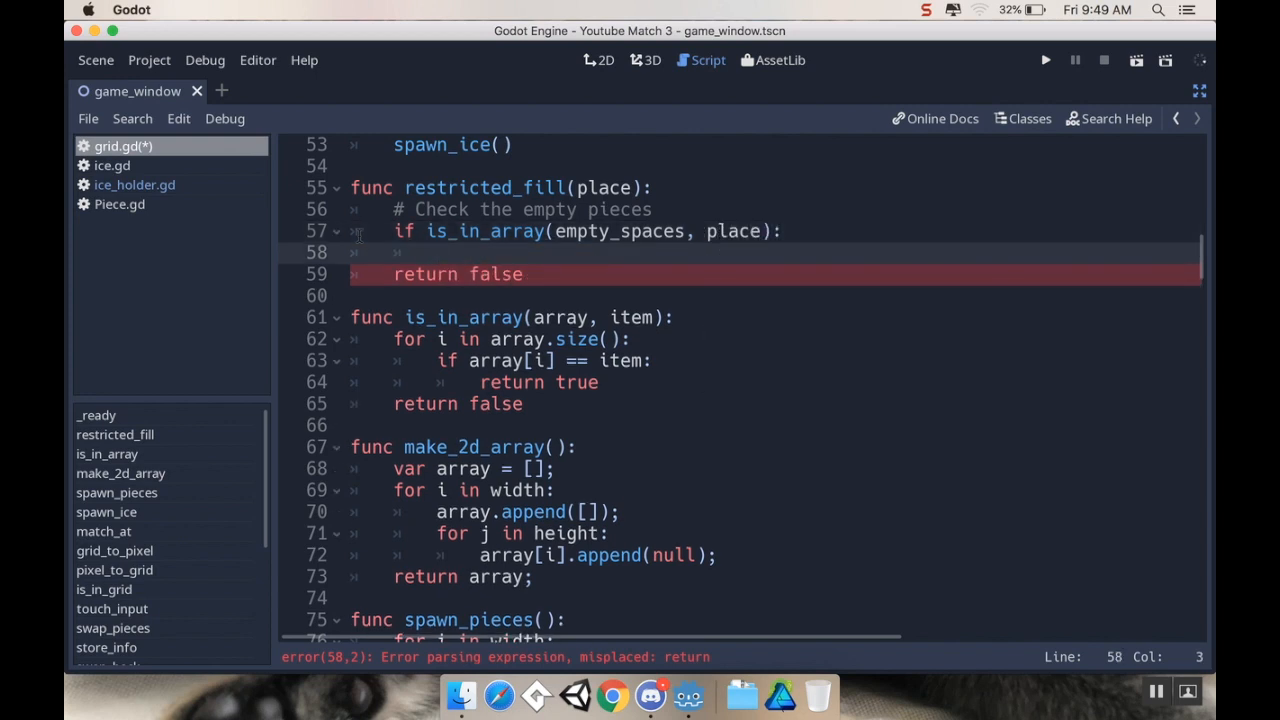
text(return true)
text(retrun false)
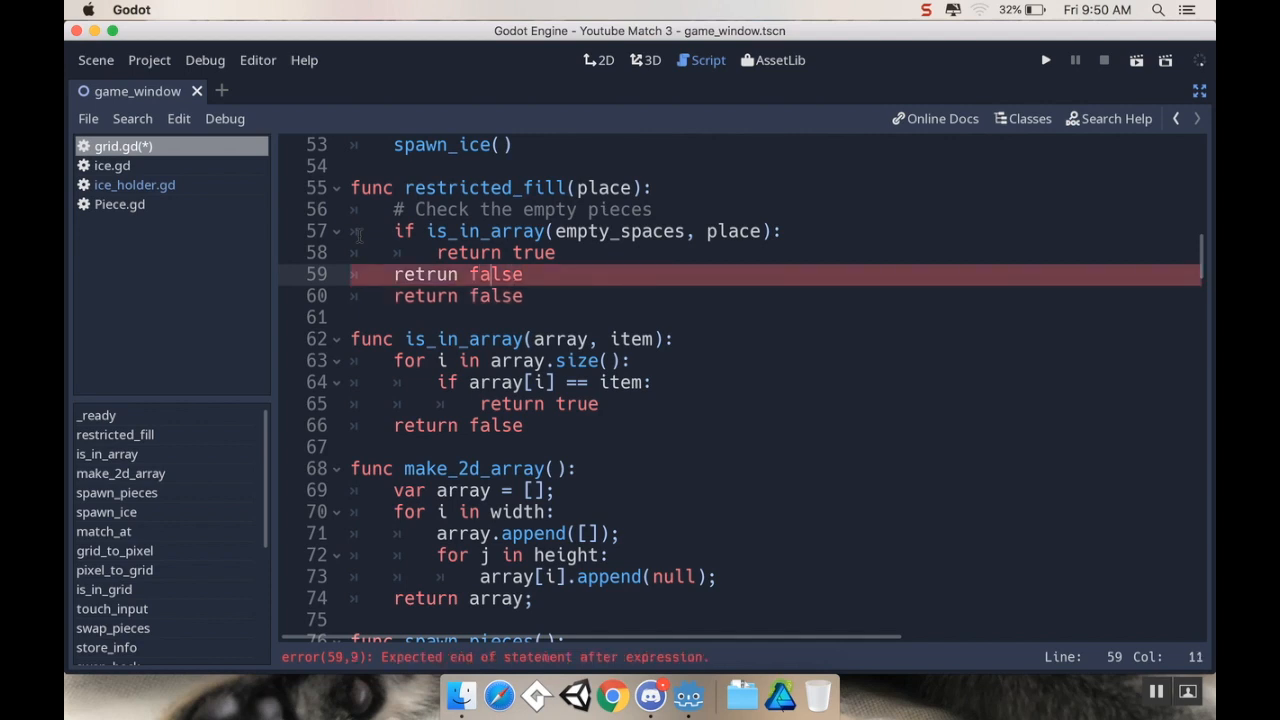
key(Backspace)
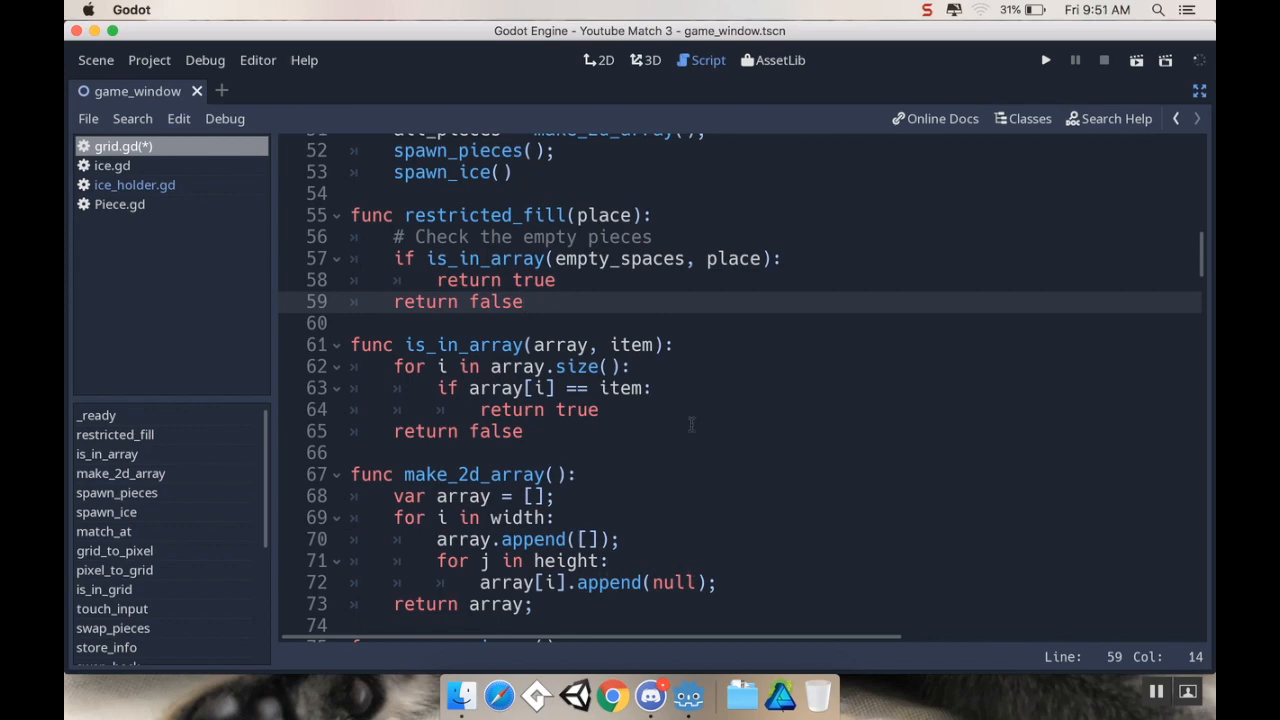
Scroll grid.gd from spawn_pieces down to the find_matches function
scroll(down, 3)
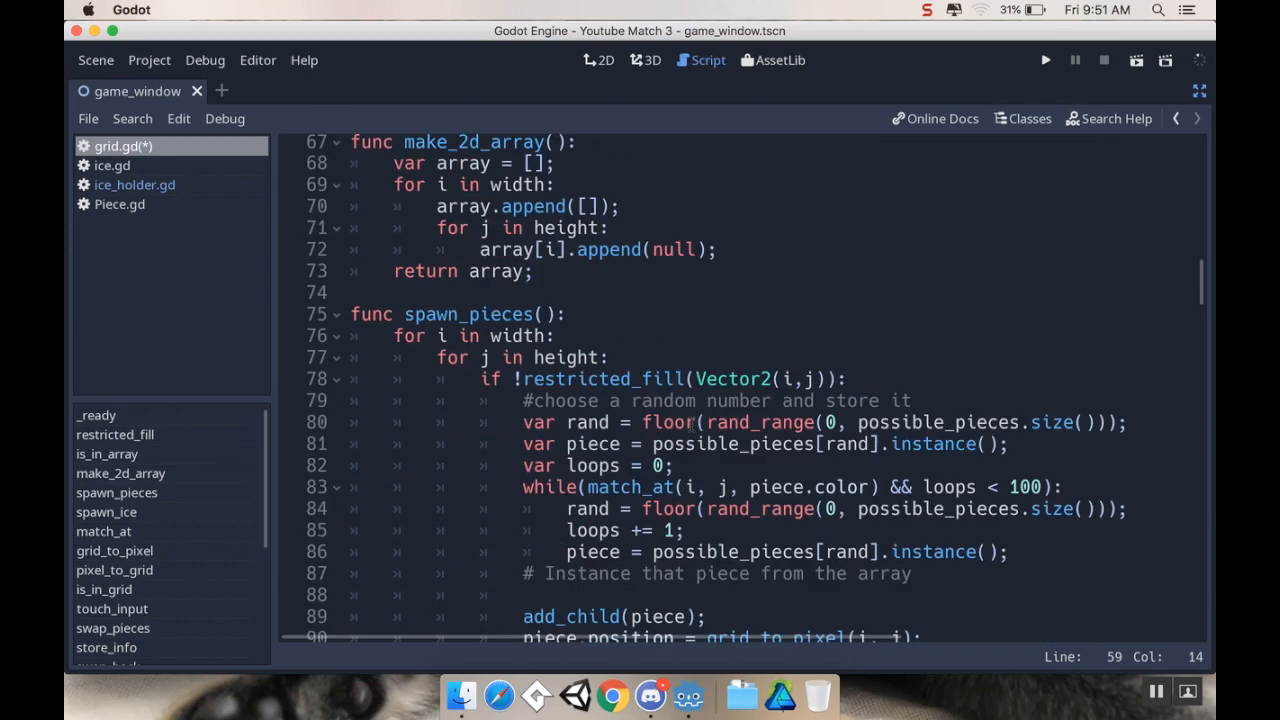
scroll(down, 3)
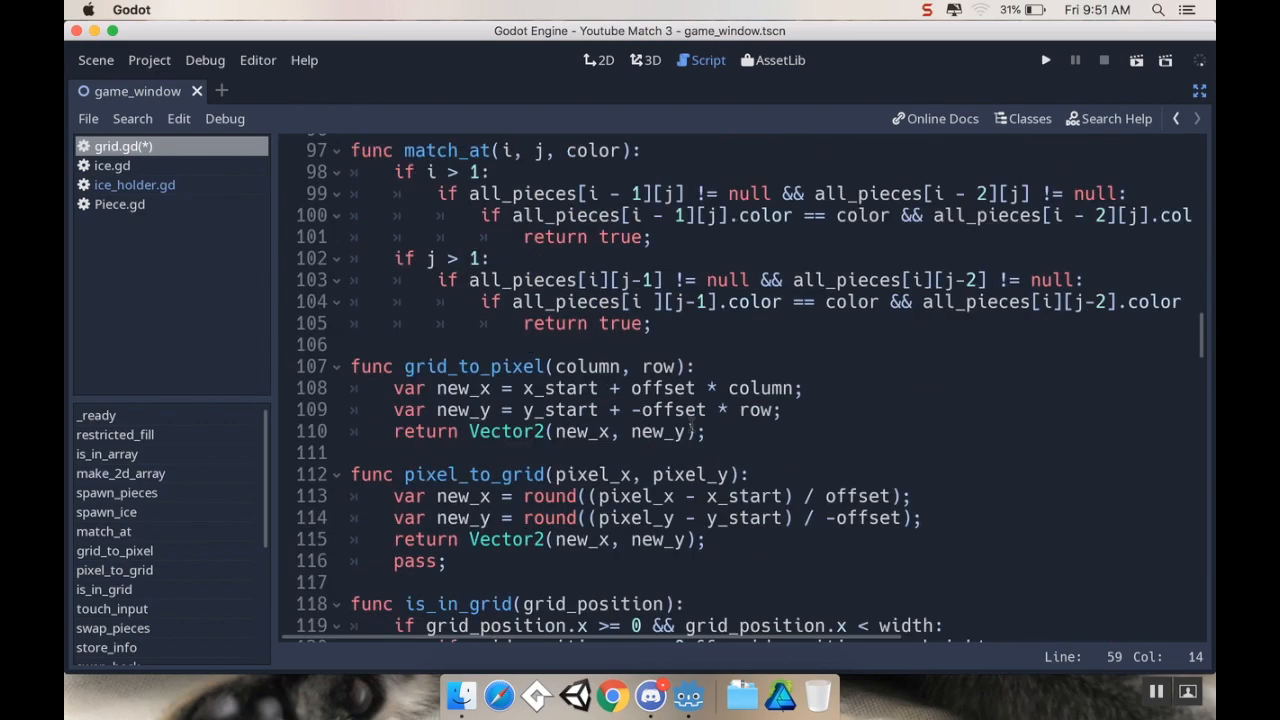
scroll(down, 3)
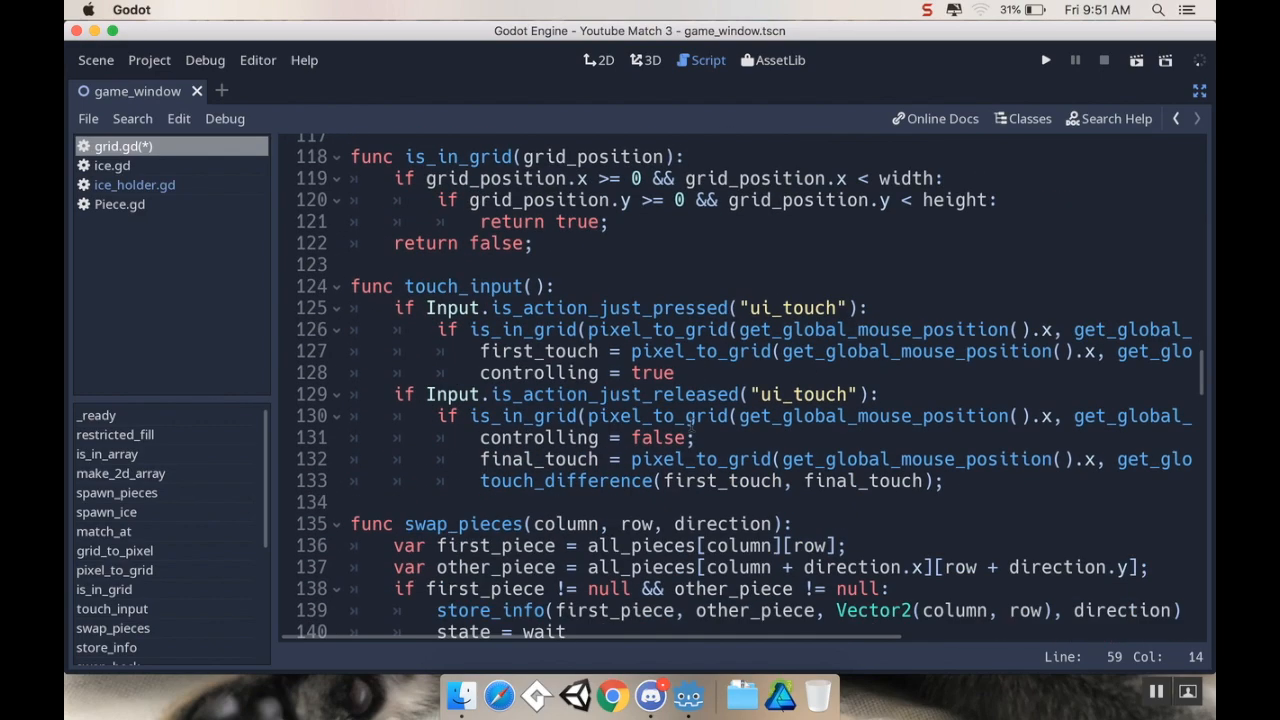
scroll(down, 3)
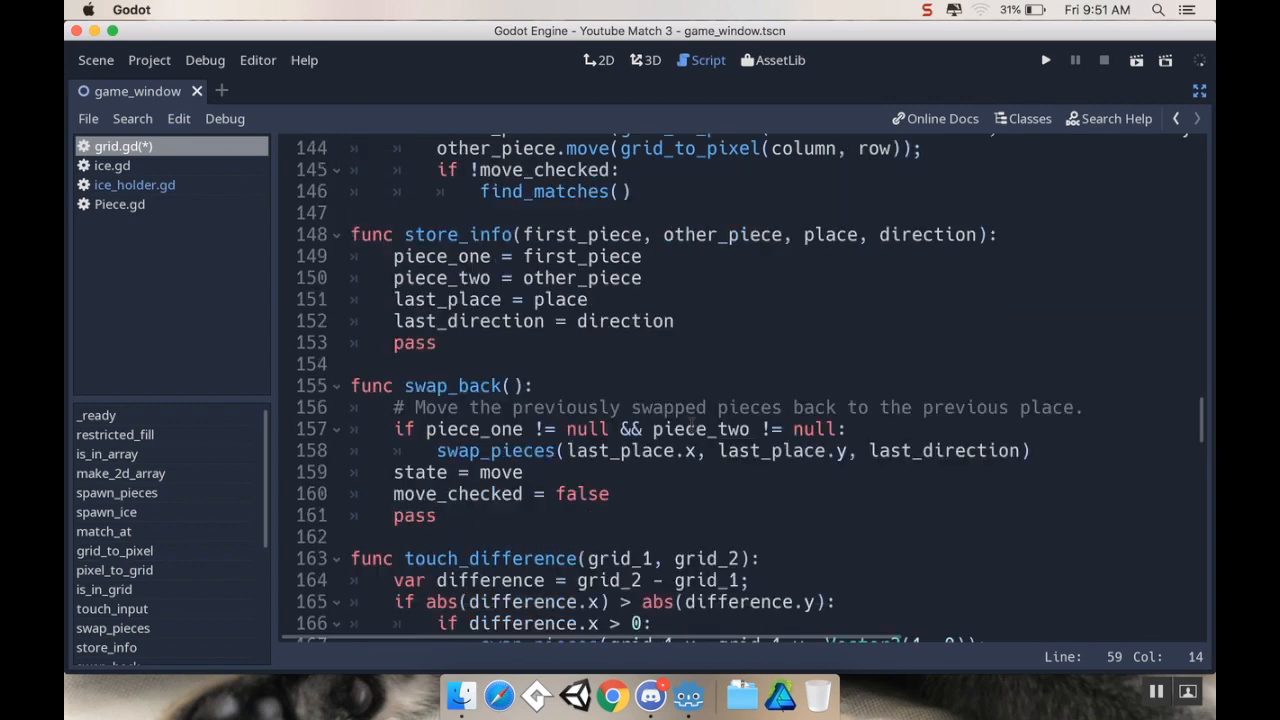
scroll(down, 3)
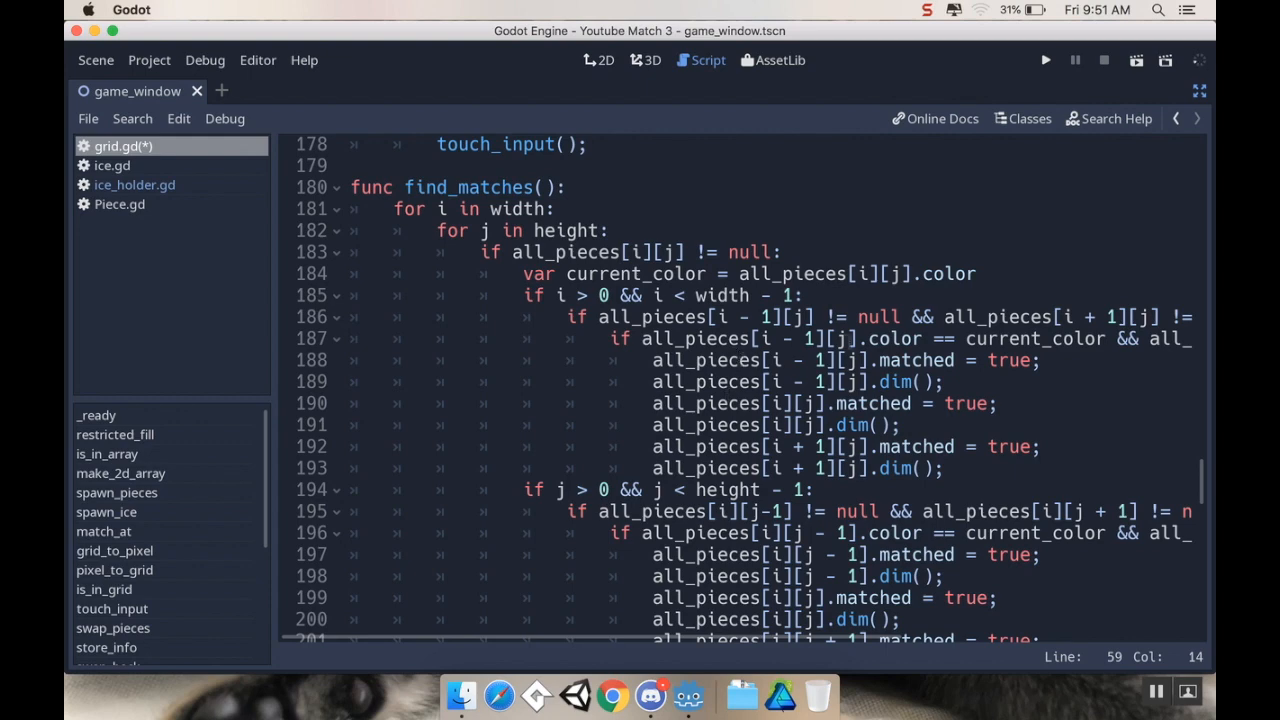
scroll(down, 3)
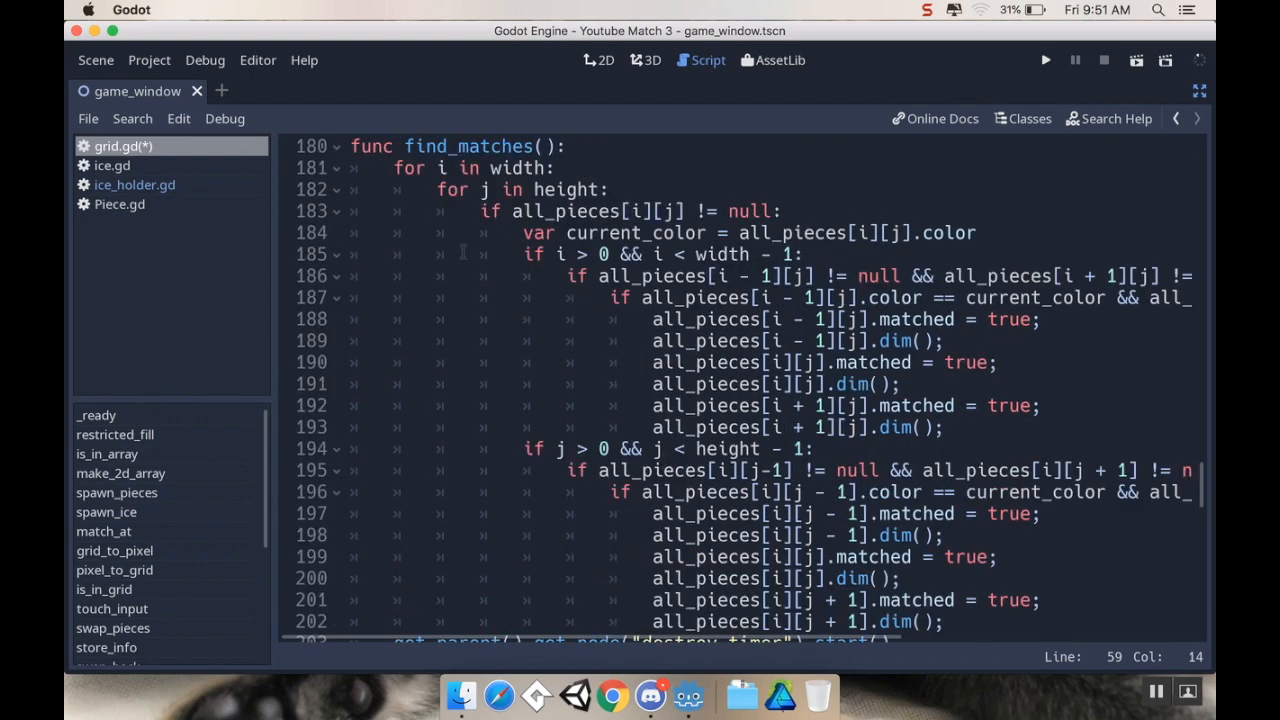
scroll(down, 3)
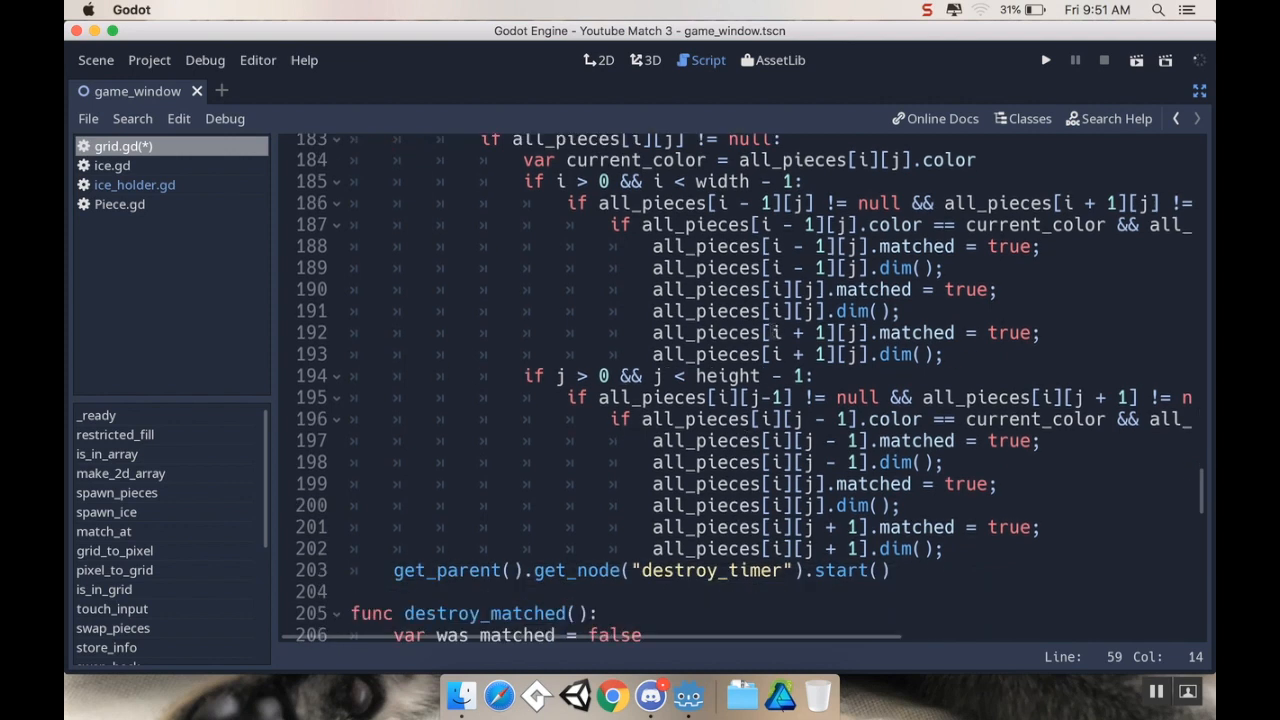
scroll(down, 3)
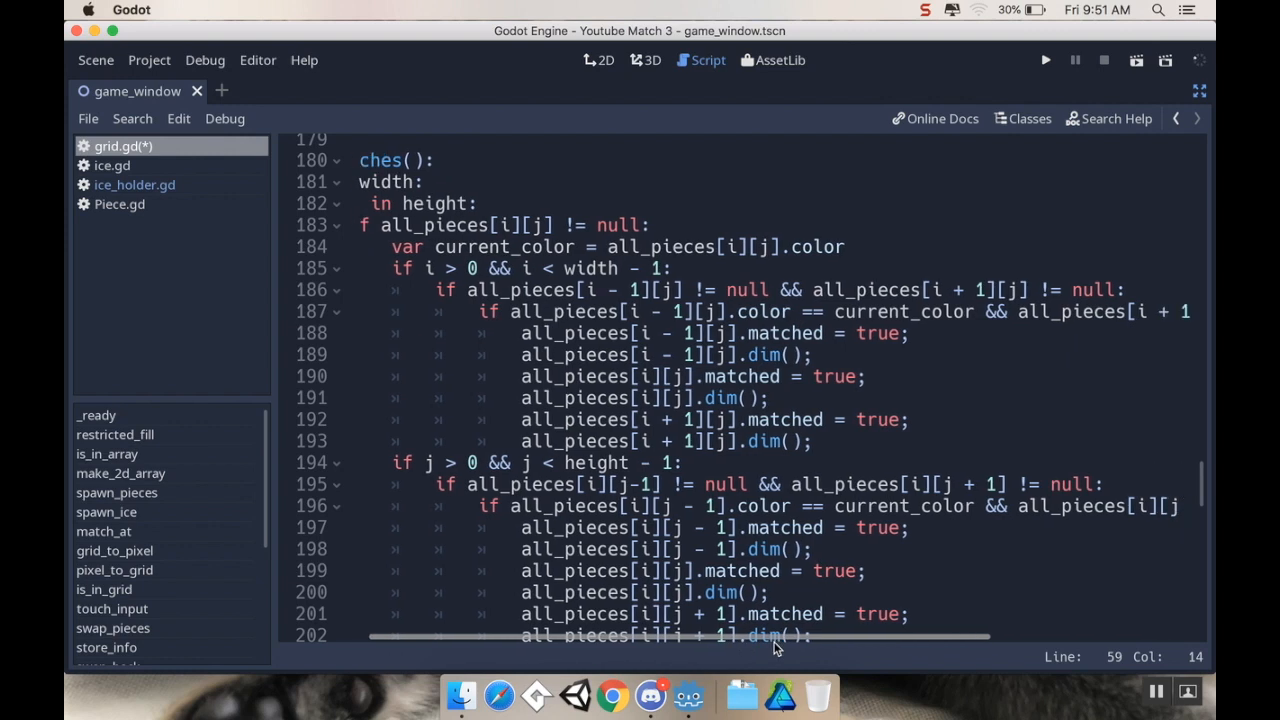
Place the edit point on a blank line between find_matches and destroy_matched
scroll(right, 3)
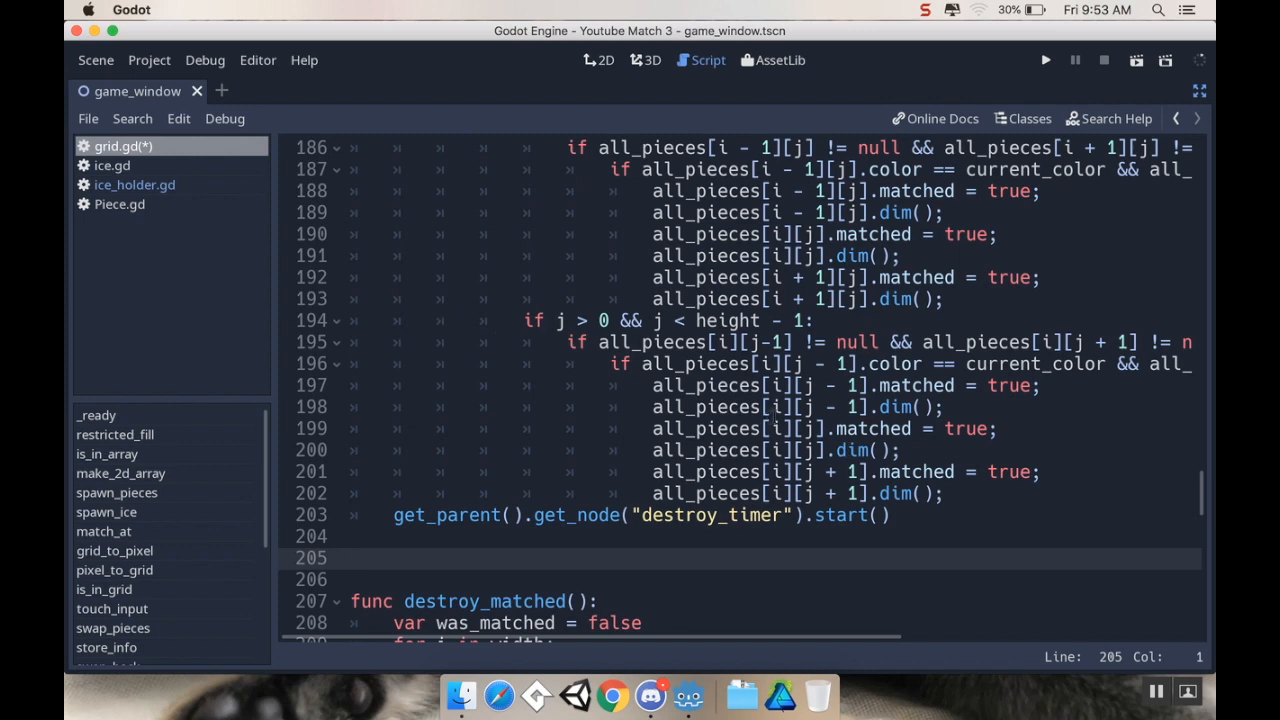
click(350, 558)
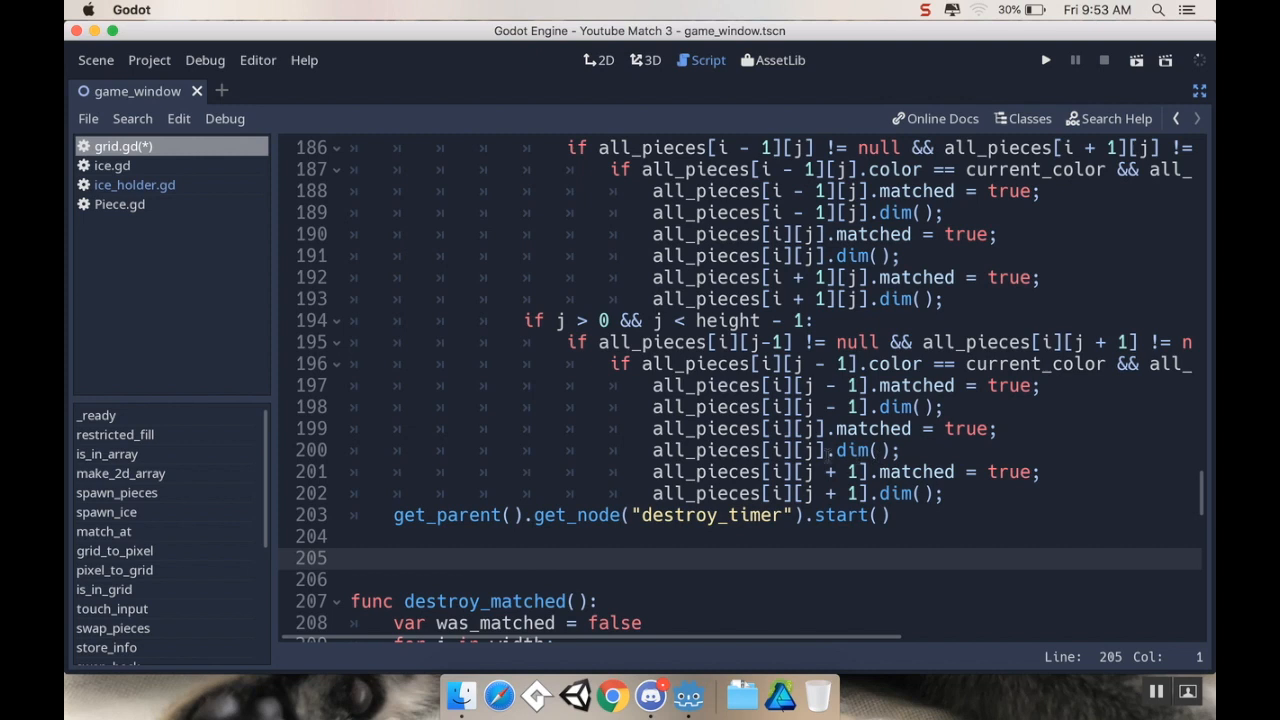
click(349, 557)
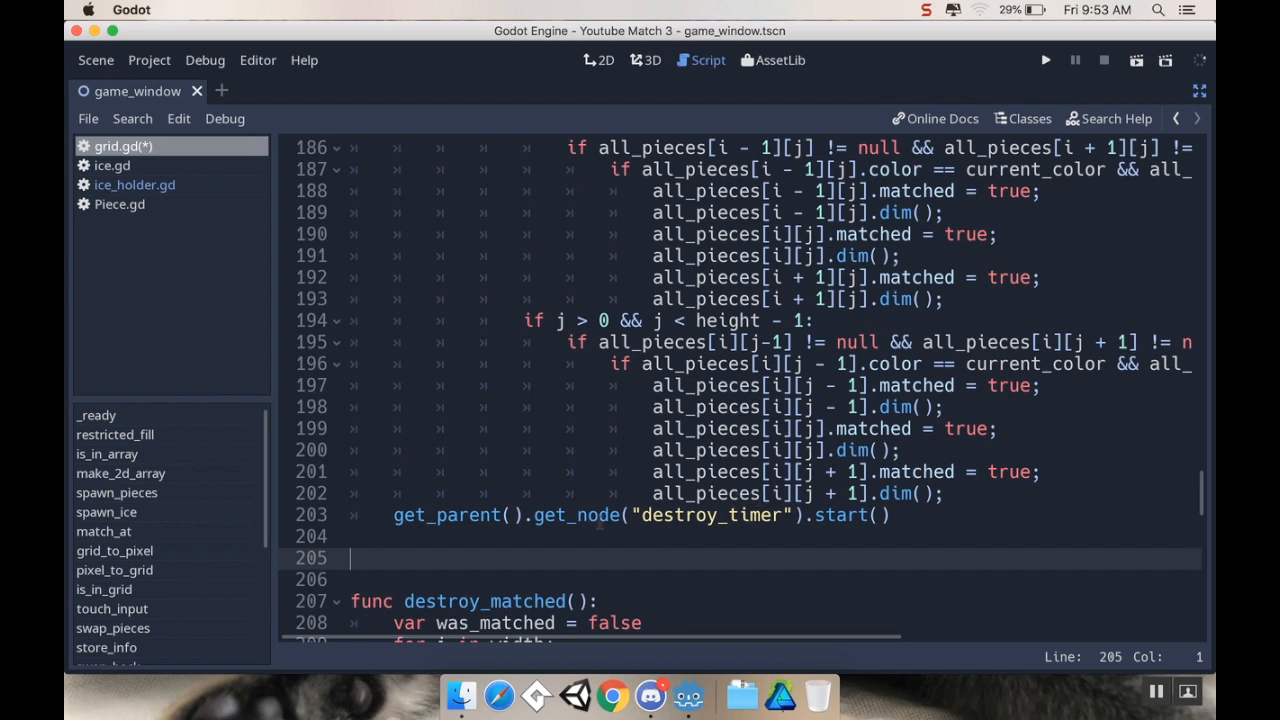
Write the 'func match_and_dim(item):' signature above destroy_matched
text(fu)
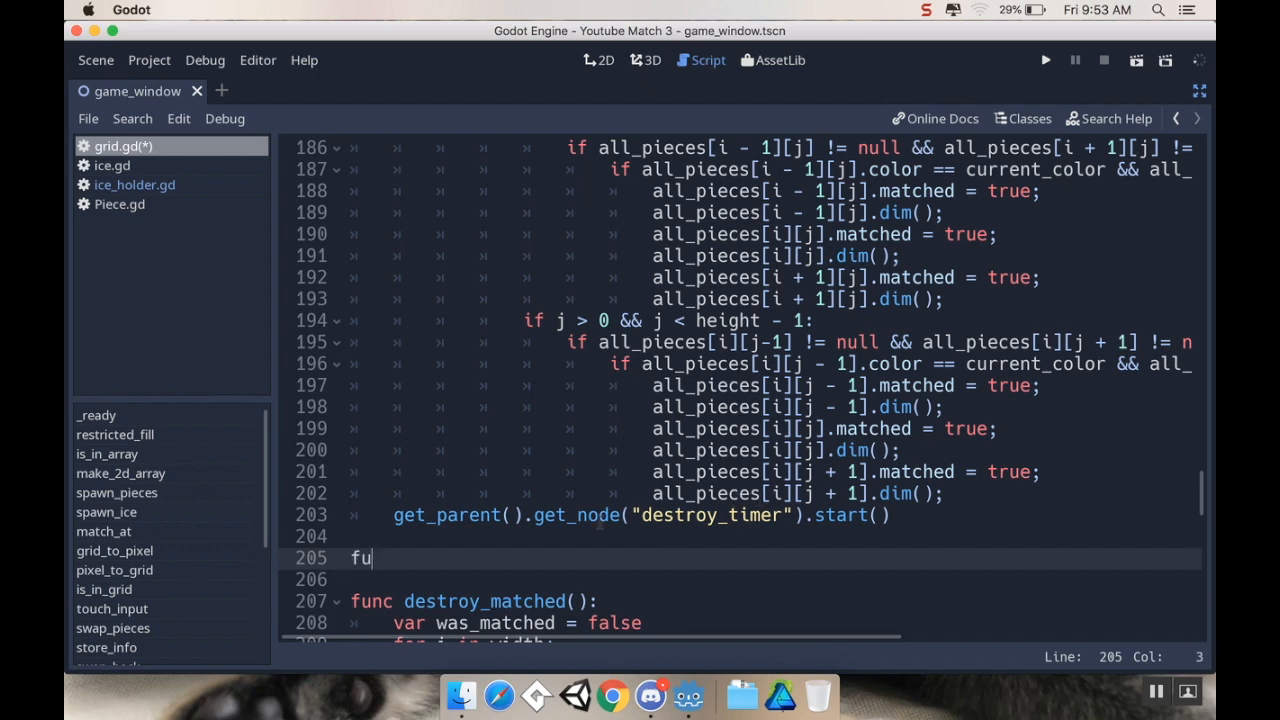
text(nc mat)
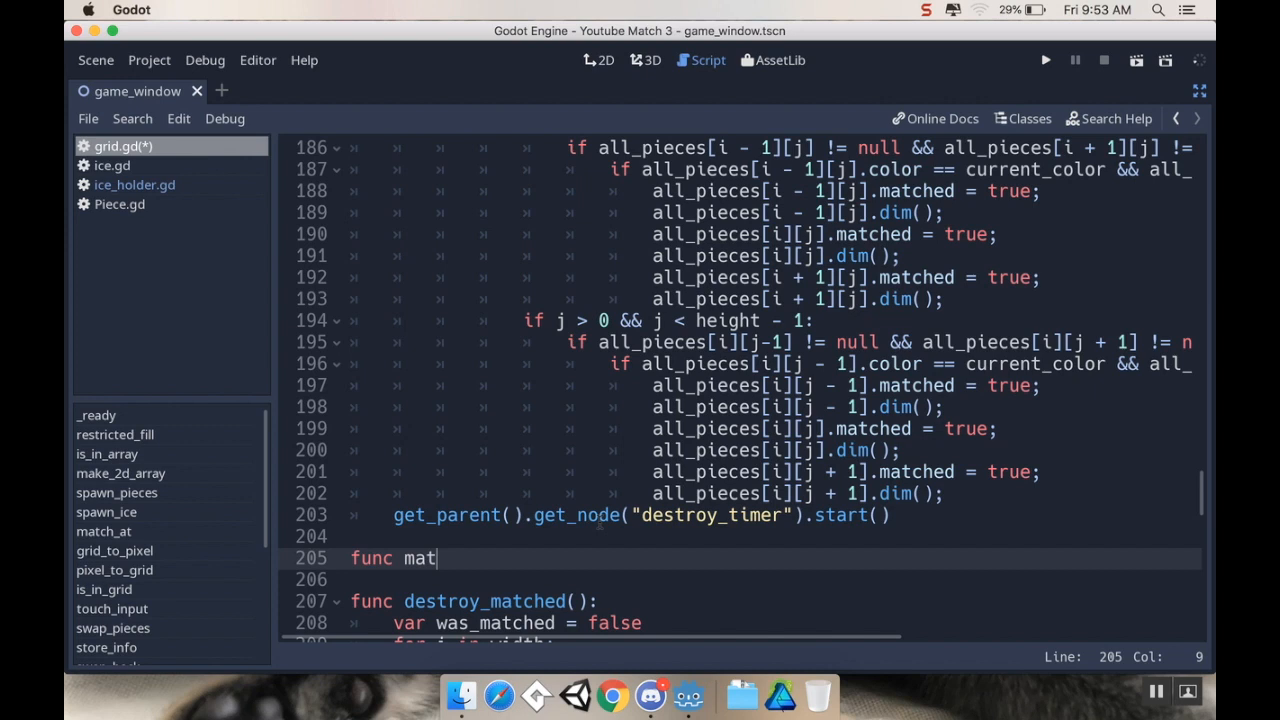
text(ch_and_dim)
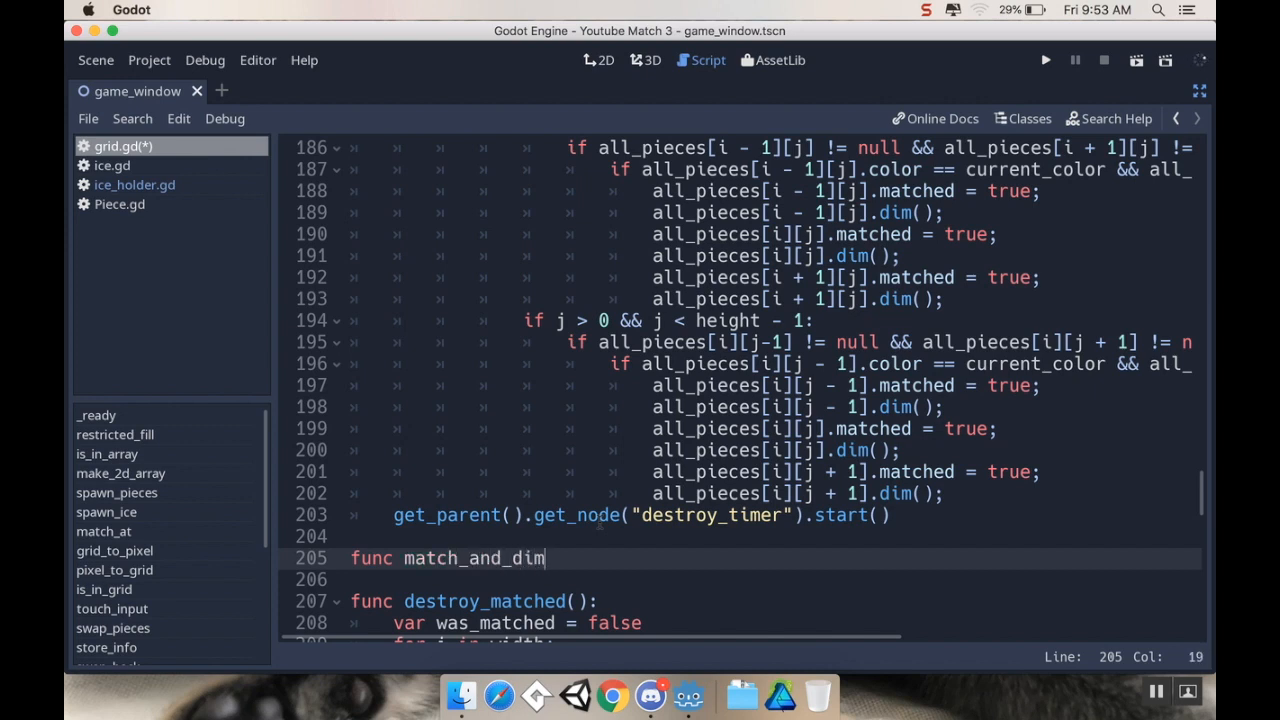
text(()
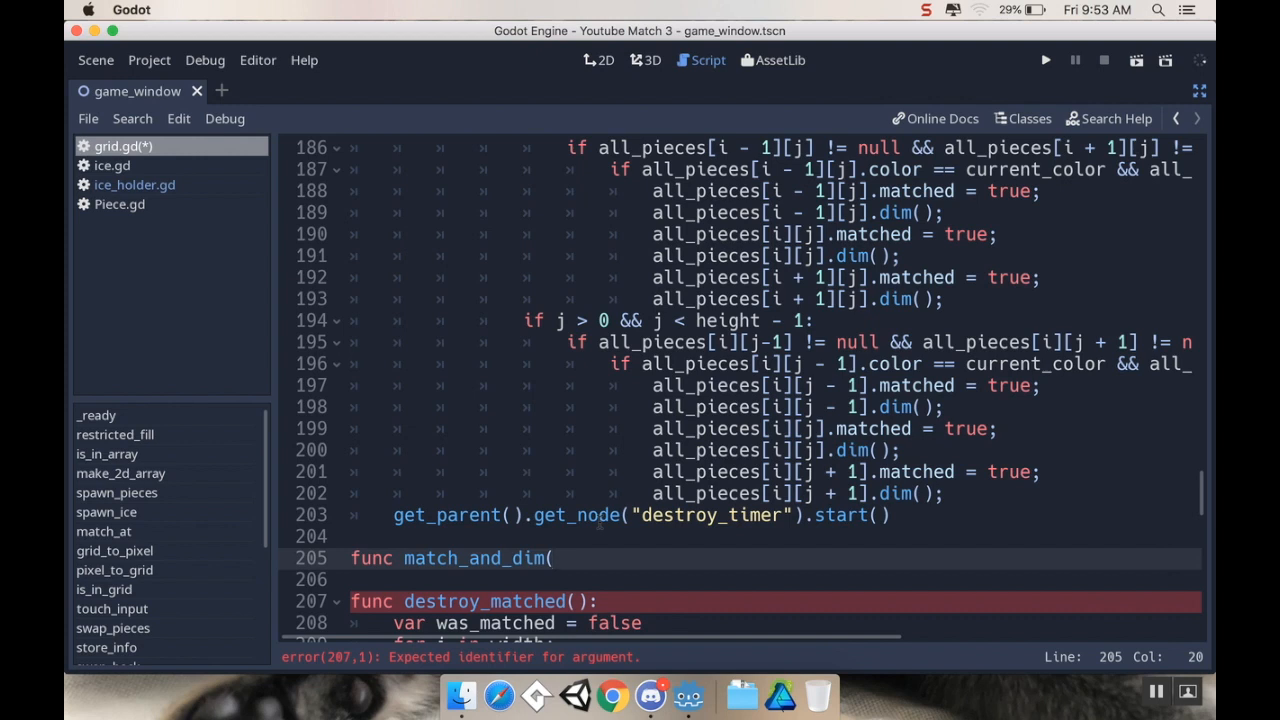
text(item)
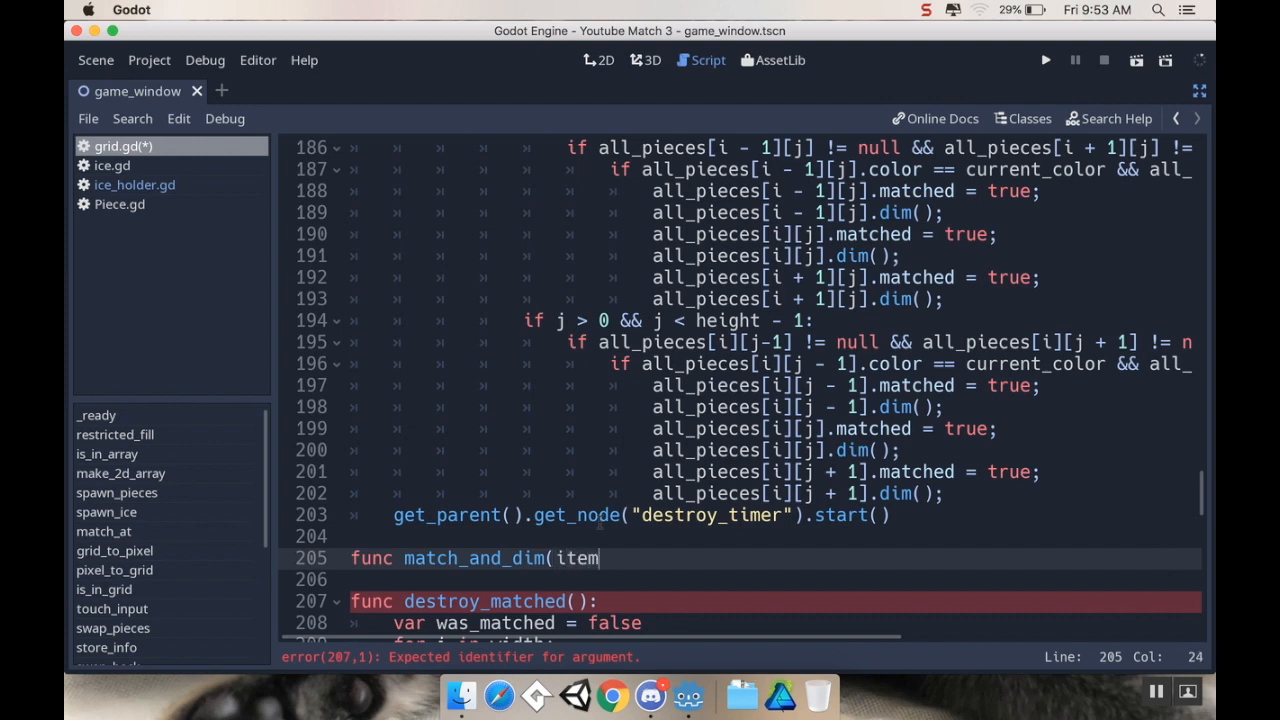
text():)
text(pass)
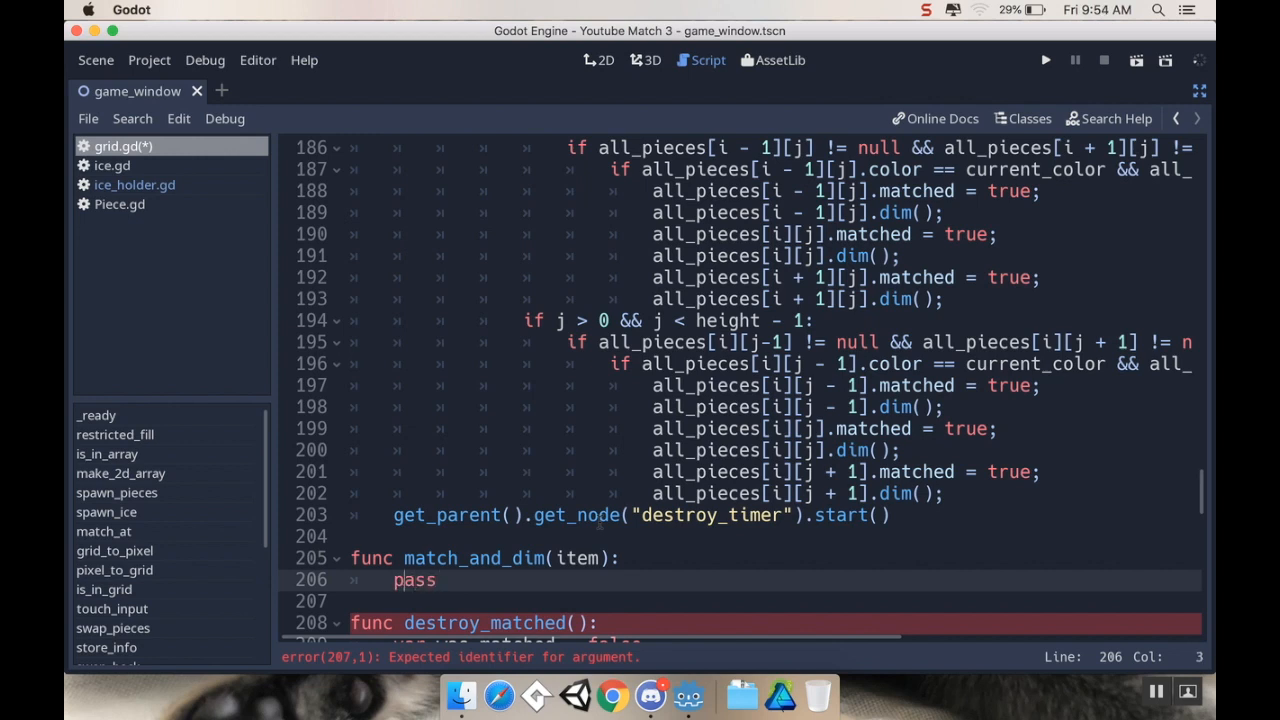
key(Enter)
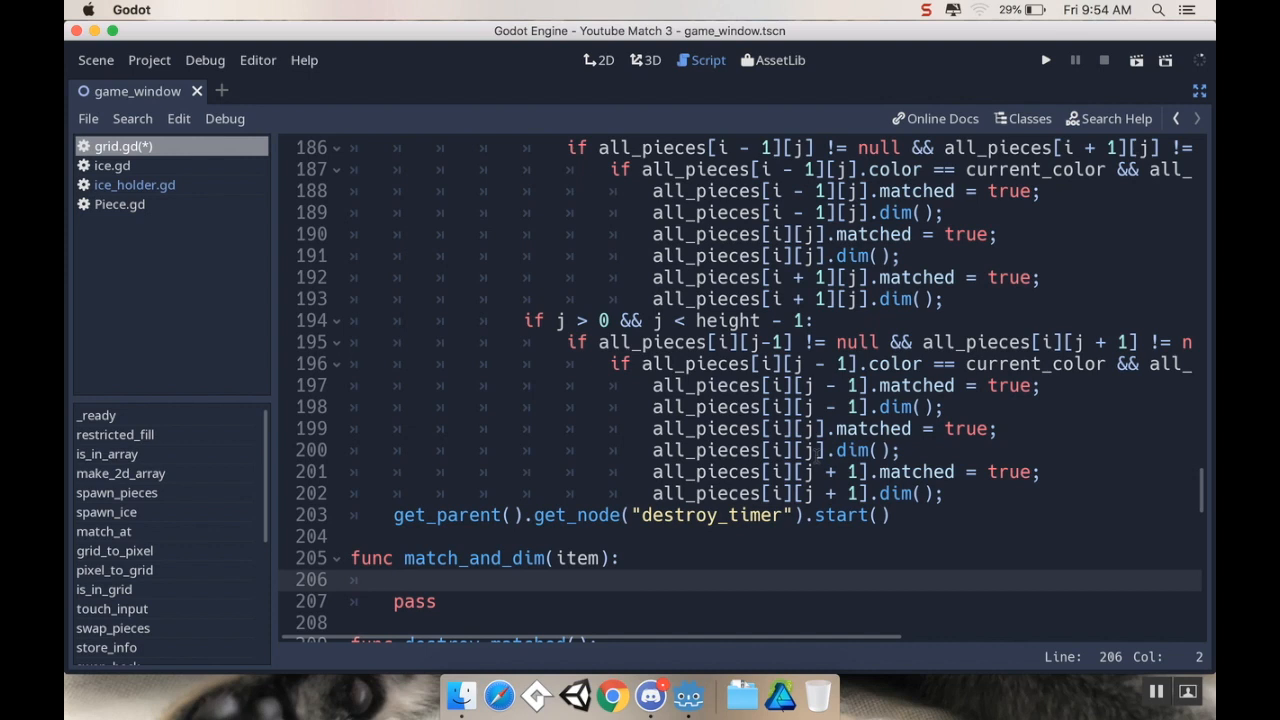
Give match_and_dim the body 'item.matched = true' and 'item.dim()'
text(i)
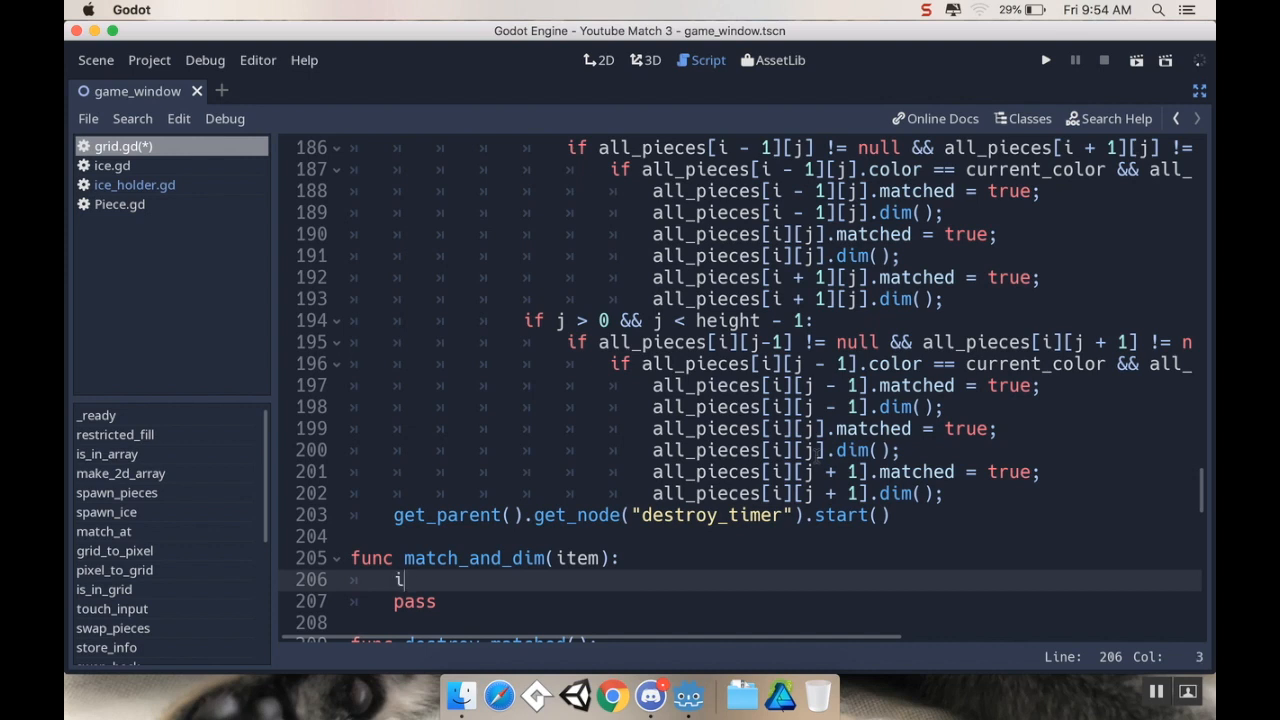
text(tem.matched = true)
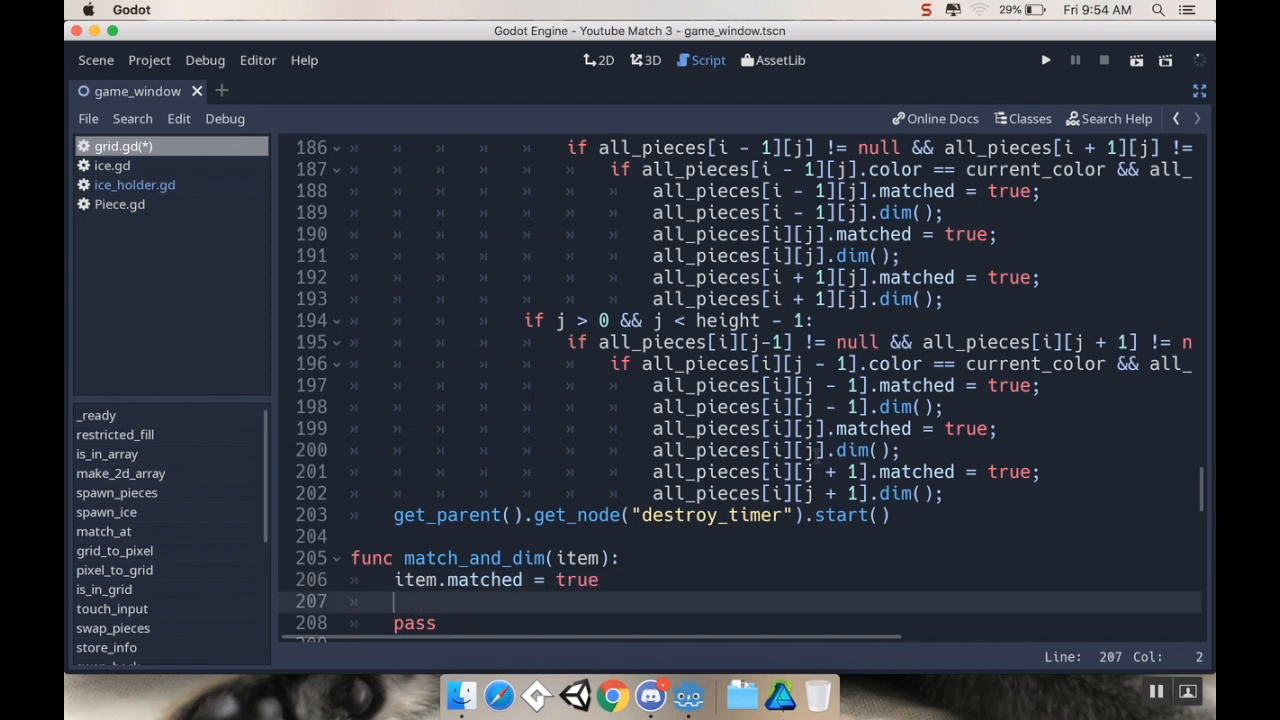
text(item.di)
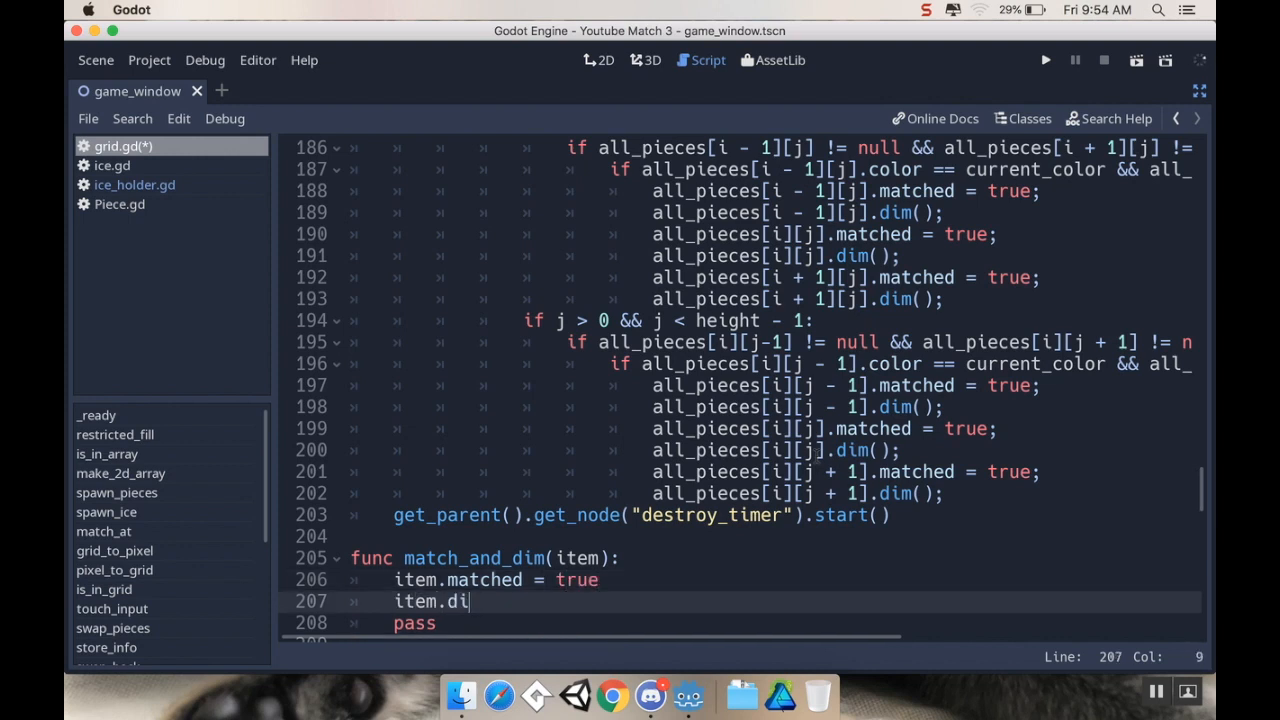
text(m())
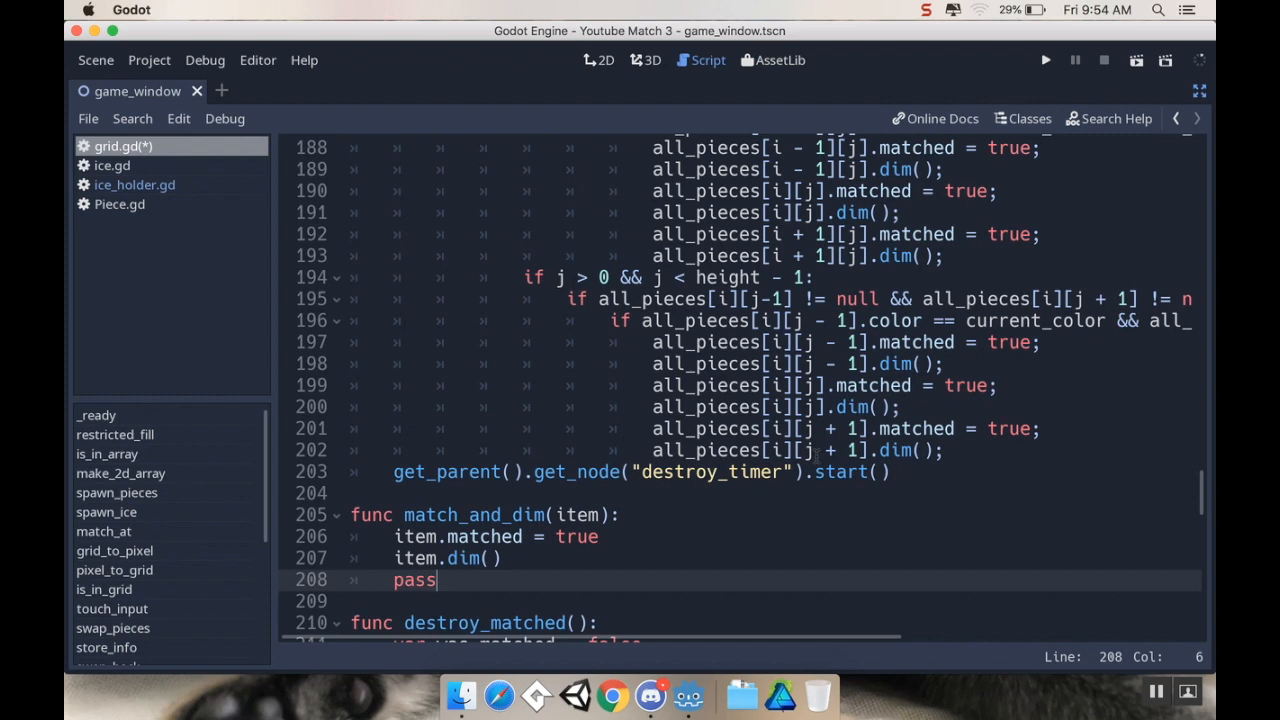
key(Backspace)
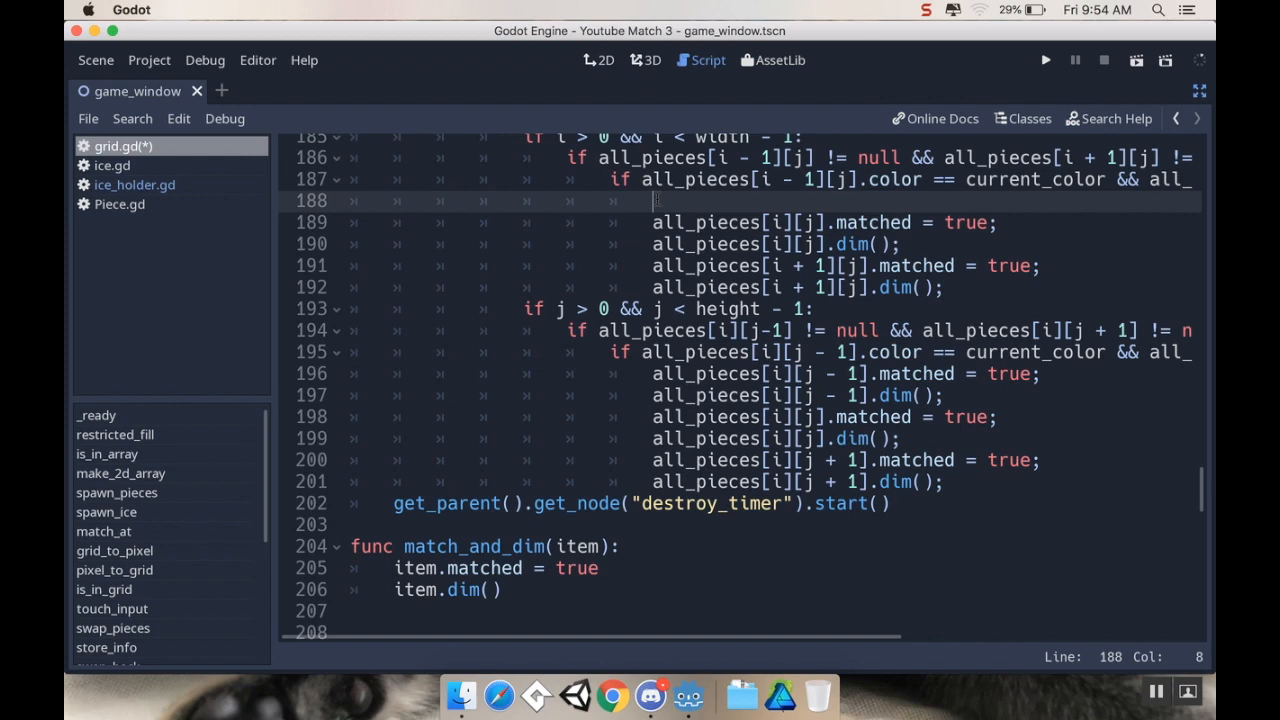
Replace the left piece's matched/dim pair with match_and_dim(all_pieces[i - 1][j])
text(match_and)
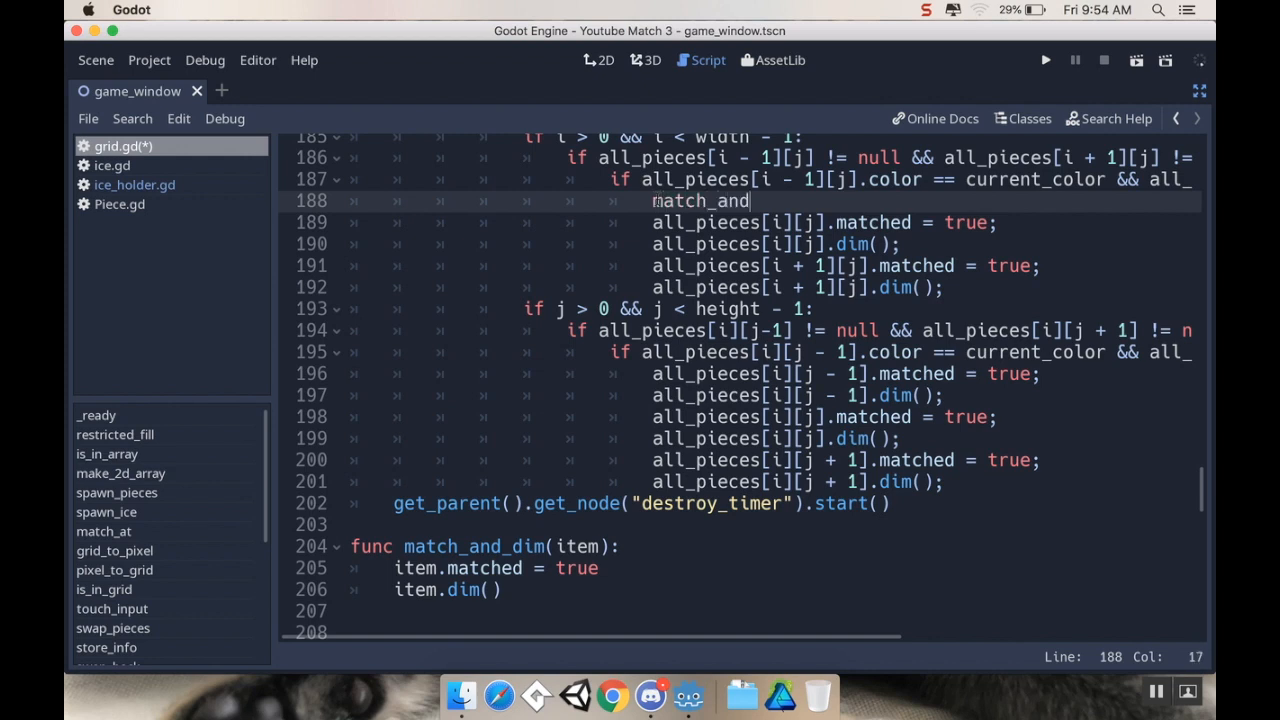
text(dim()
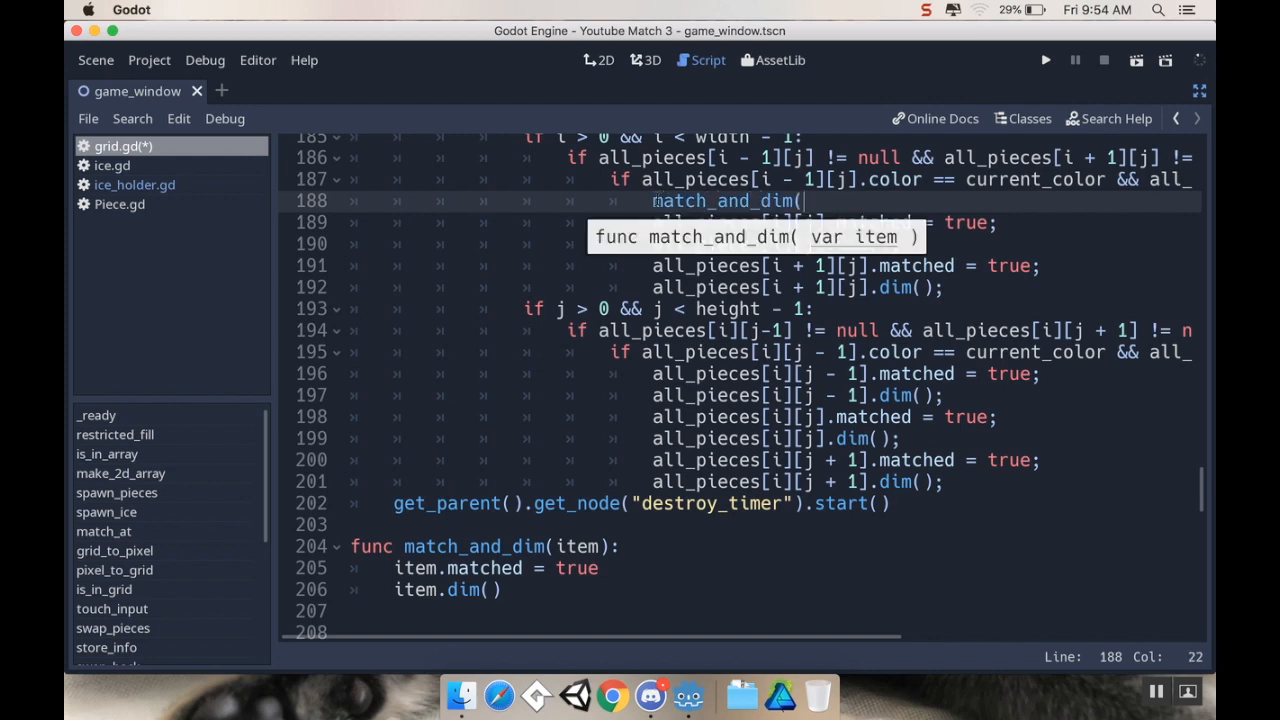
text(all_pieces)
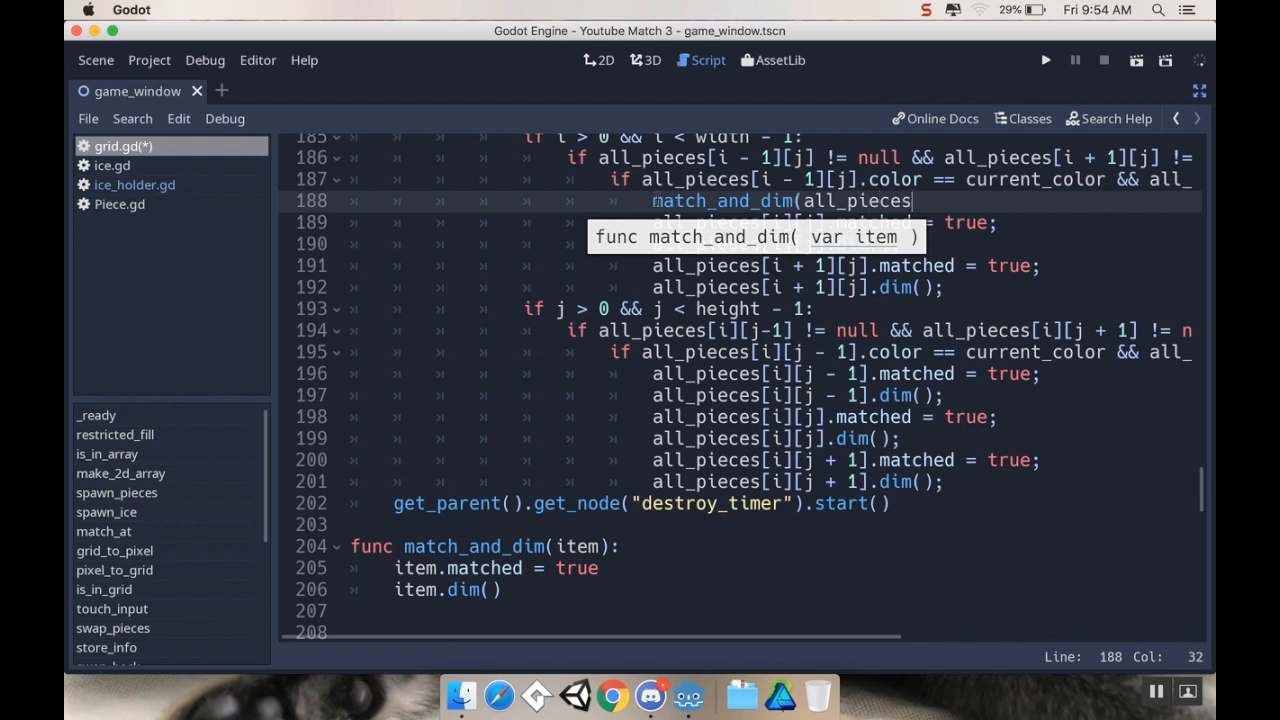
text([i][)
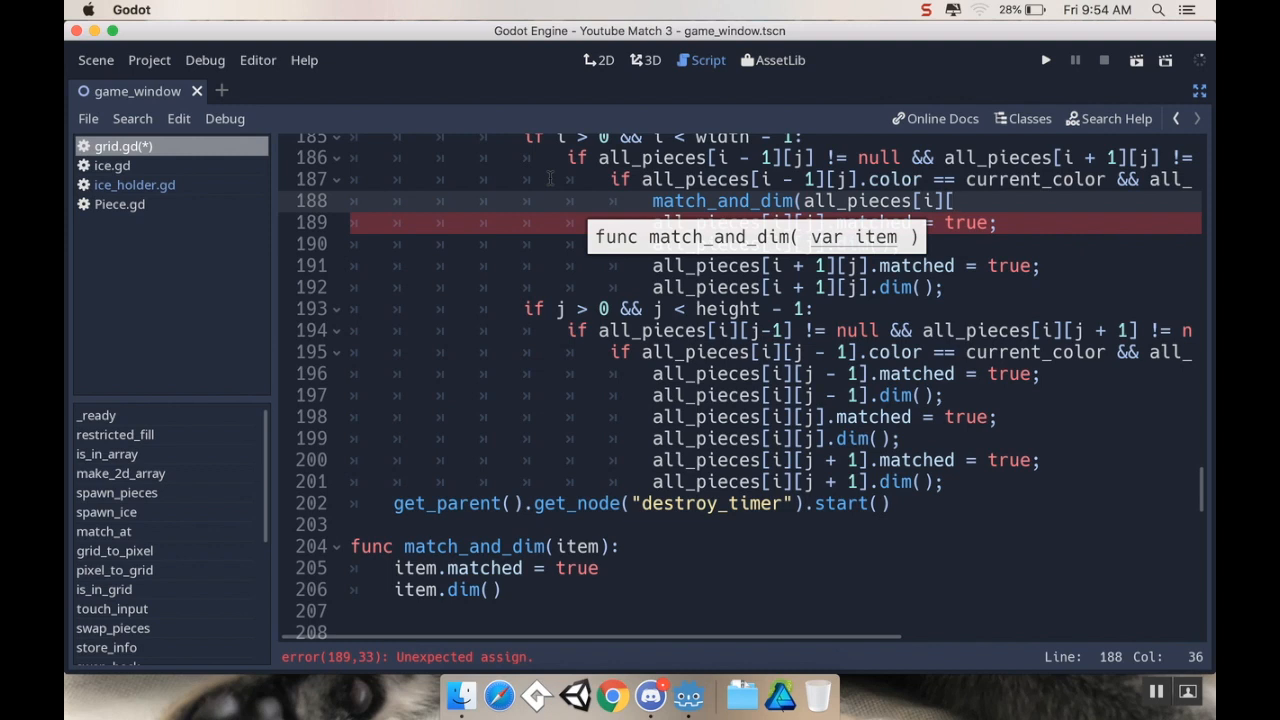
text([j - 1)
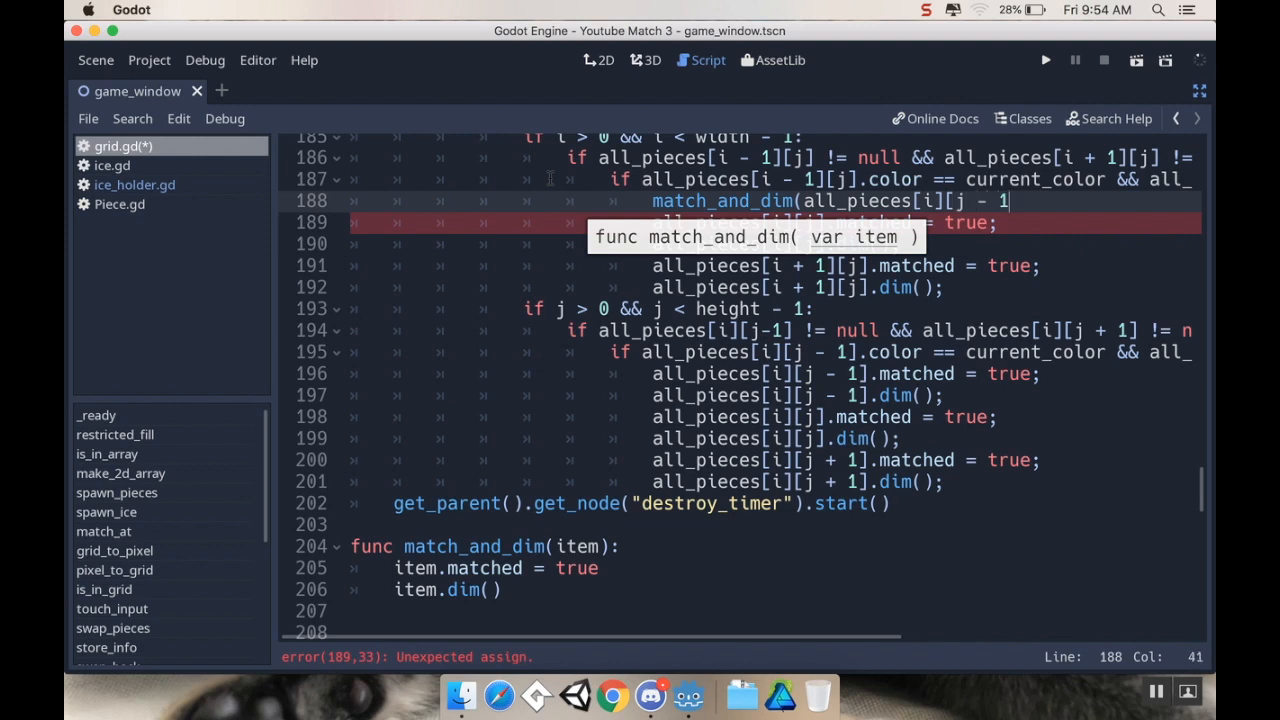
text()])
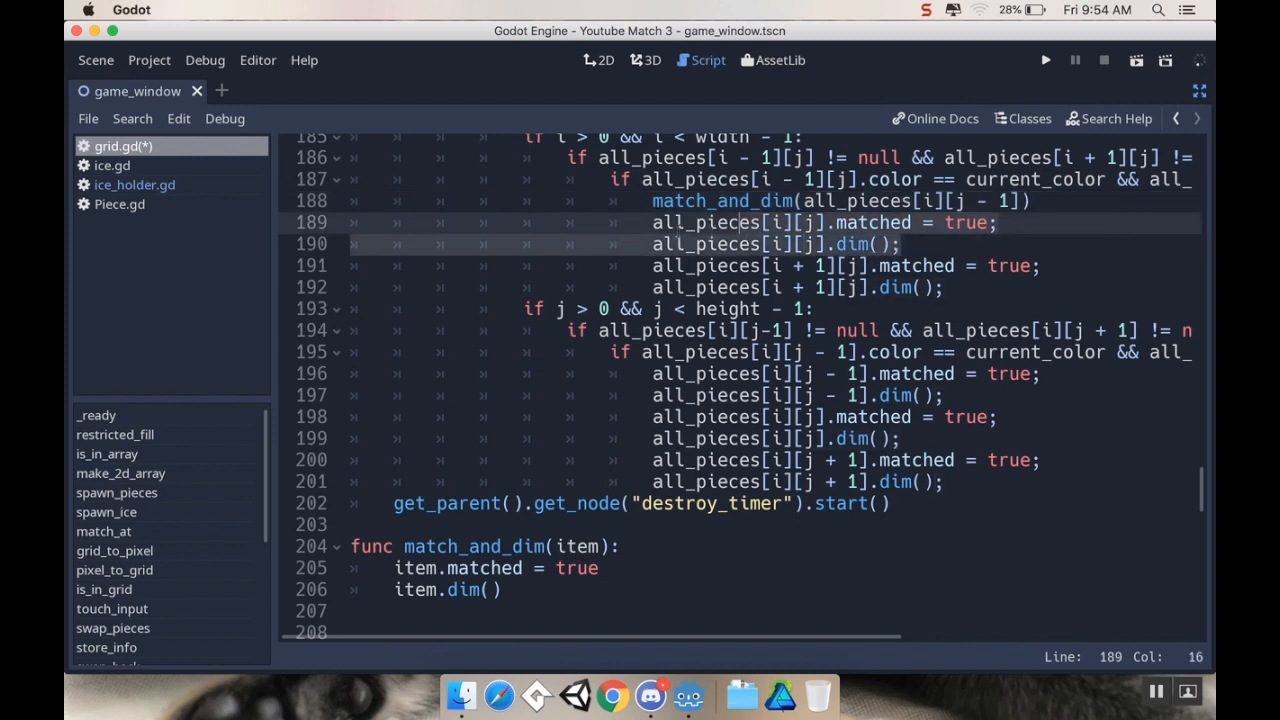
Replace the centre and right pieces' pairs with match_and_dim for [i][j] and [i + 1][j]
click(653, 222)
text(match_and)
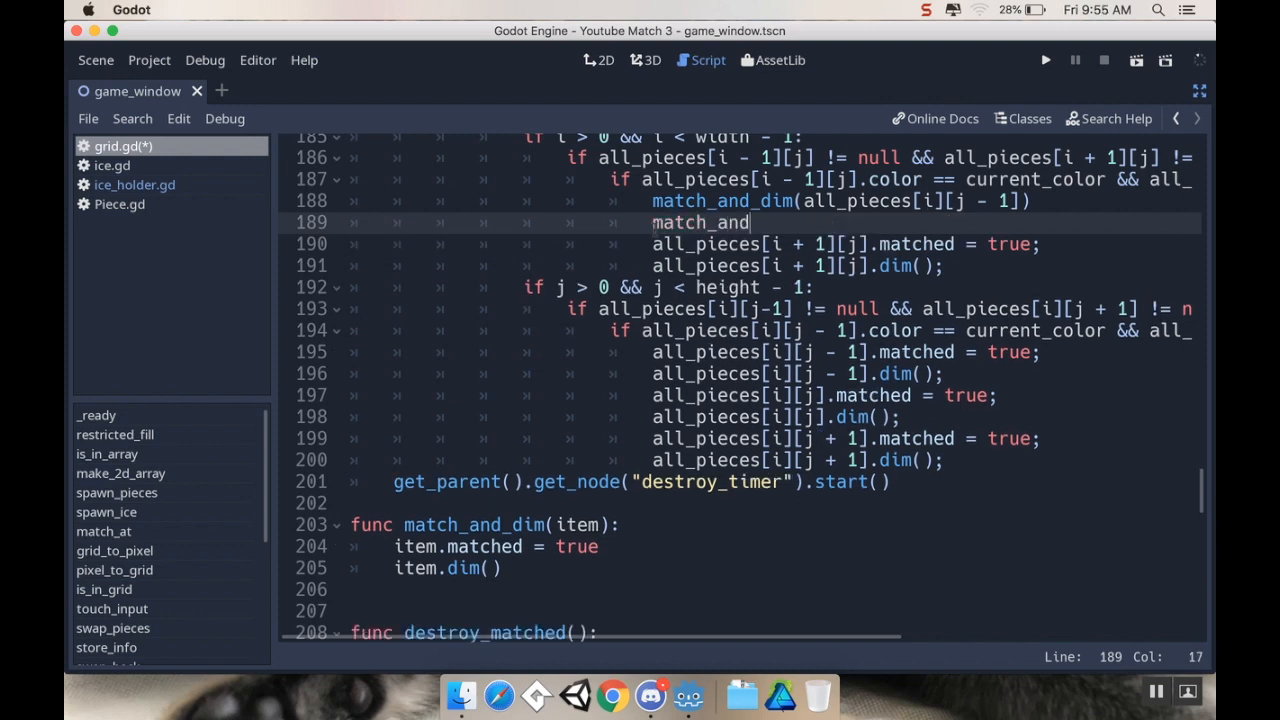
text((a)
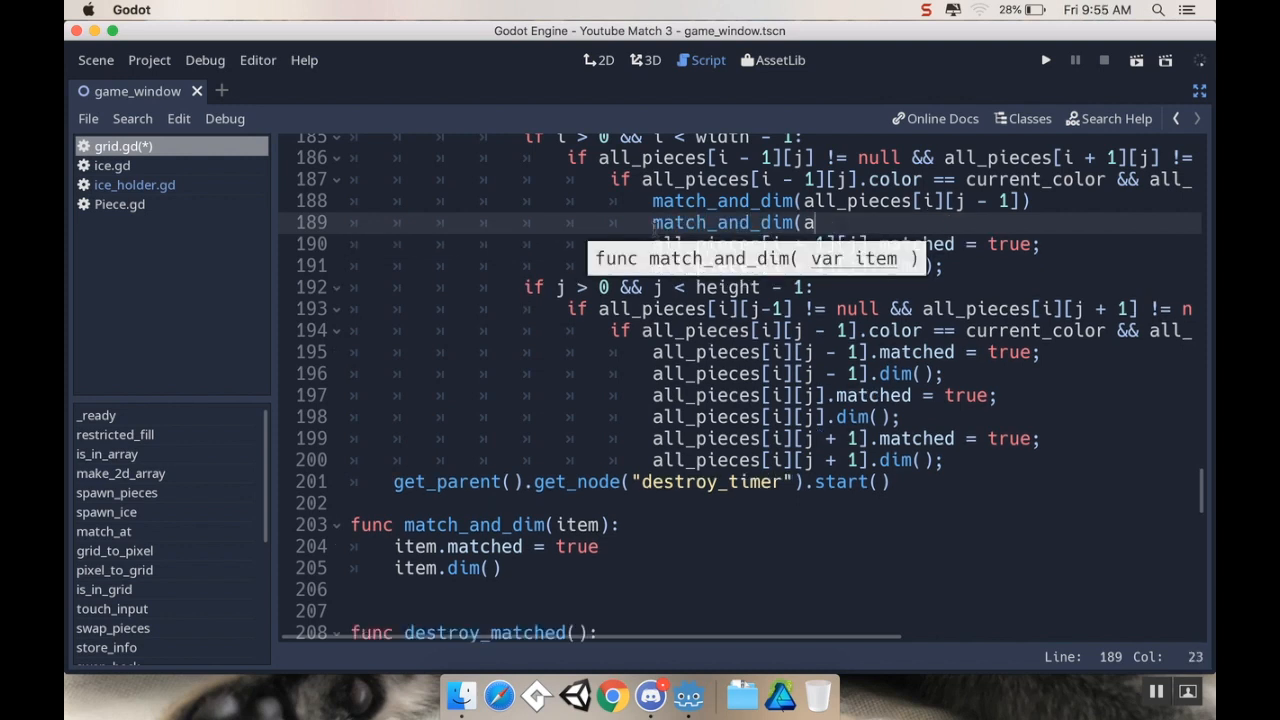
text(ll_pieces[i][j)
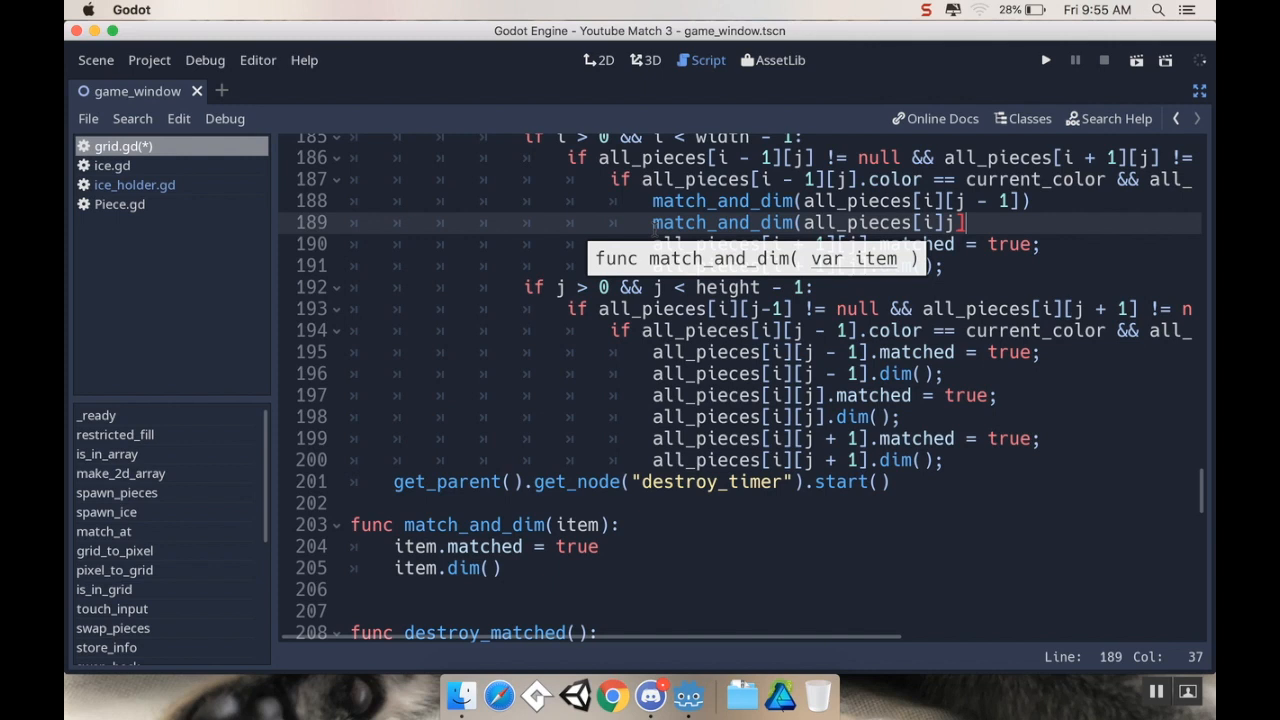
key(Backspace)
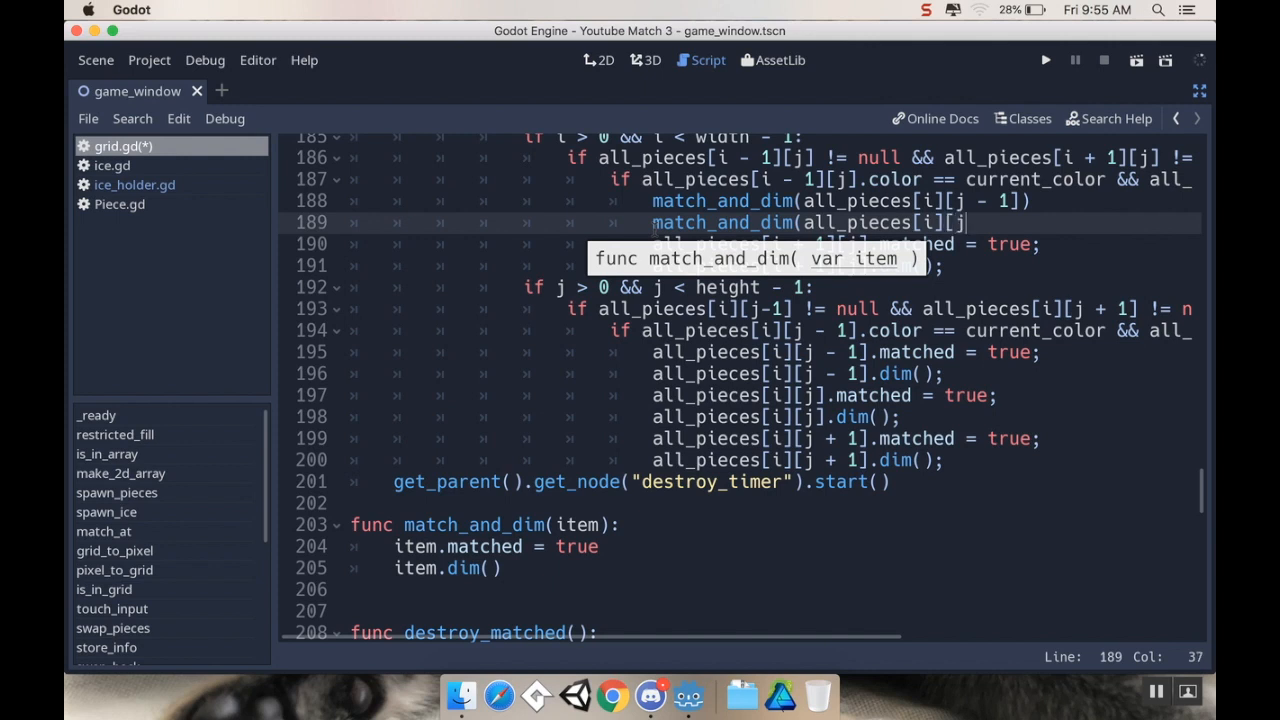
text())
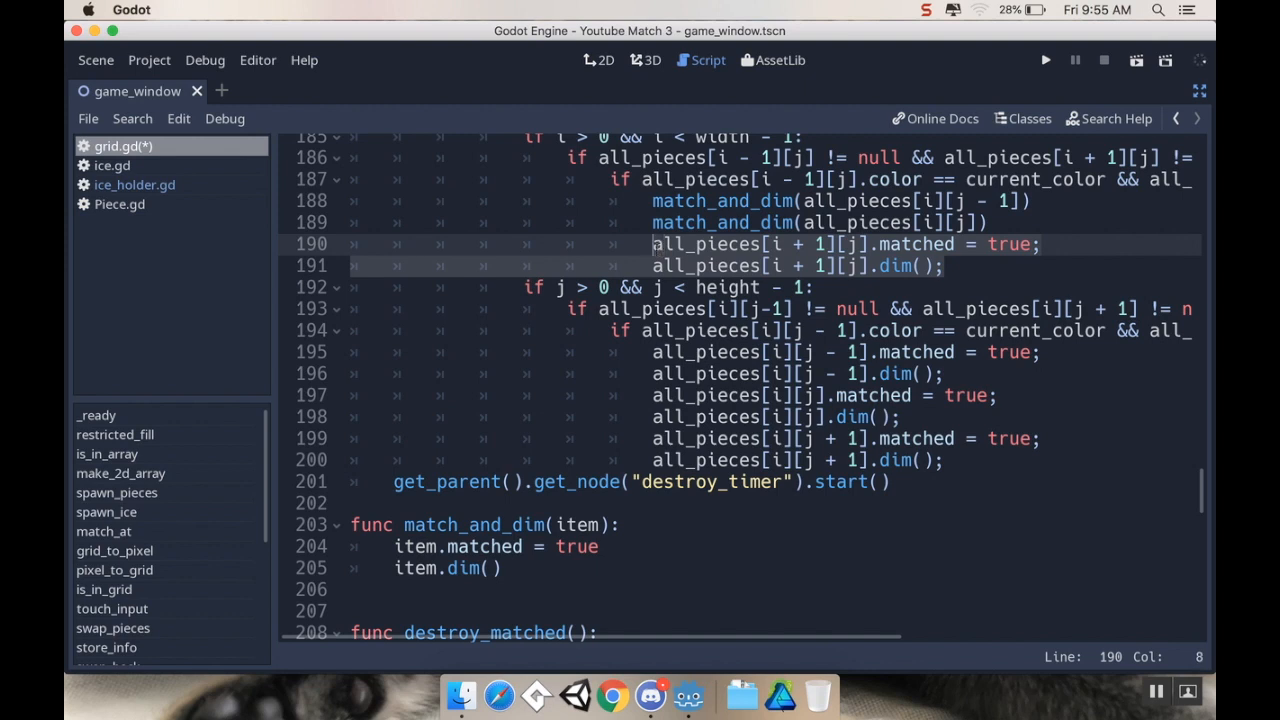
text(match_and_dim()
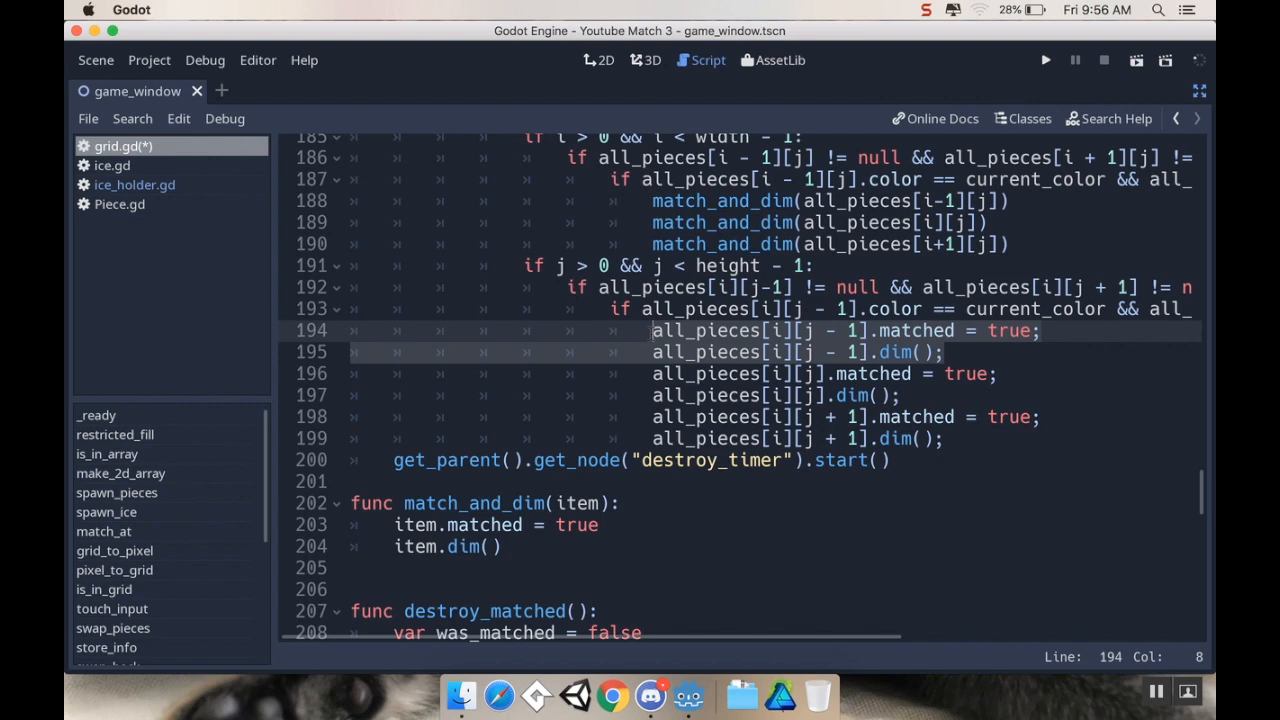
Replace the j-branch pairs with match_and_dim for all_pieces[i][j - 1], [i][j], [i][j + 1]
text(match)
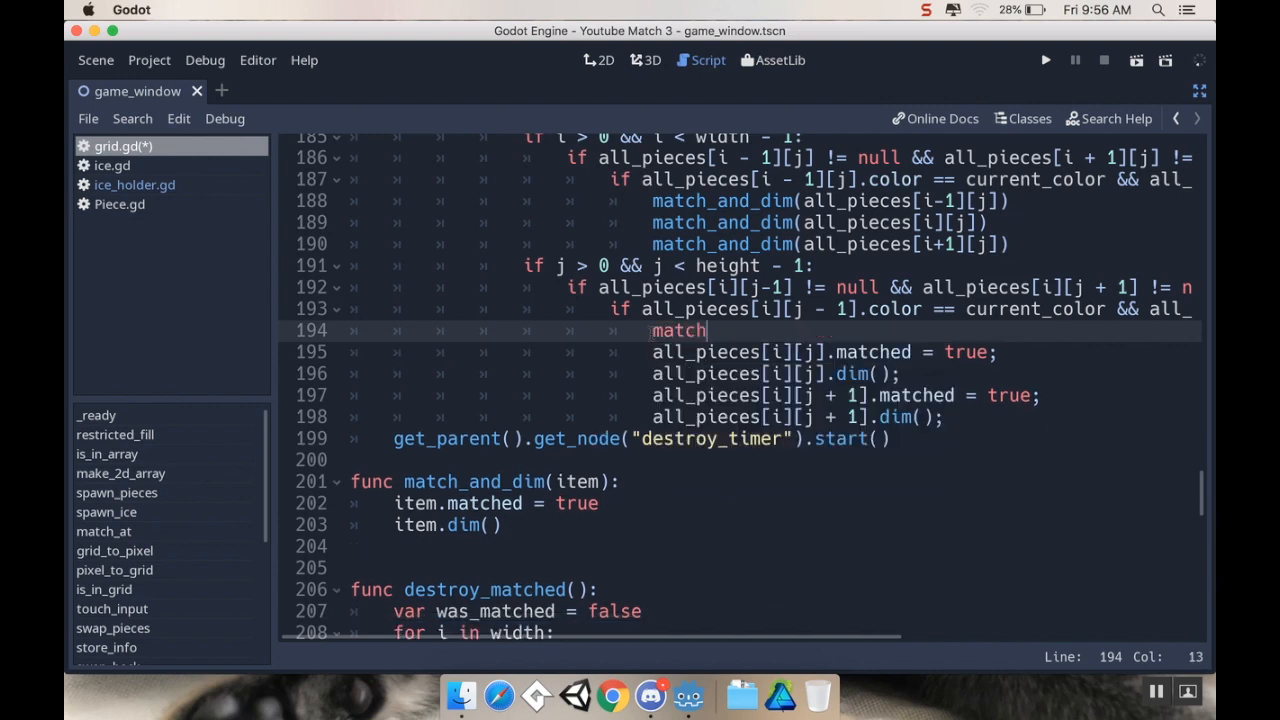
text(_and_dim()
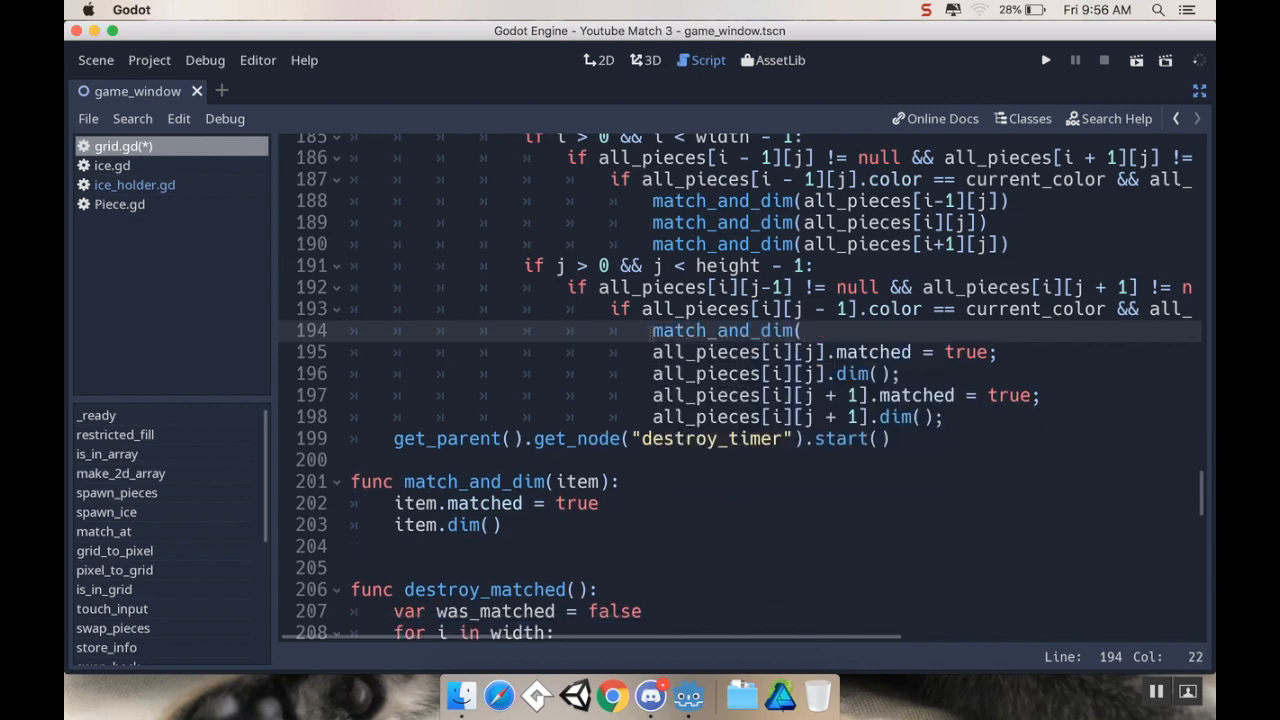
text(all_pi)
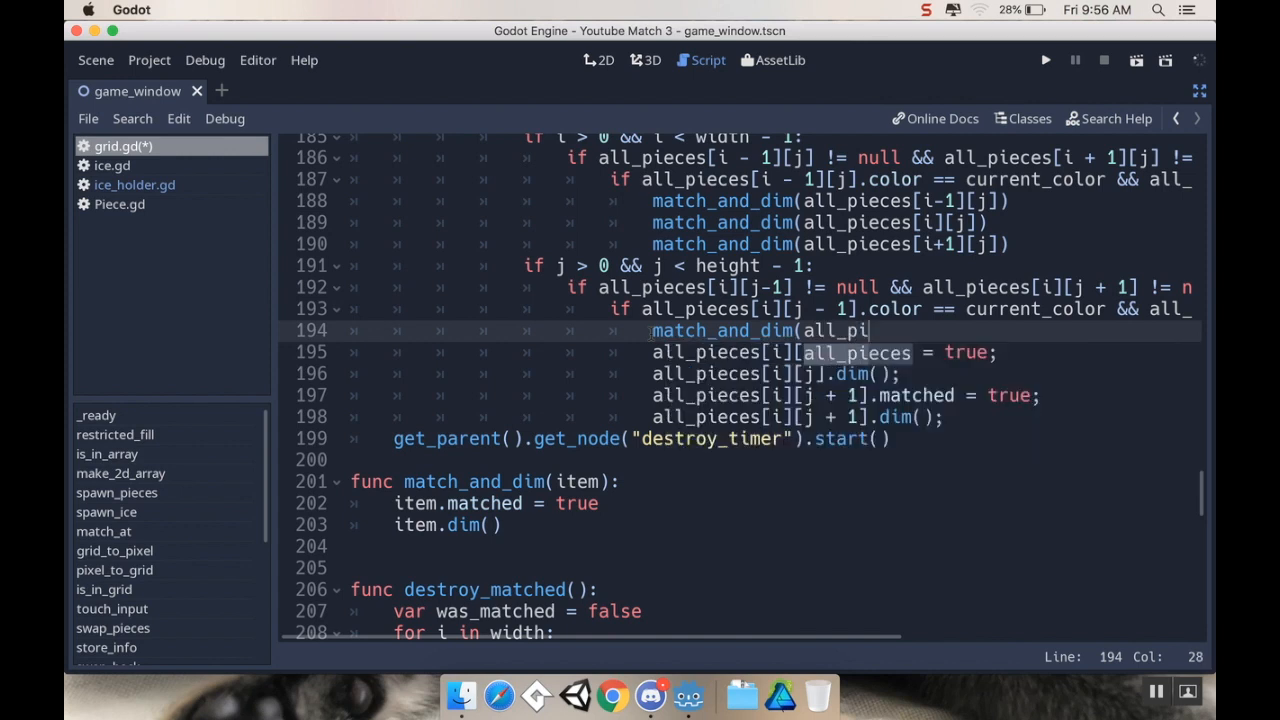
text(all_pieces[i)
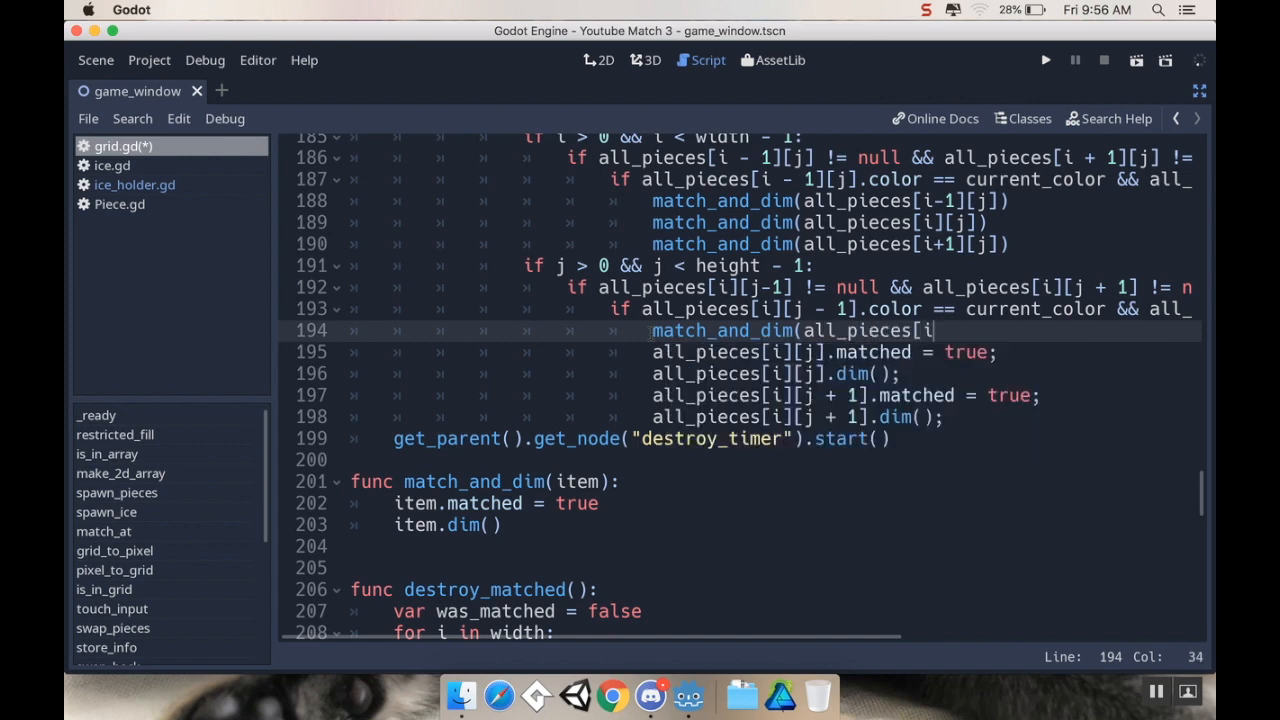
text(" ")
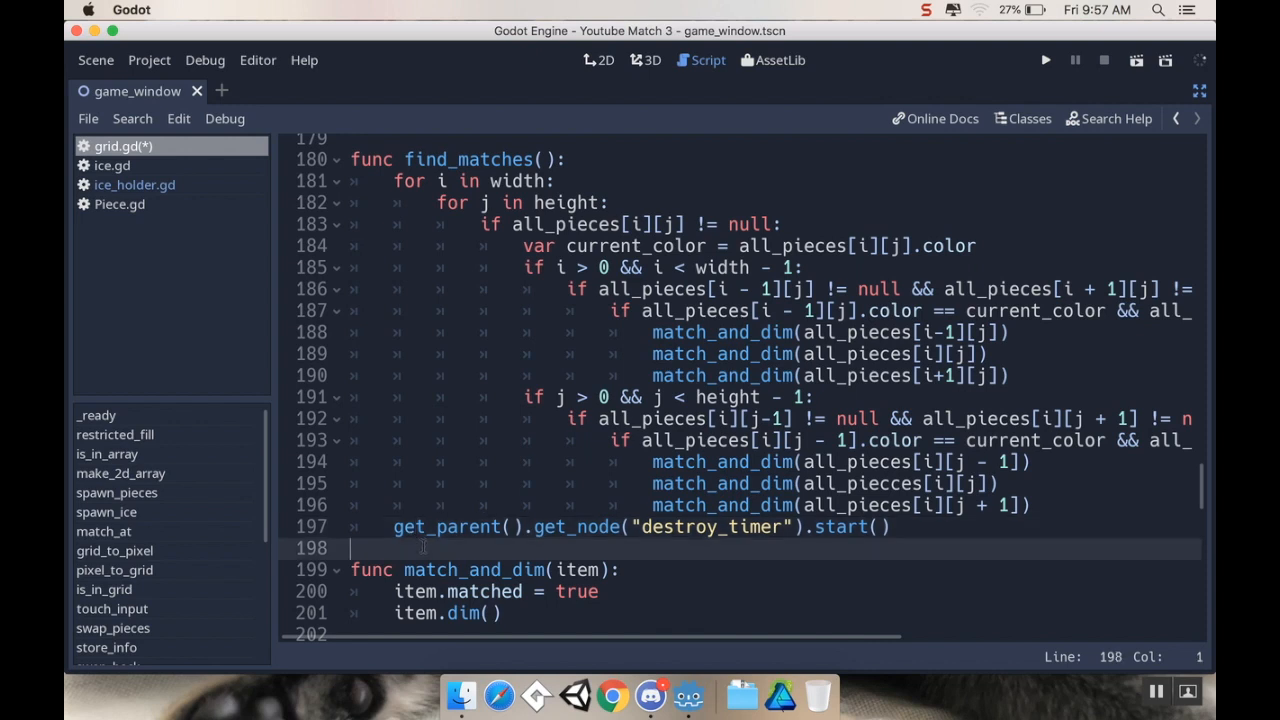
Start an is_piece_null(piece) helper, then erase its unfinished if statement
key(Enter)
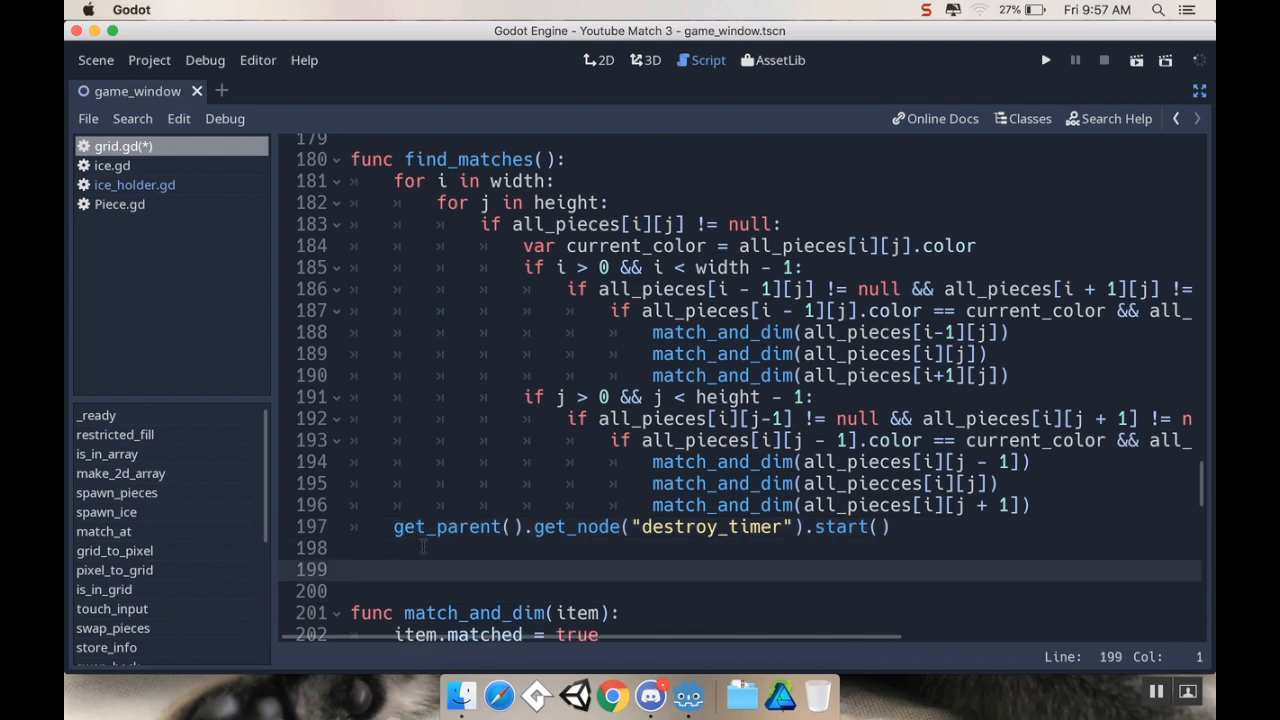
text(func)
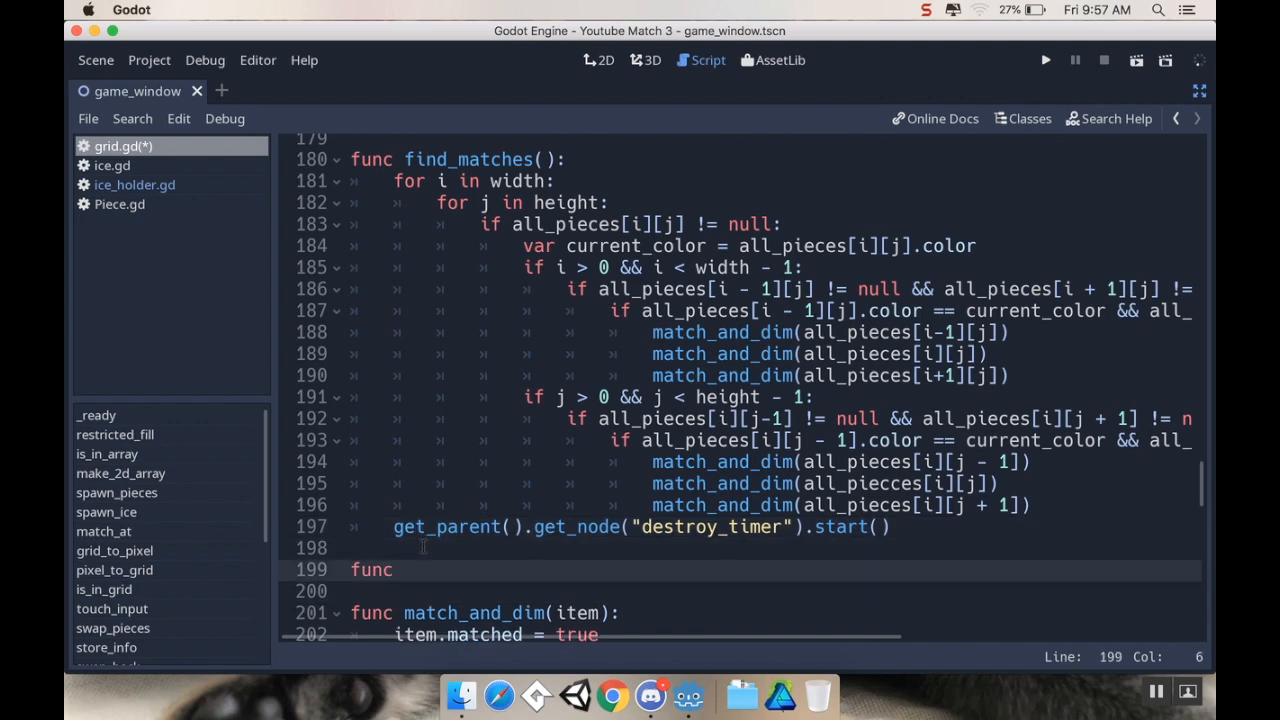
text(is_piece_null()
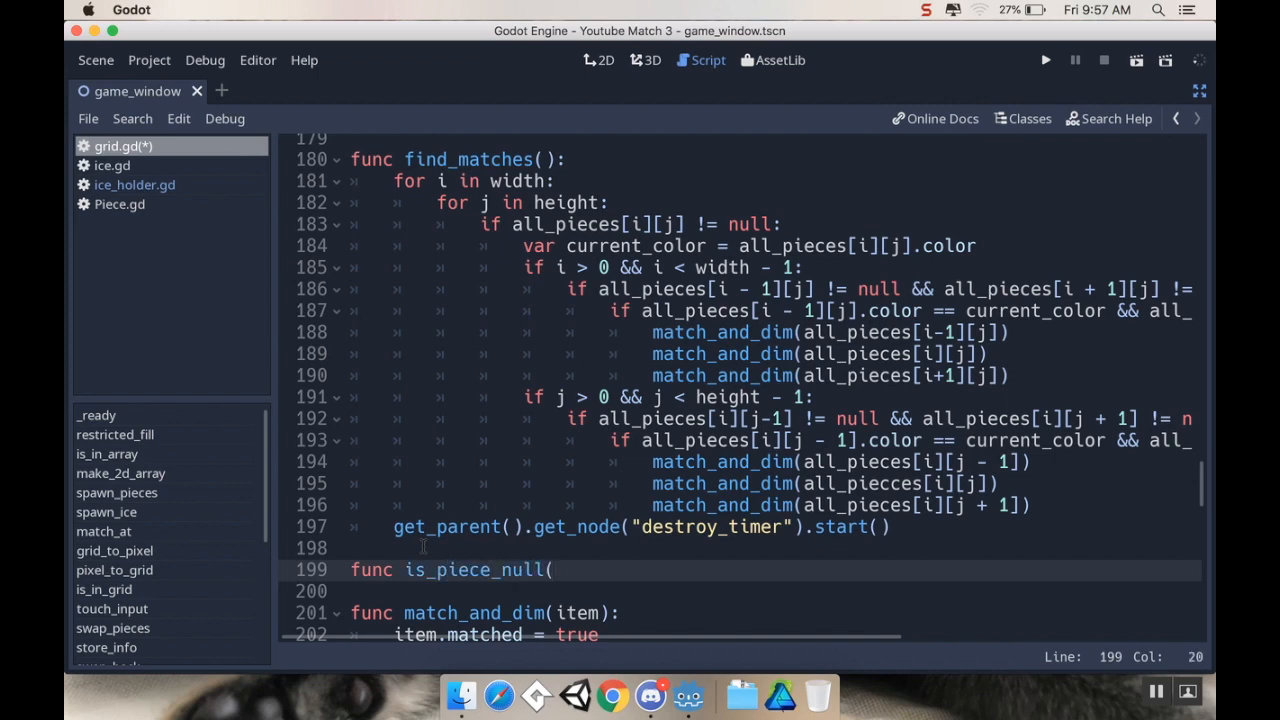
text(piece):)
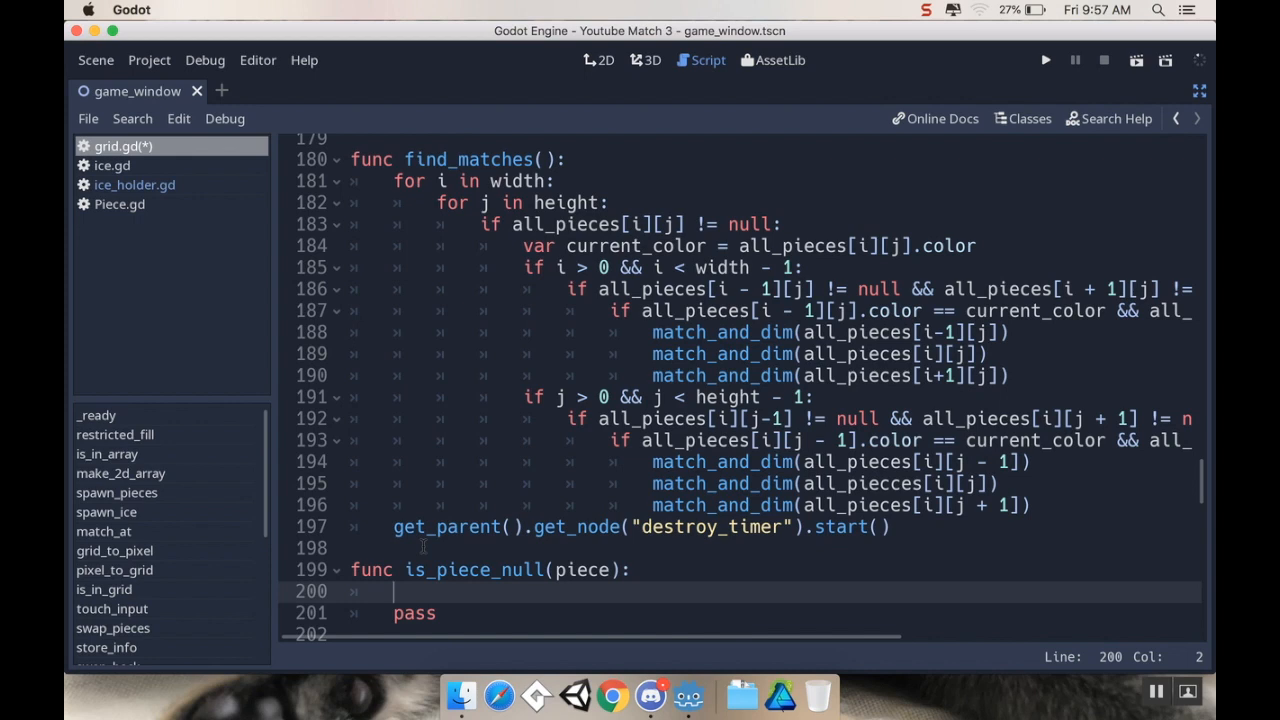
text(if all_pi)
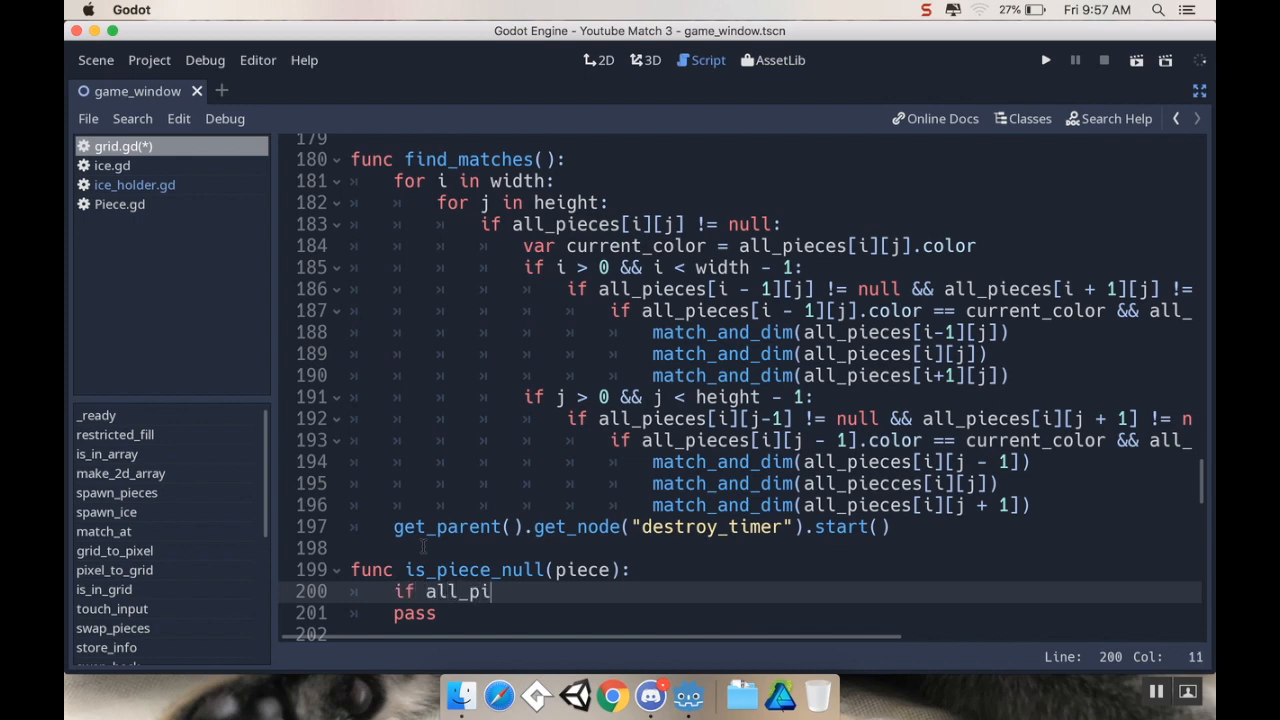
text(eces[i][j] == null)
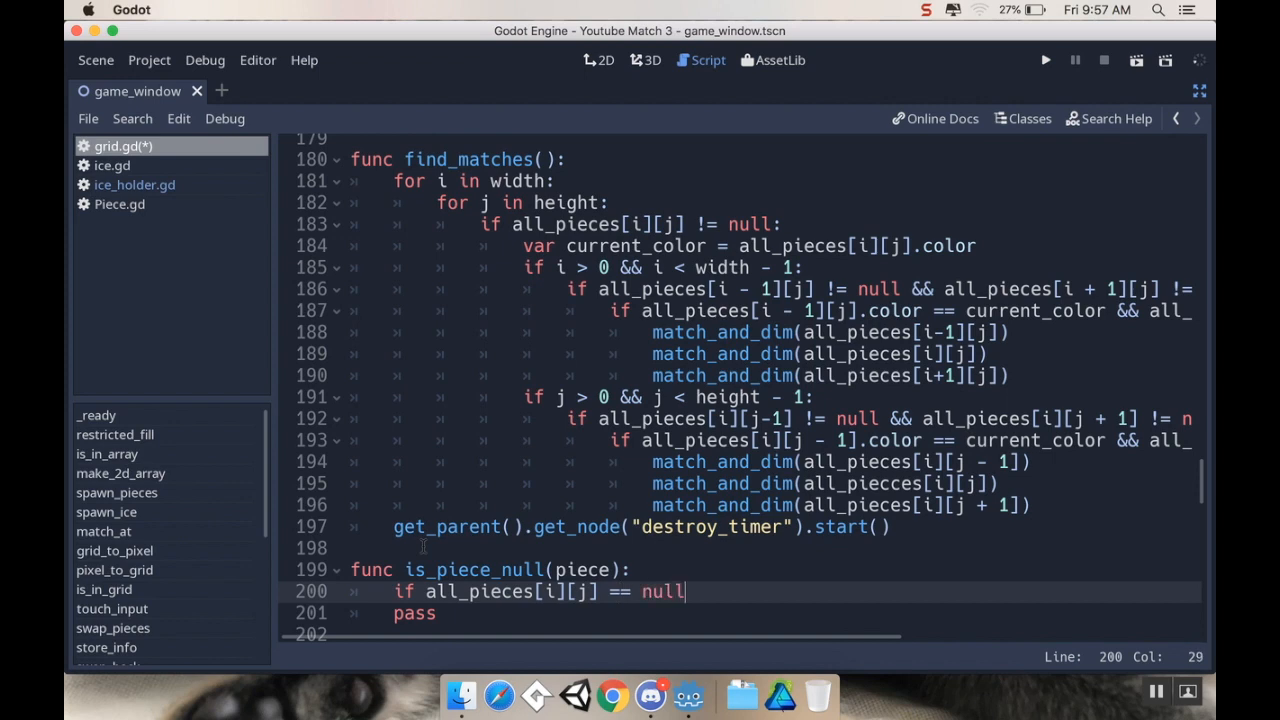
key(BackSpace)
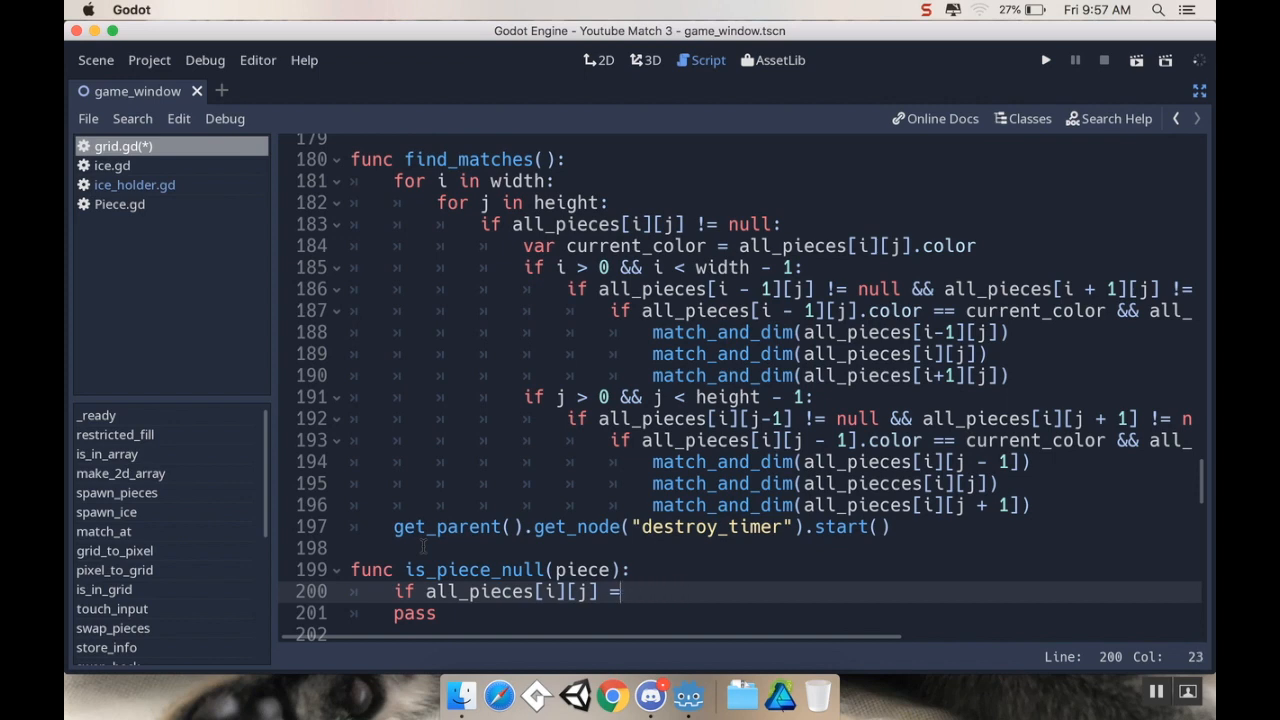
key(Backspace)
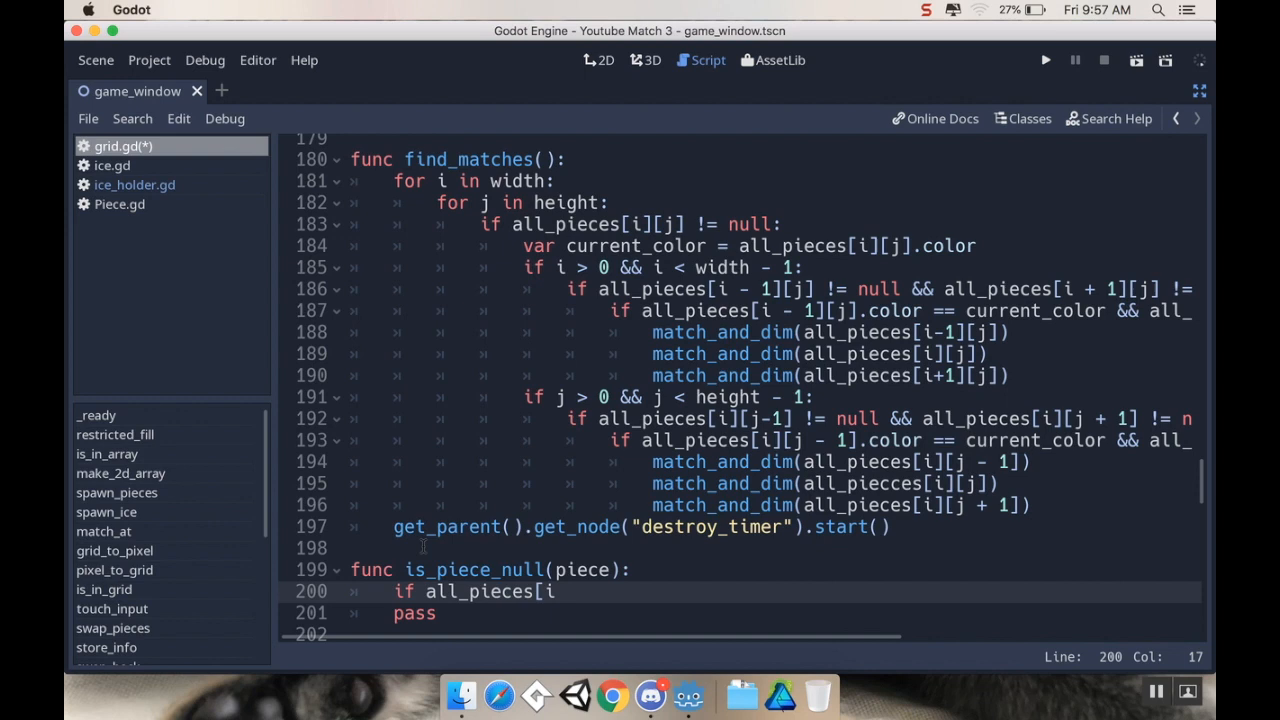
key(Backspace)
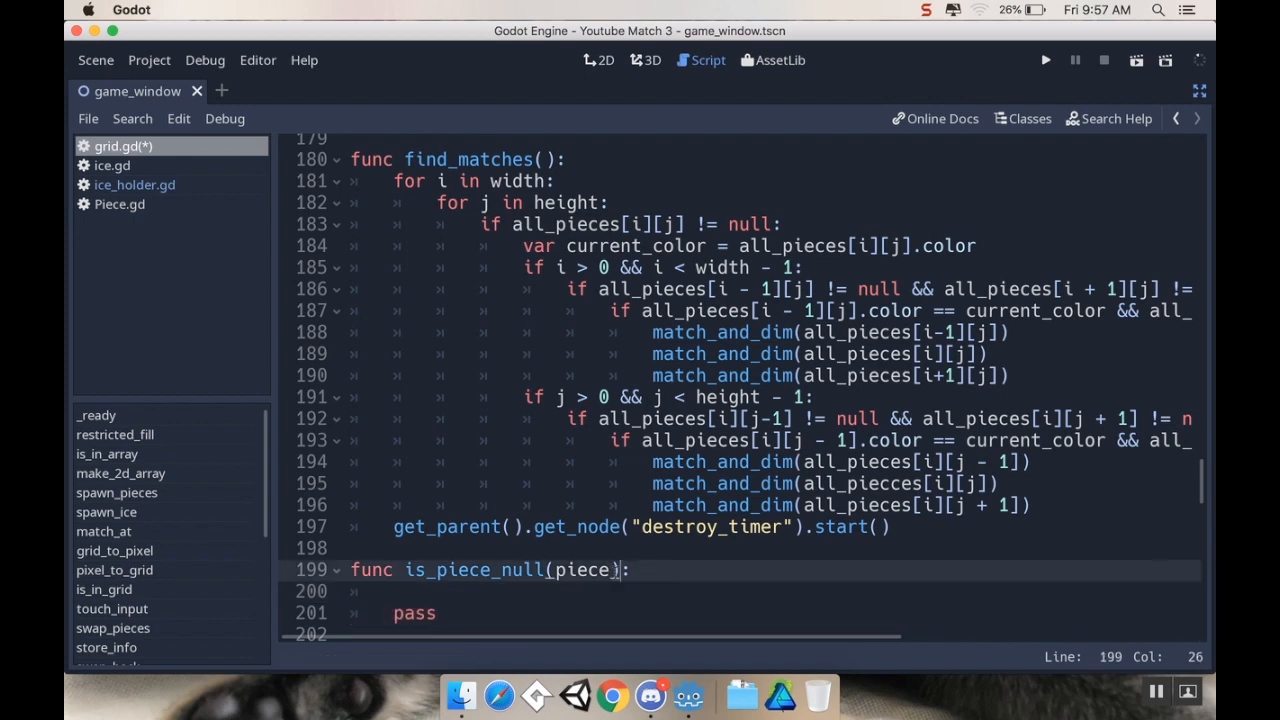
Make it is_piece_null(column, row): true if all_pieces[column][row] == null, else false
key(BackSpace)
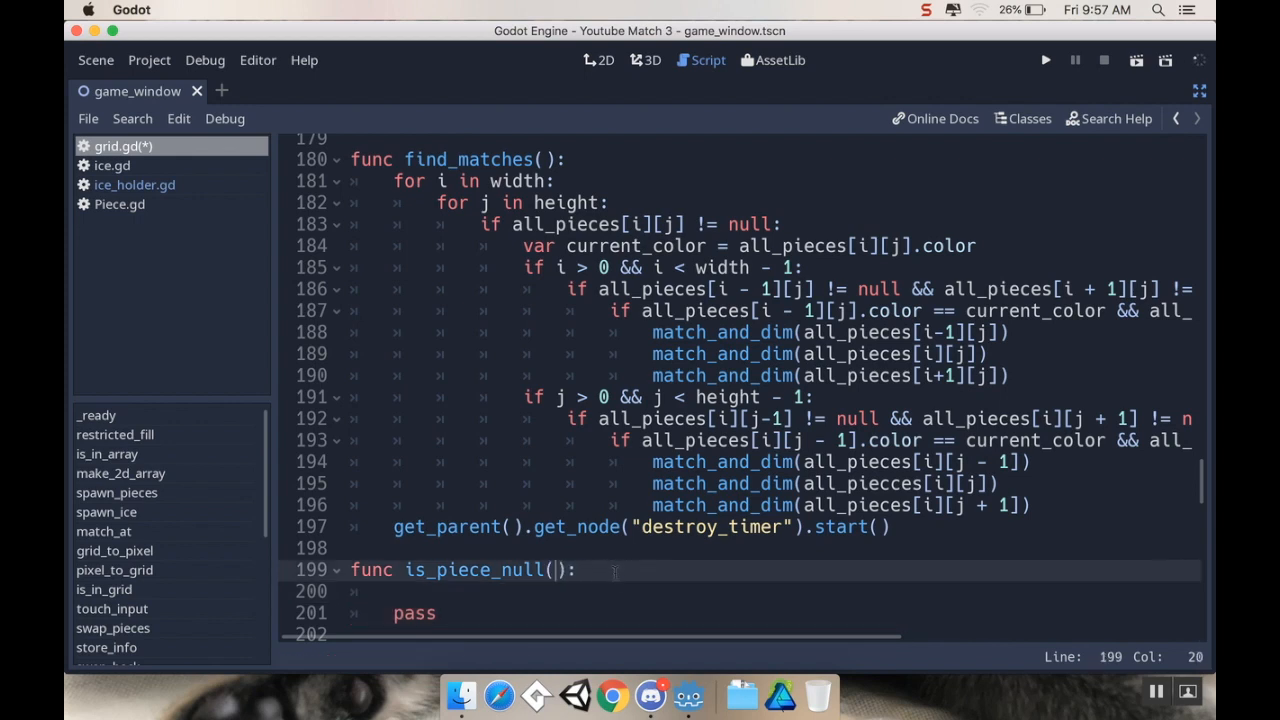
text(column, row)
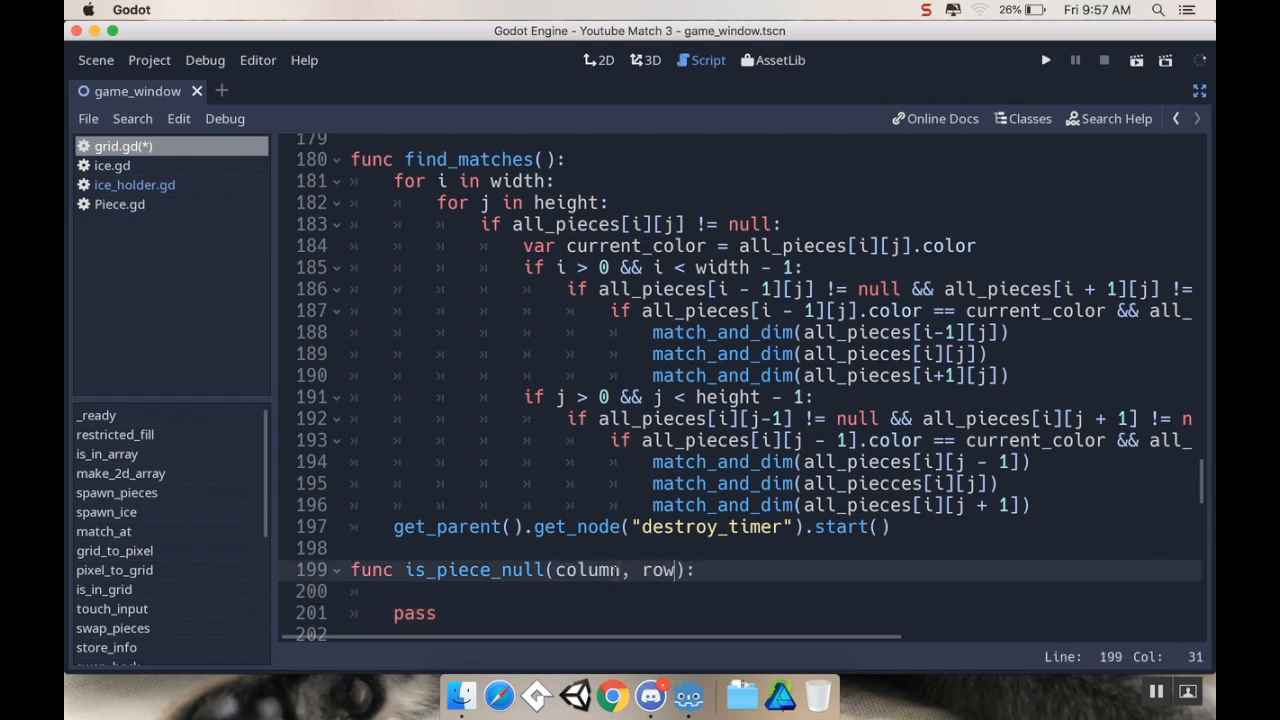
text(if a)
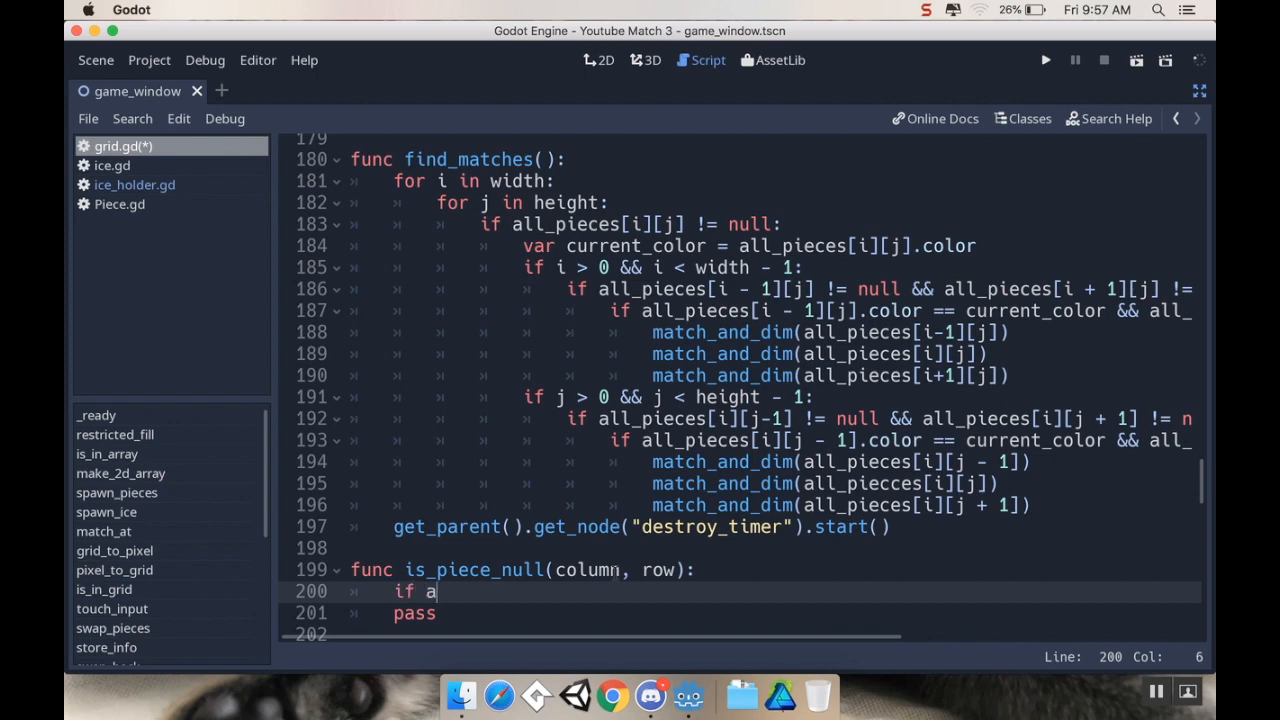
text(ll_pieces[)
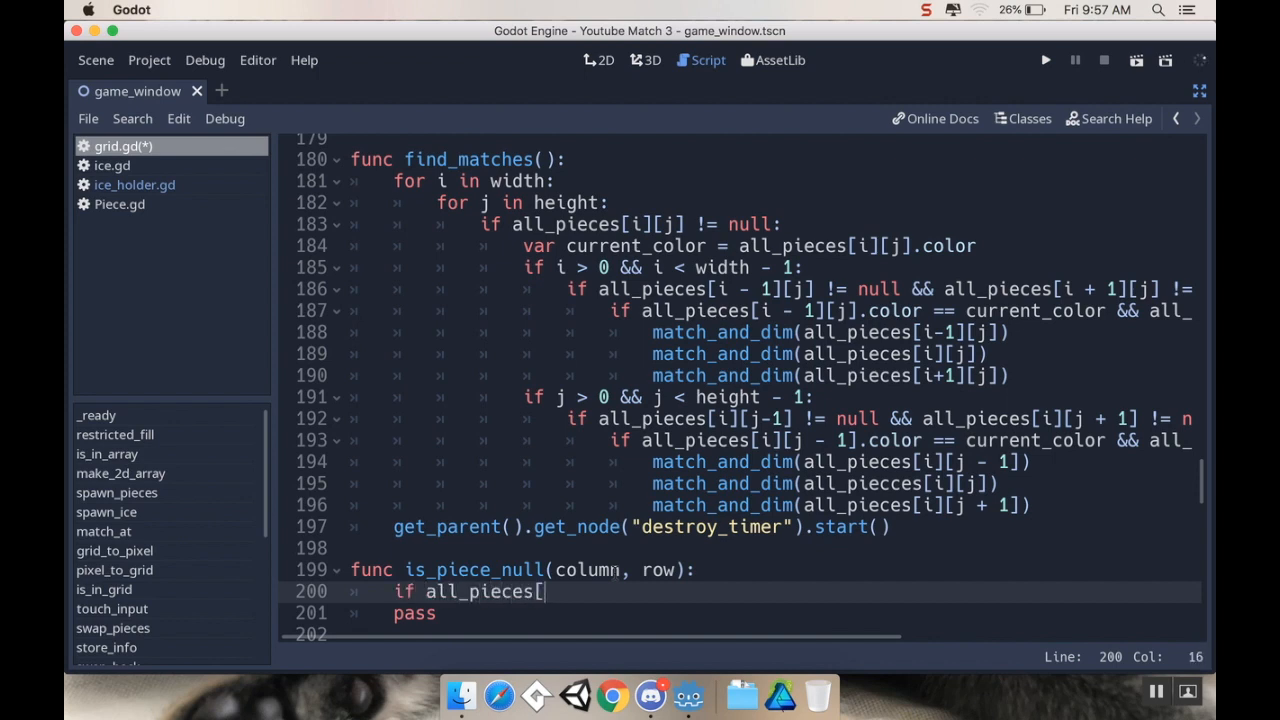
text(column][)
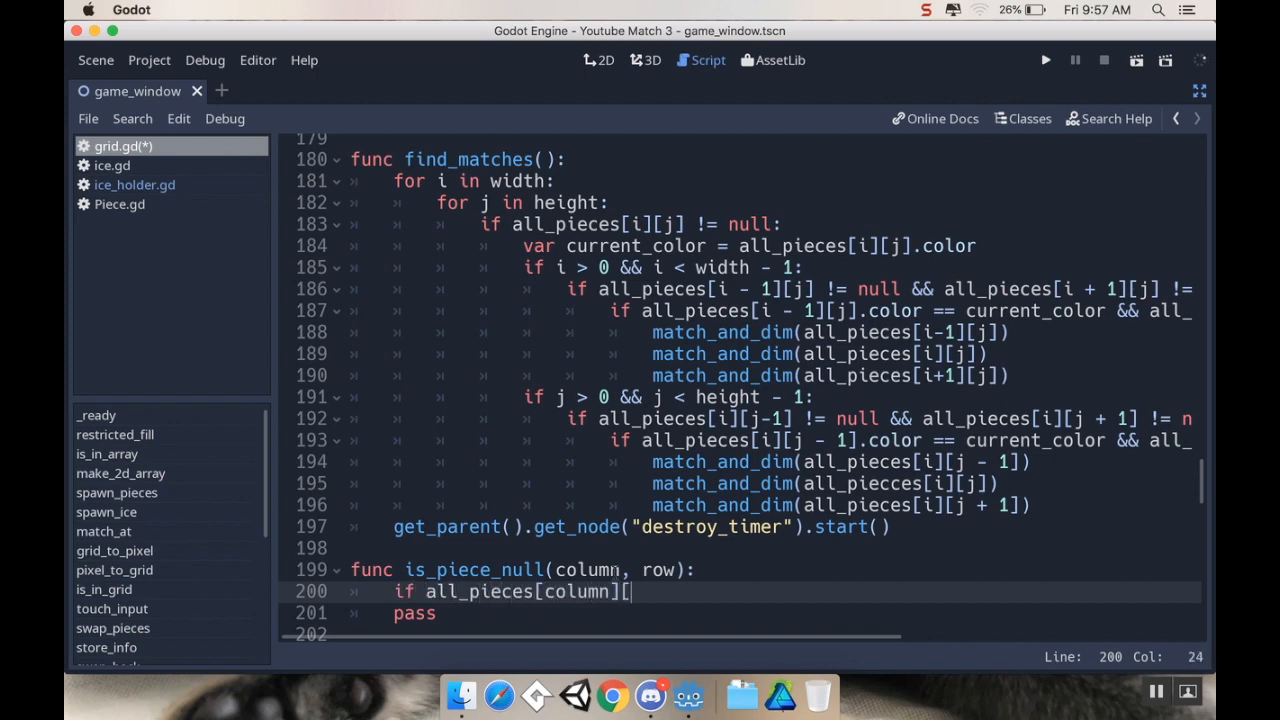
text(row] == null:)
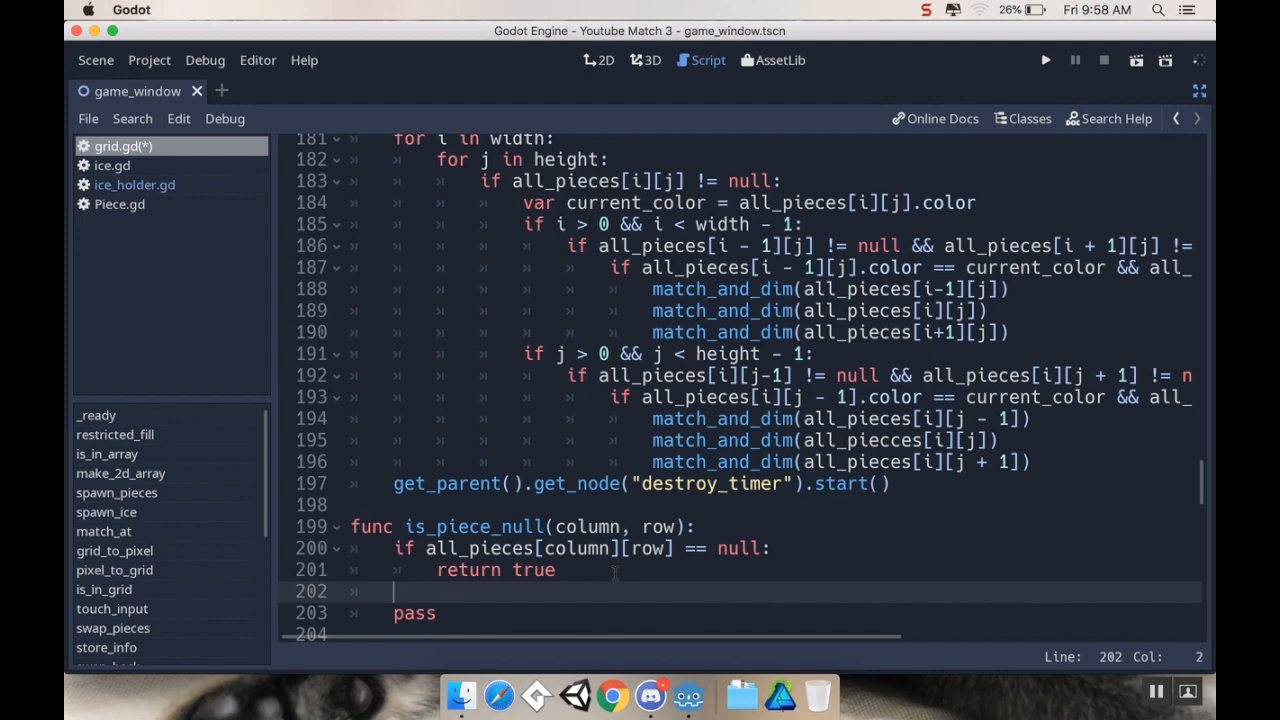
text(return false)
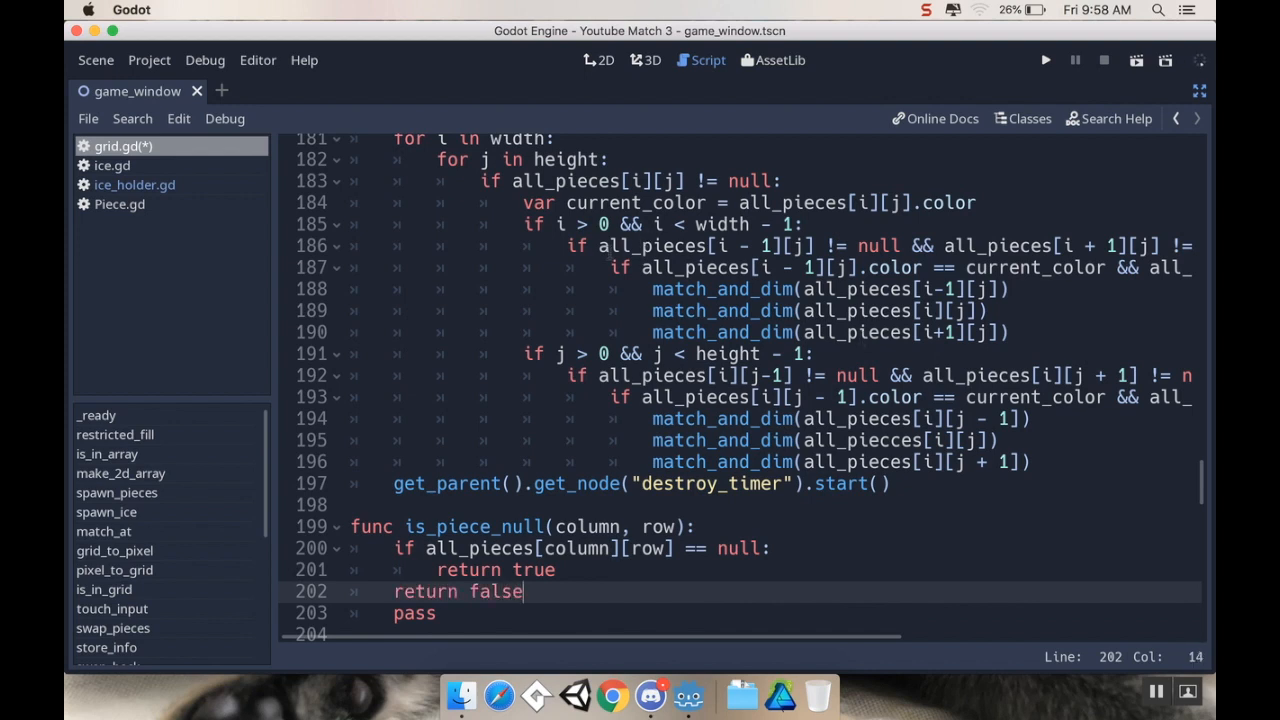
On line 186, replace 'all_pieces[i - 1][j] != null' with '!is_piece_null(i - 1, j)'
click(620, 245)
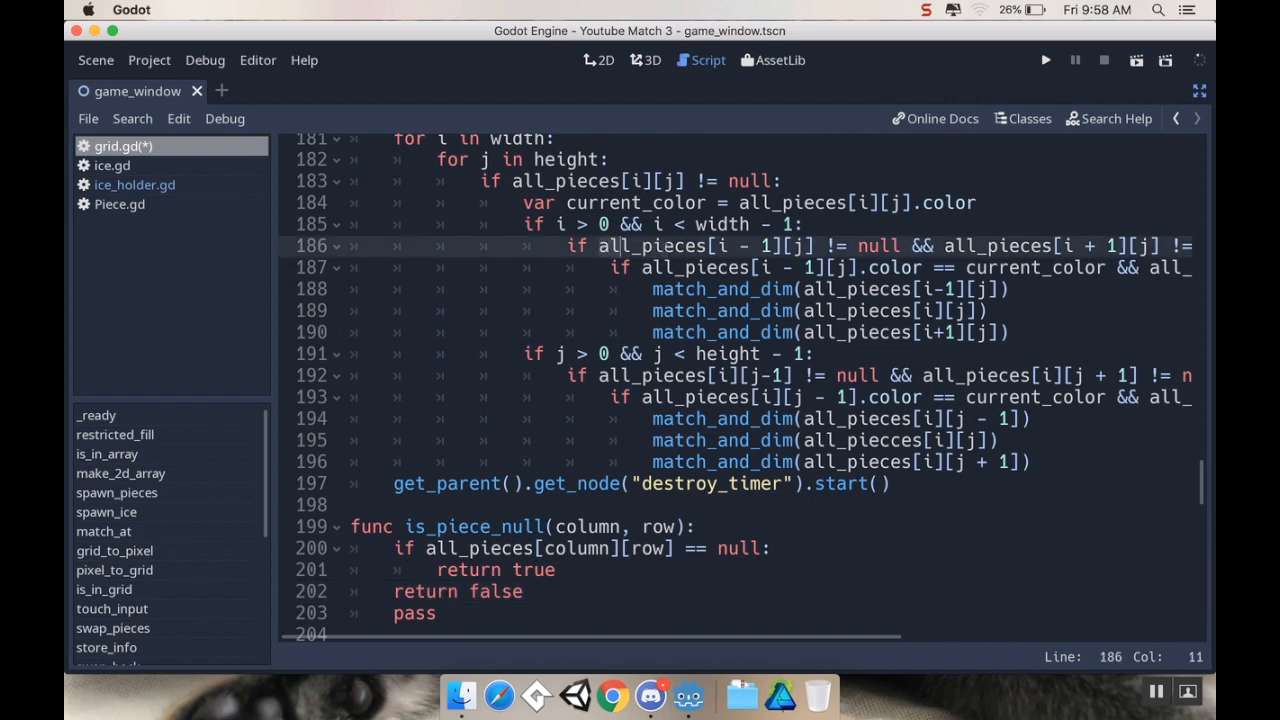
click(897, 246)
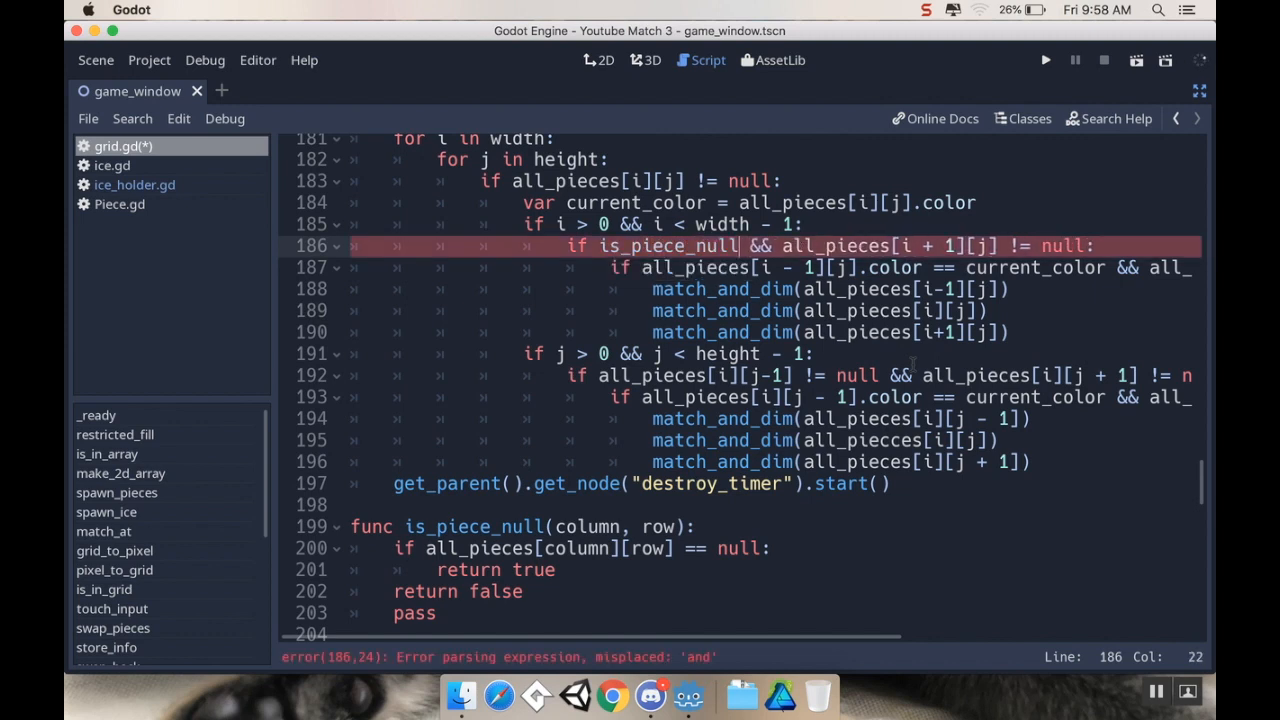
key(Backspace)
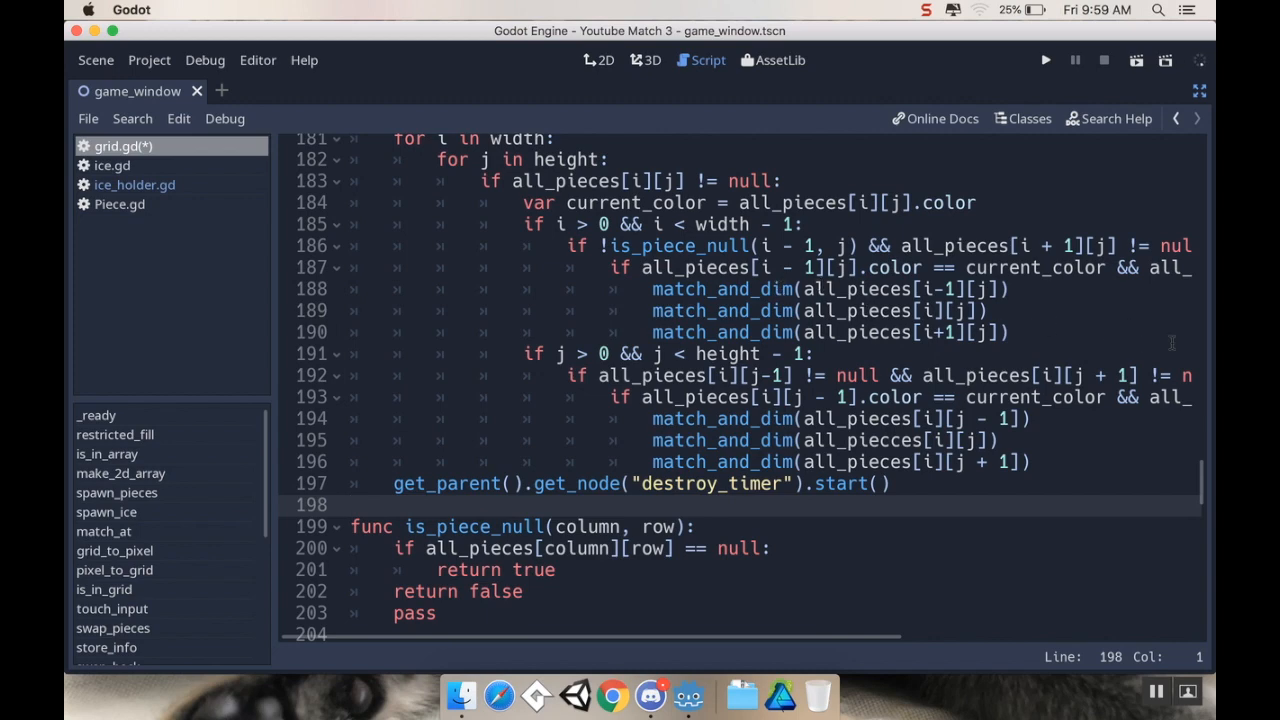
Delete the leftover pass line in is_piece_null, then scroll through collapse_columns and refill_columns
scroll(down, 3)
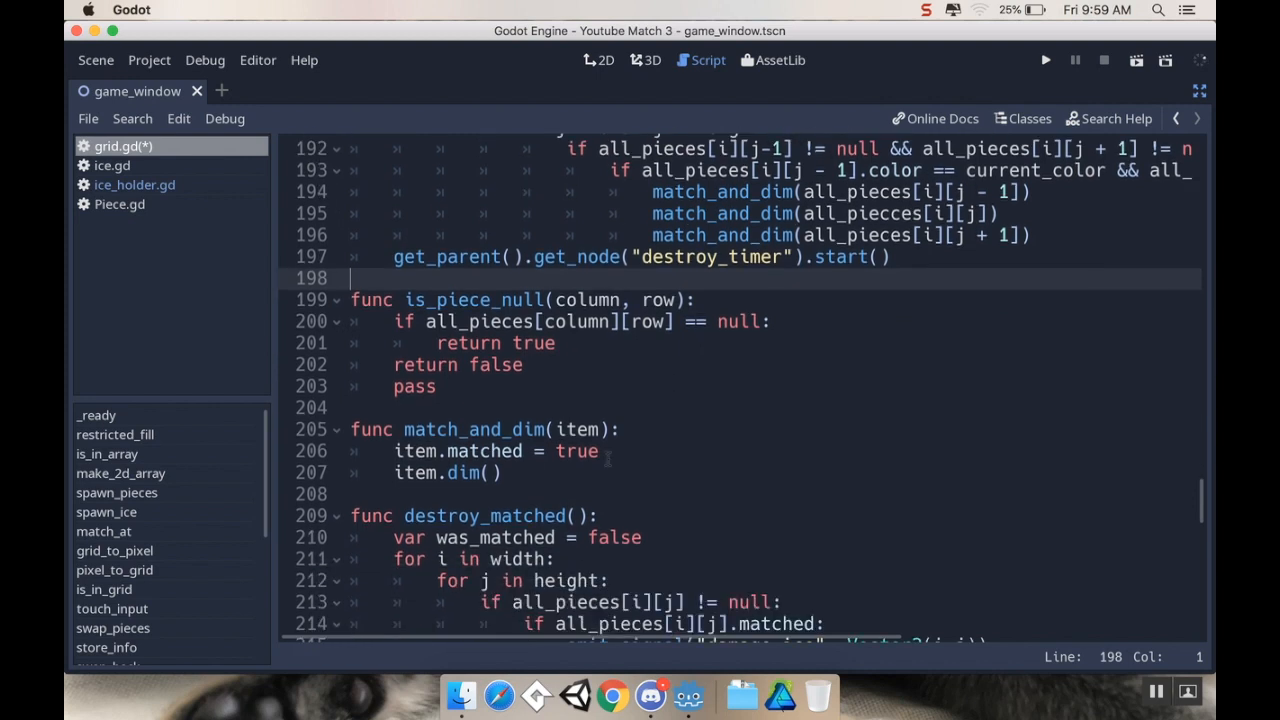
click(395, 386)
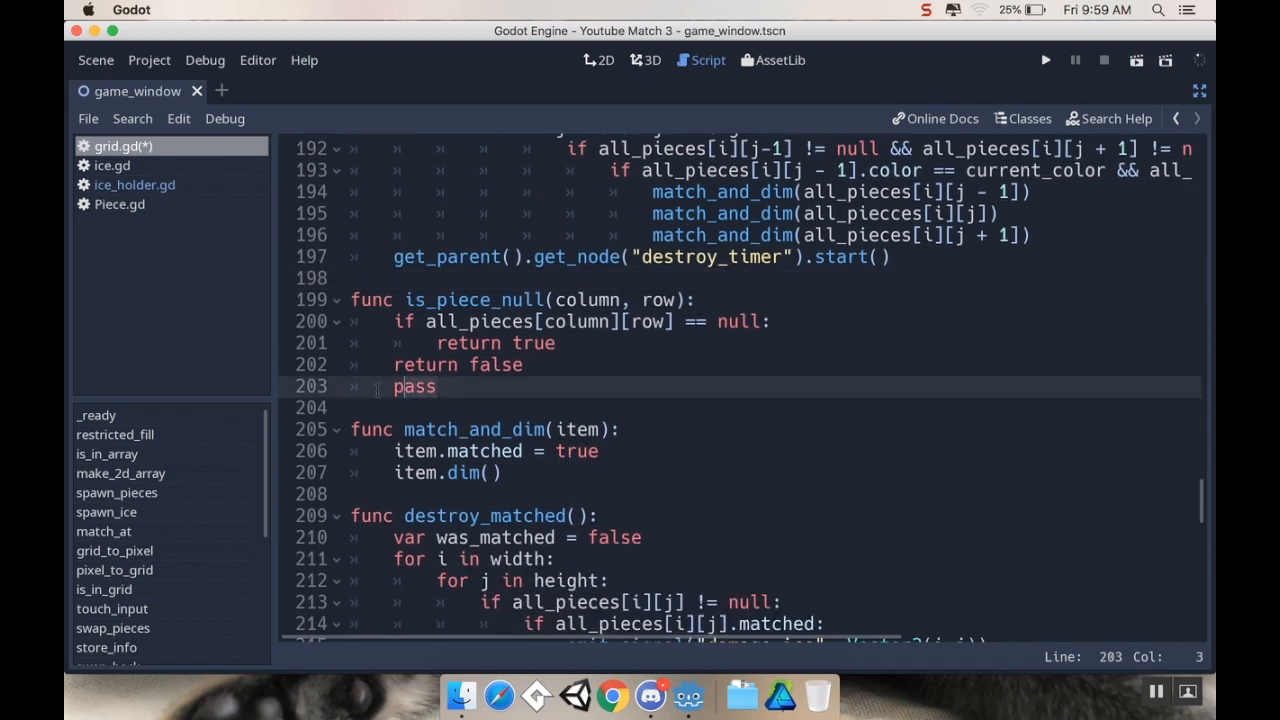
key(Backspace)
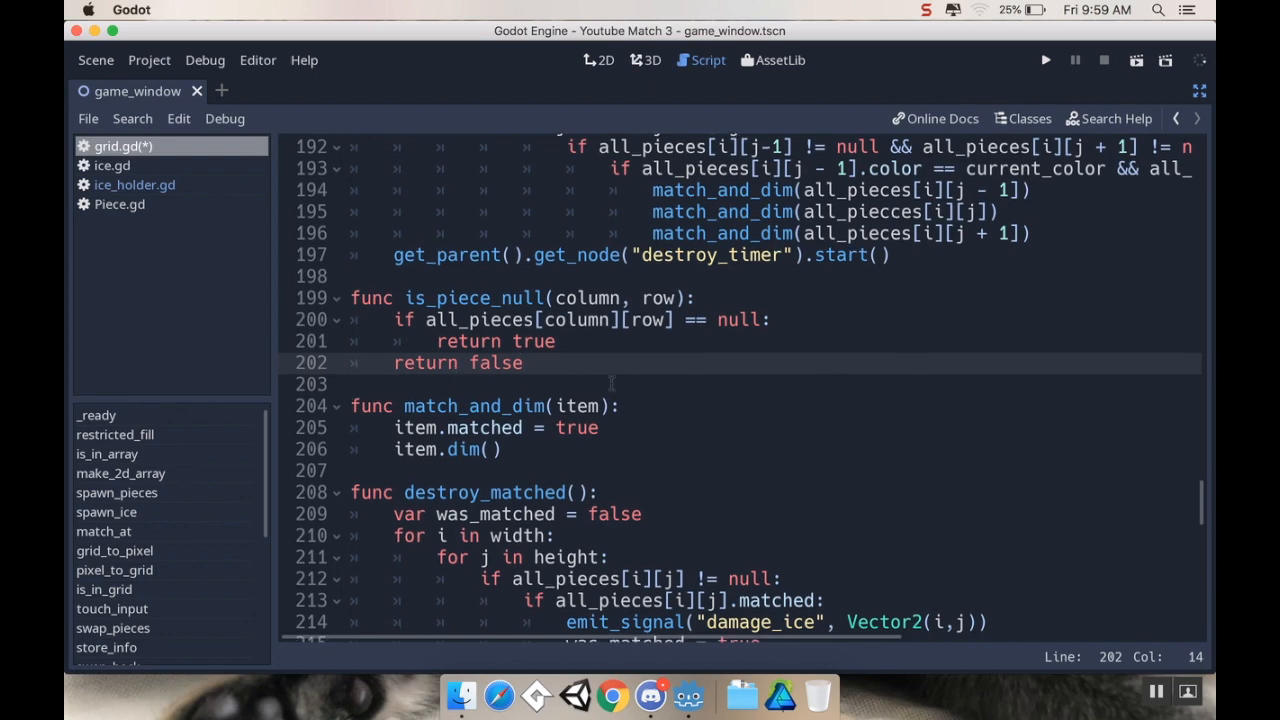
scroll(down, 3)
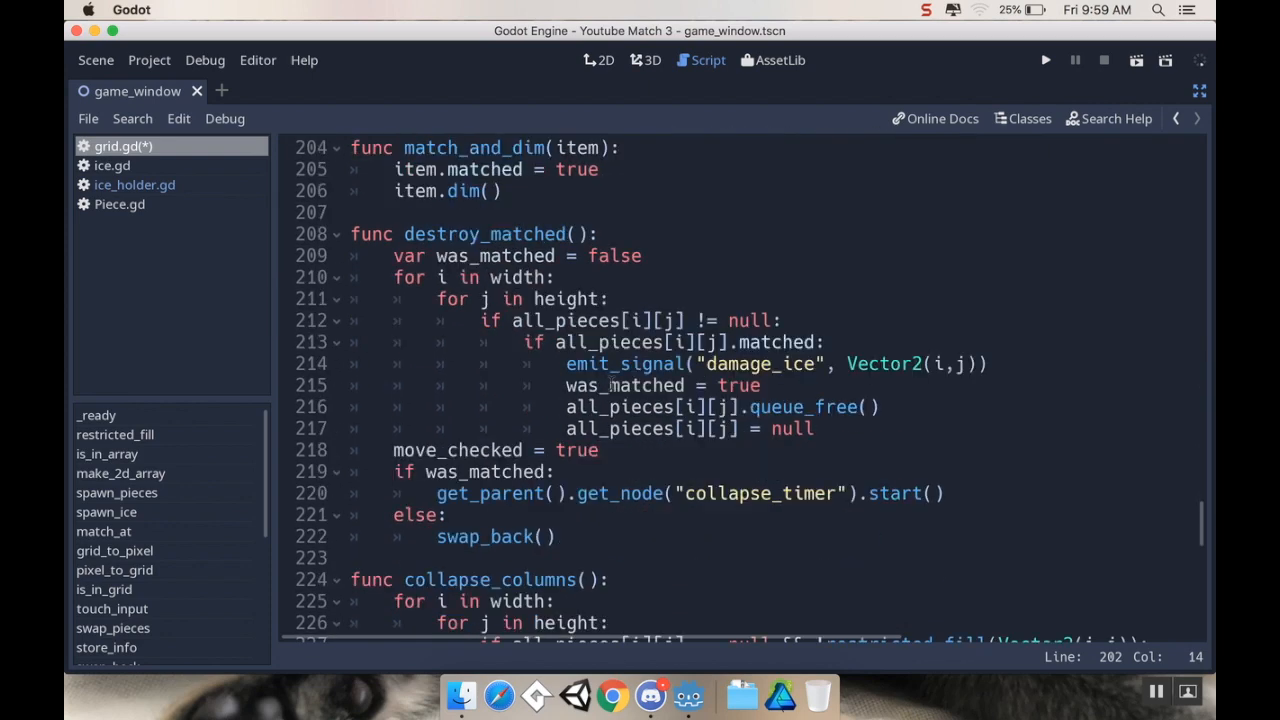
scroll(down, 3)
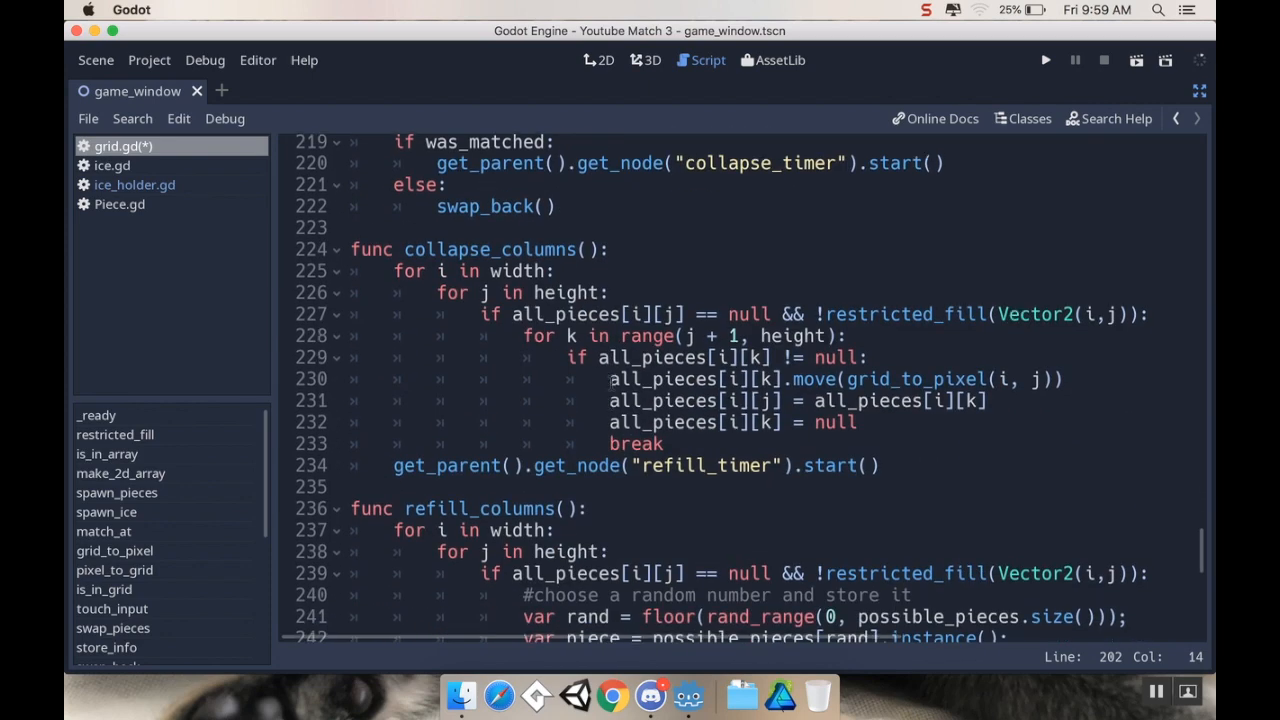
scroll(down, 3)
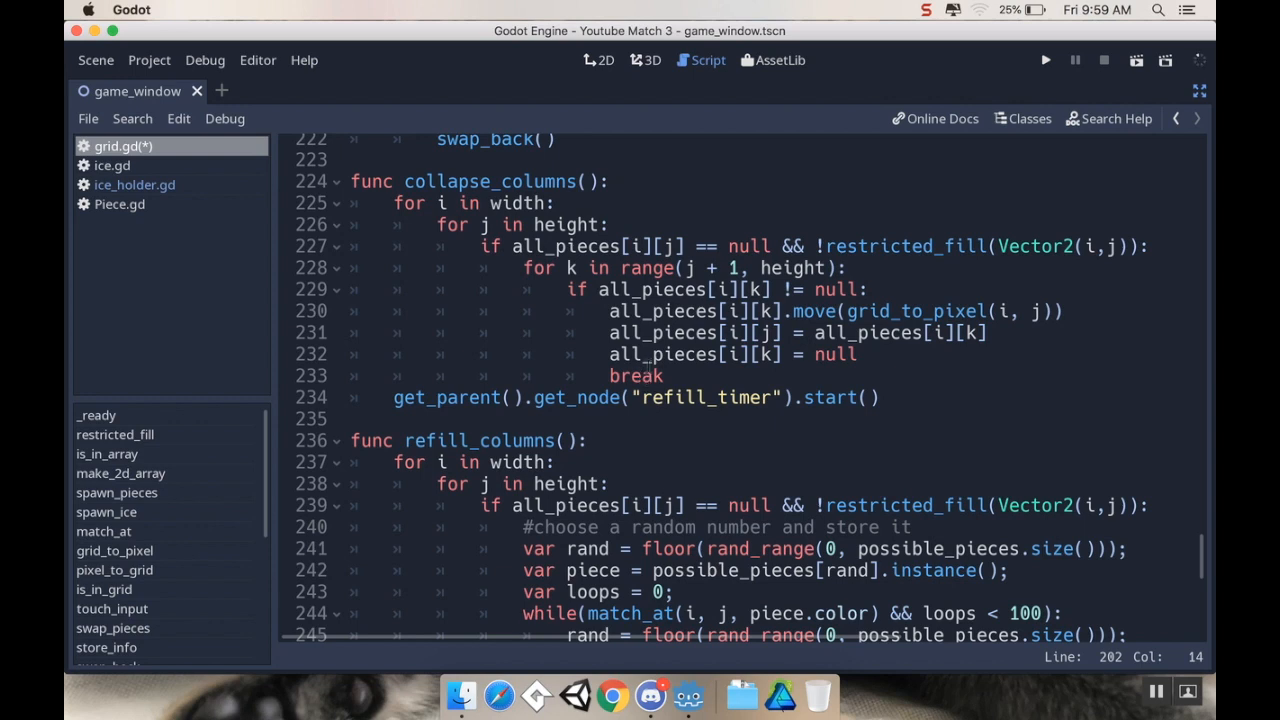
mouse_move(720, 360)
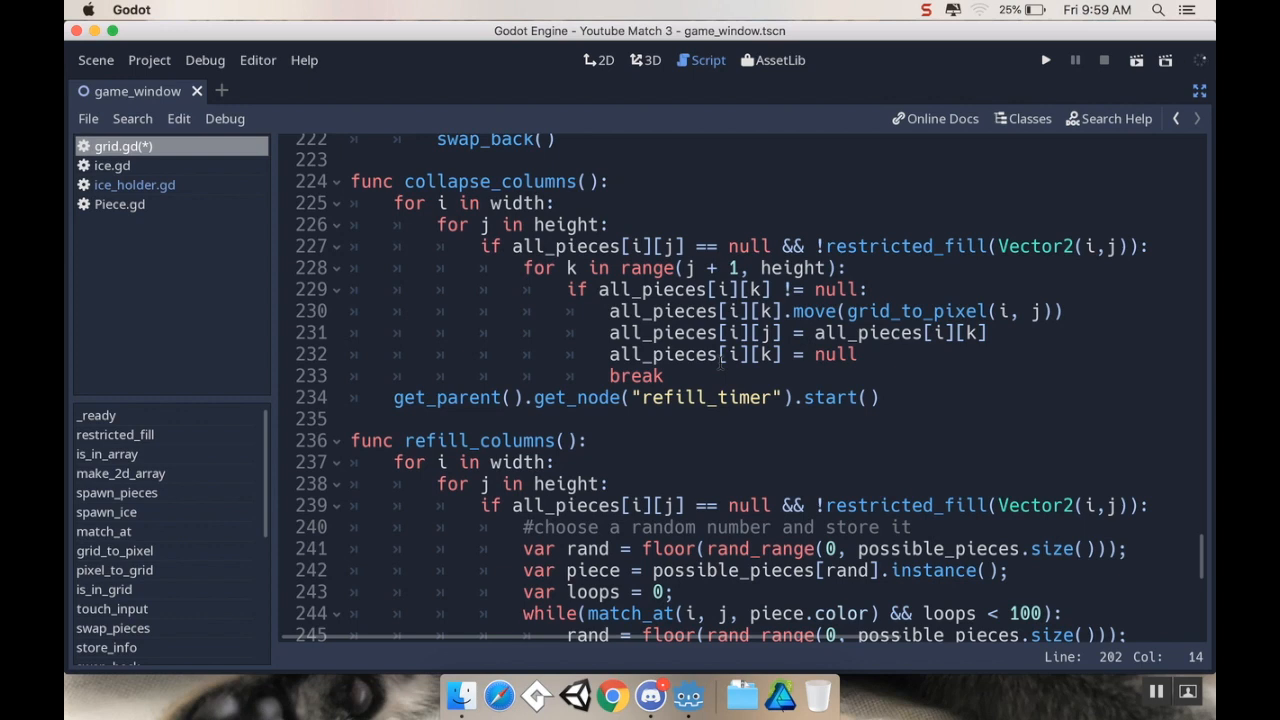
mouse_move(740, 430)
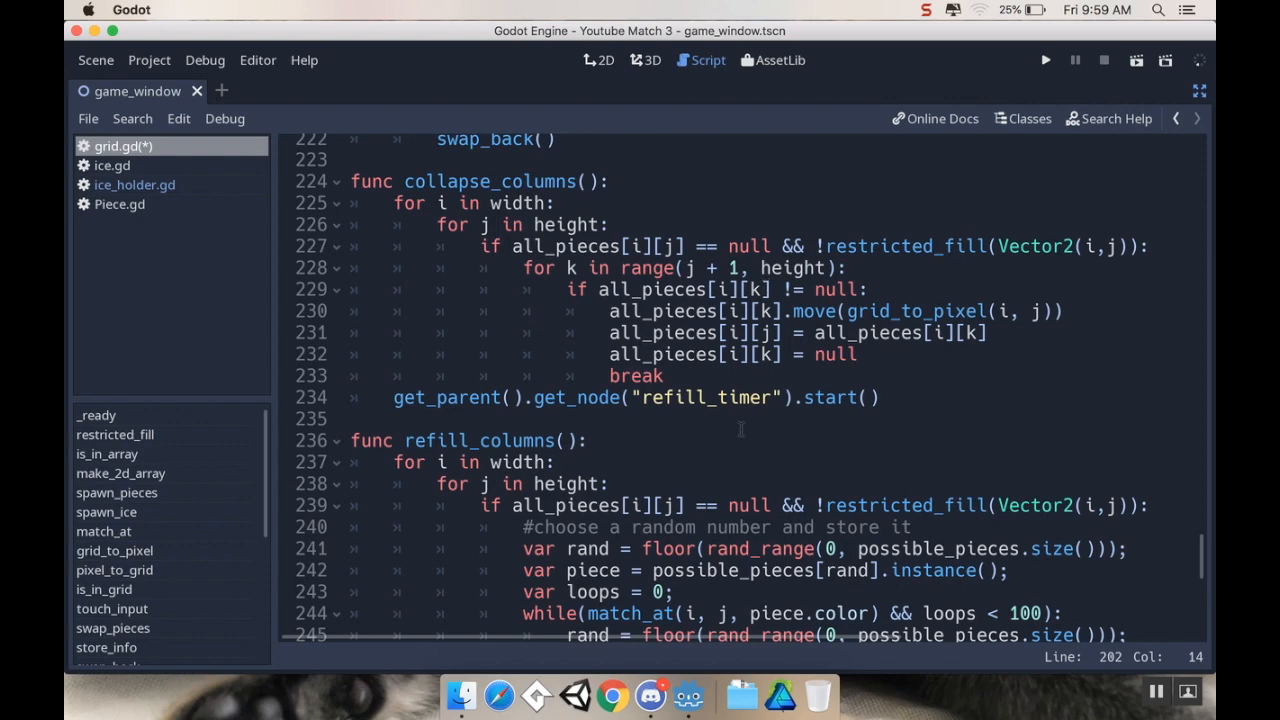
mouse_move(1062, 62)
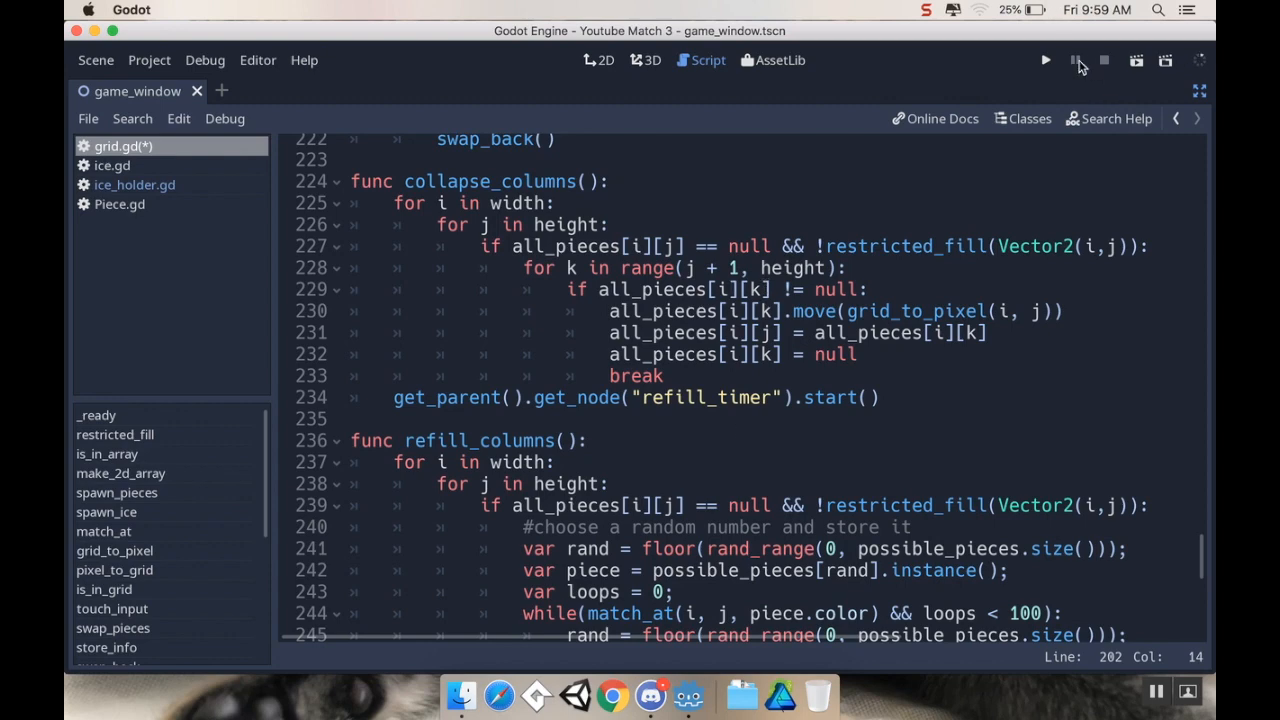
Run the game, inspect the line 195 parser error, and place the cursor on the all_piecces typo
click(1041, 59)
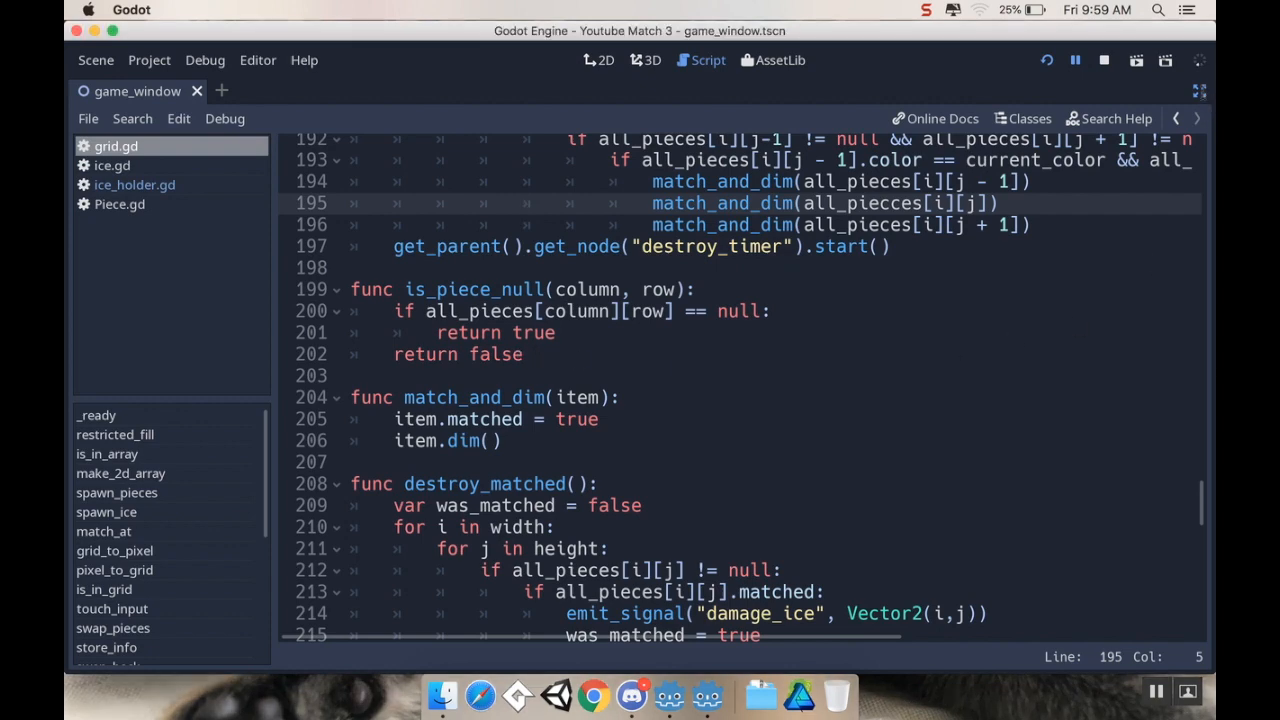
click(1140, 55)
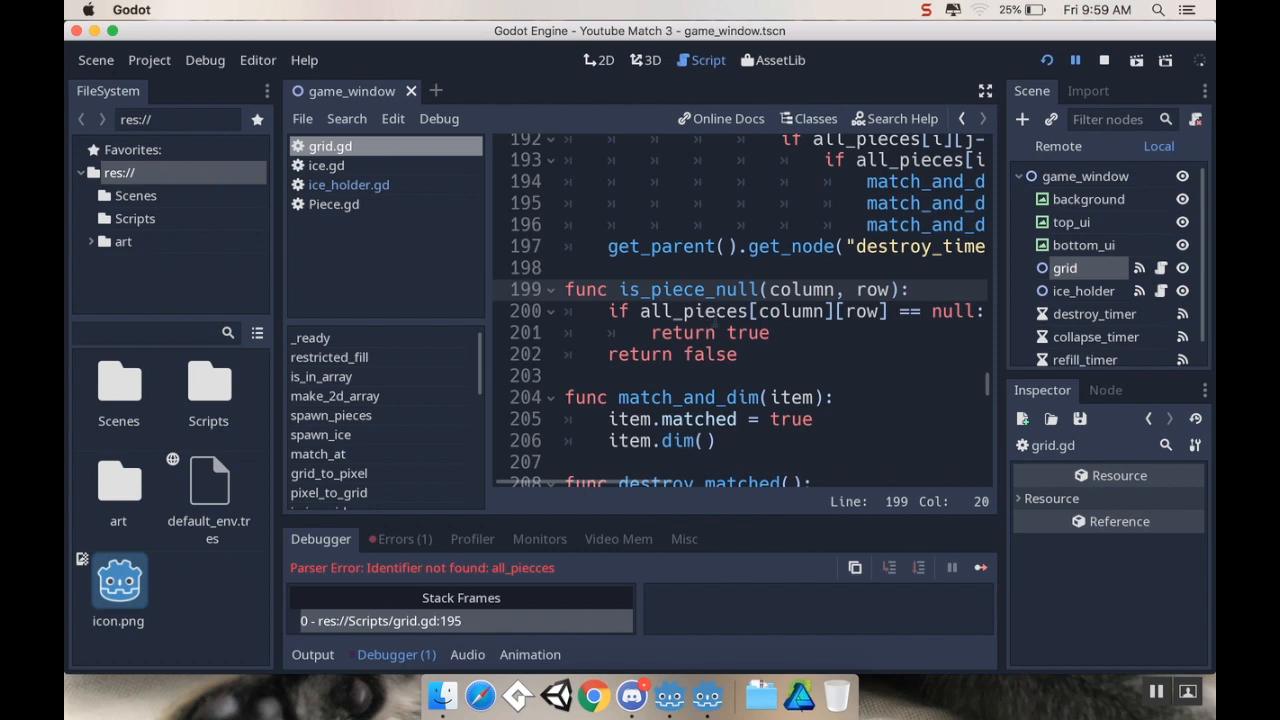
mouse_move(697, 485)
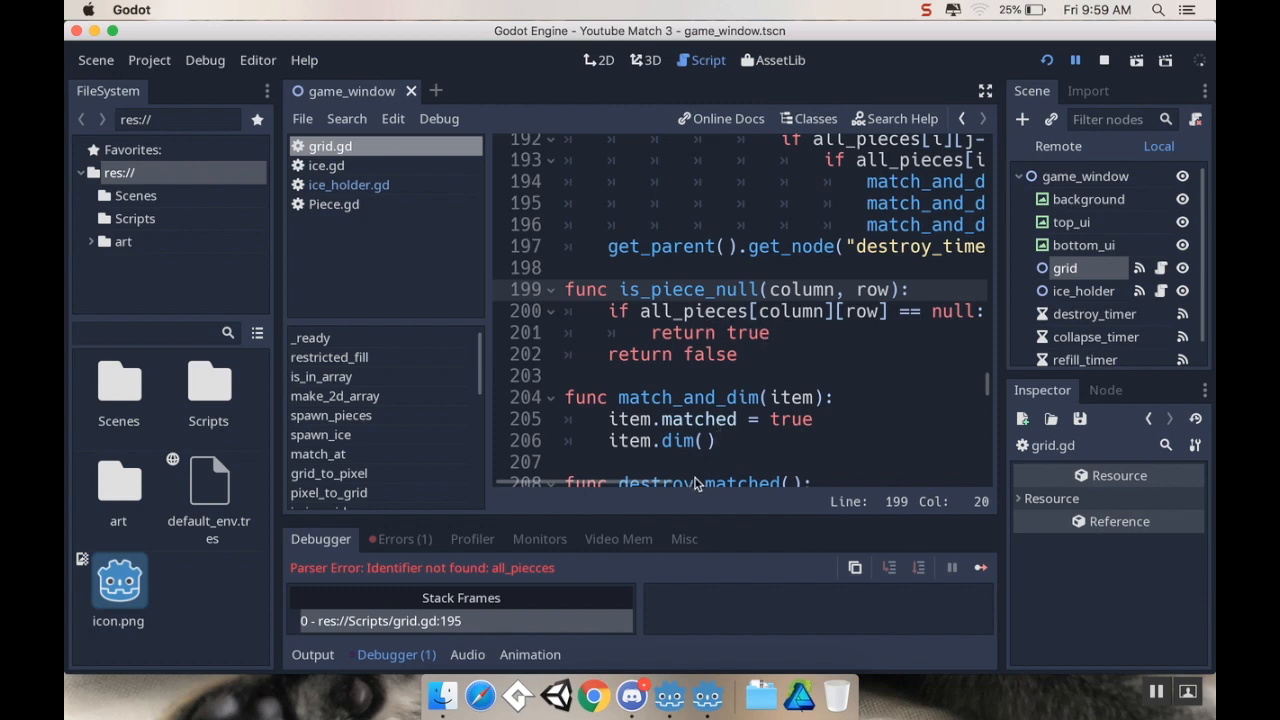
scroll(right, 3)
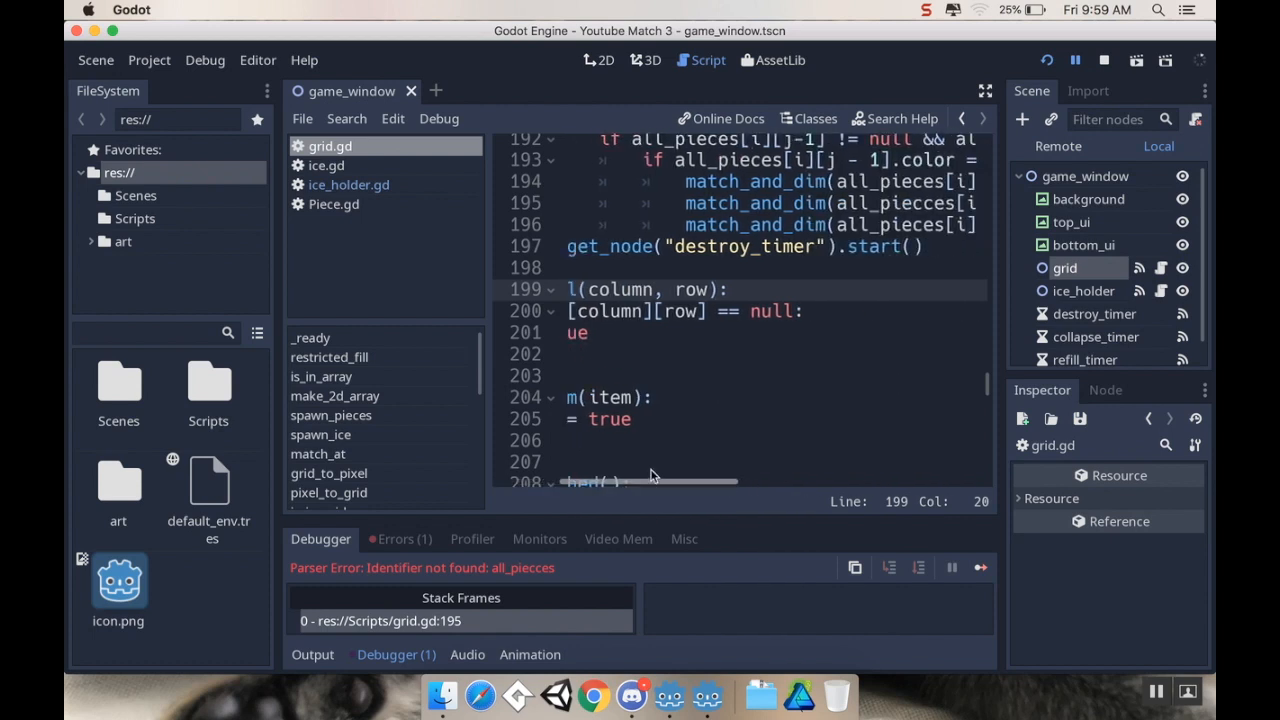
click(400, 539)
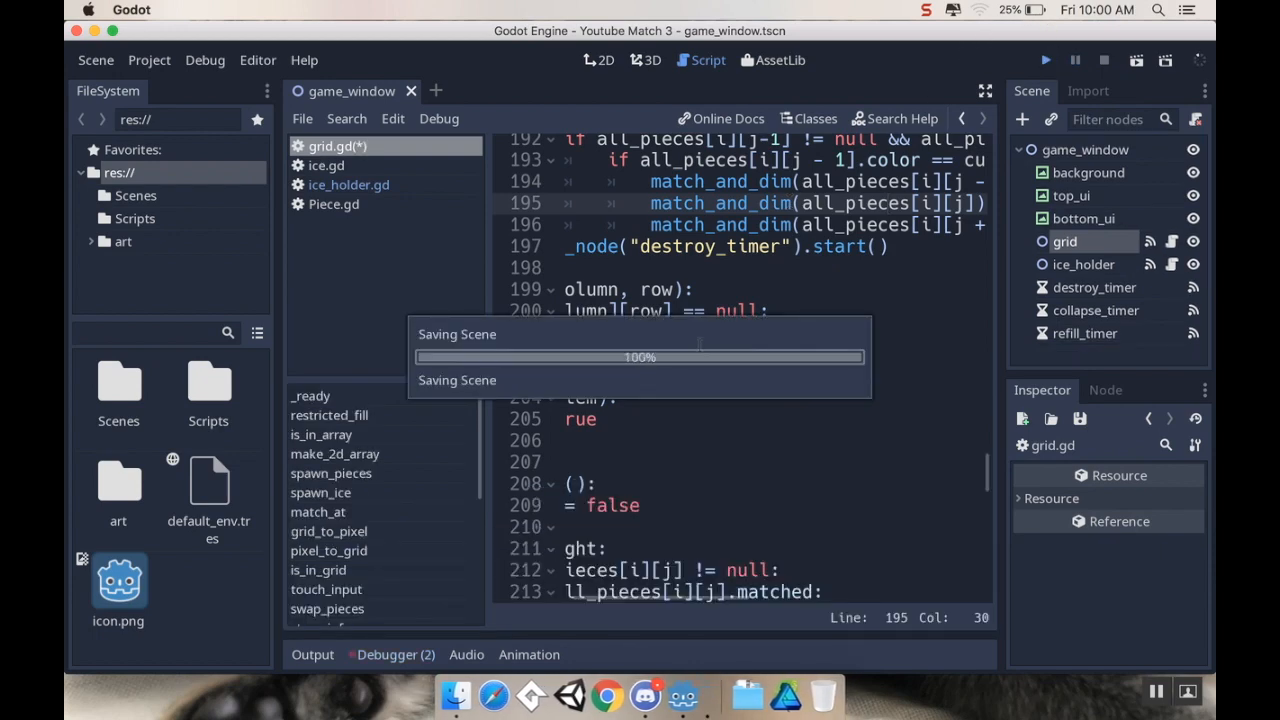
Rerun the project so the Youtube Match 3 window opens with a full board
click(1046, 58)
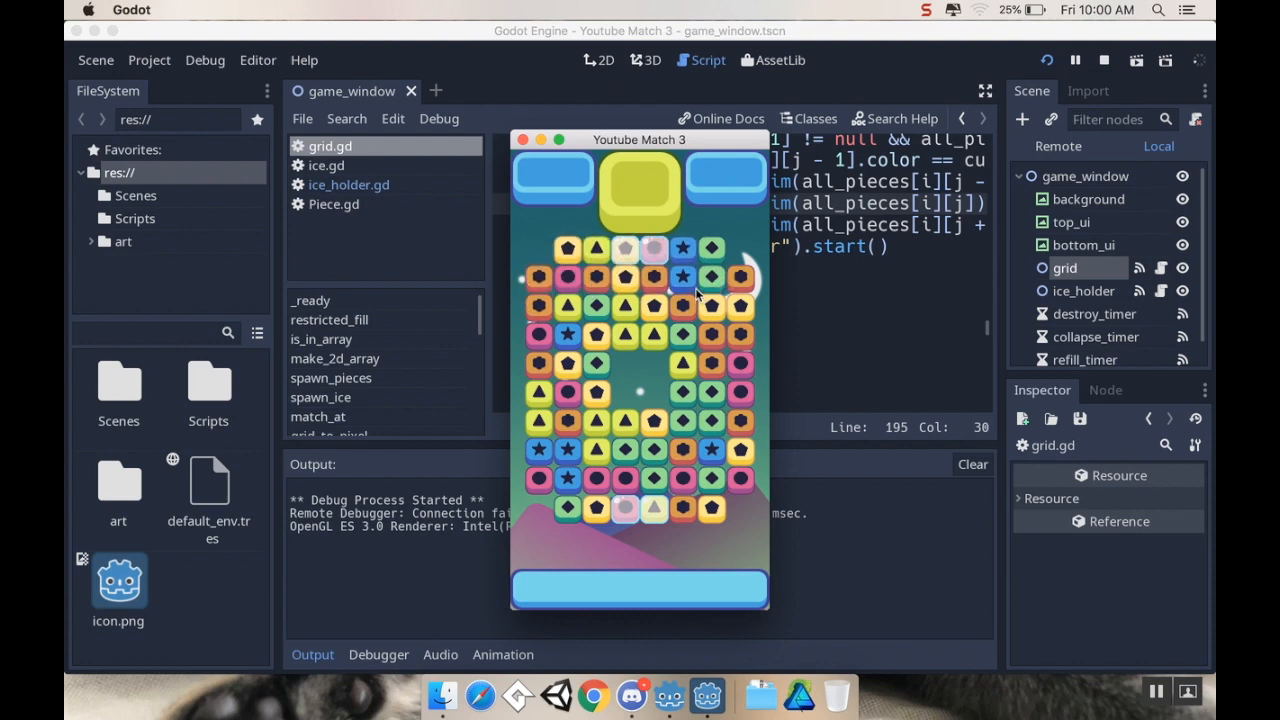
mouse_move(695, 318)
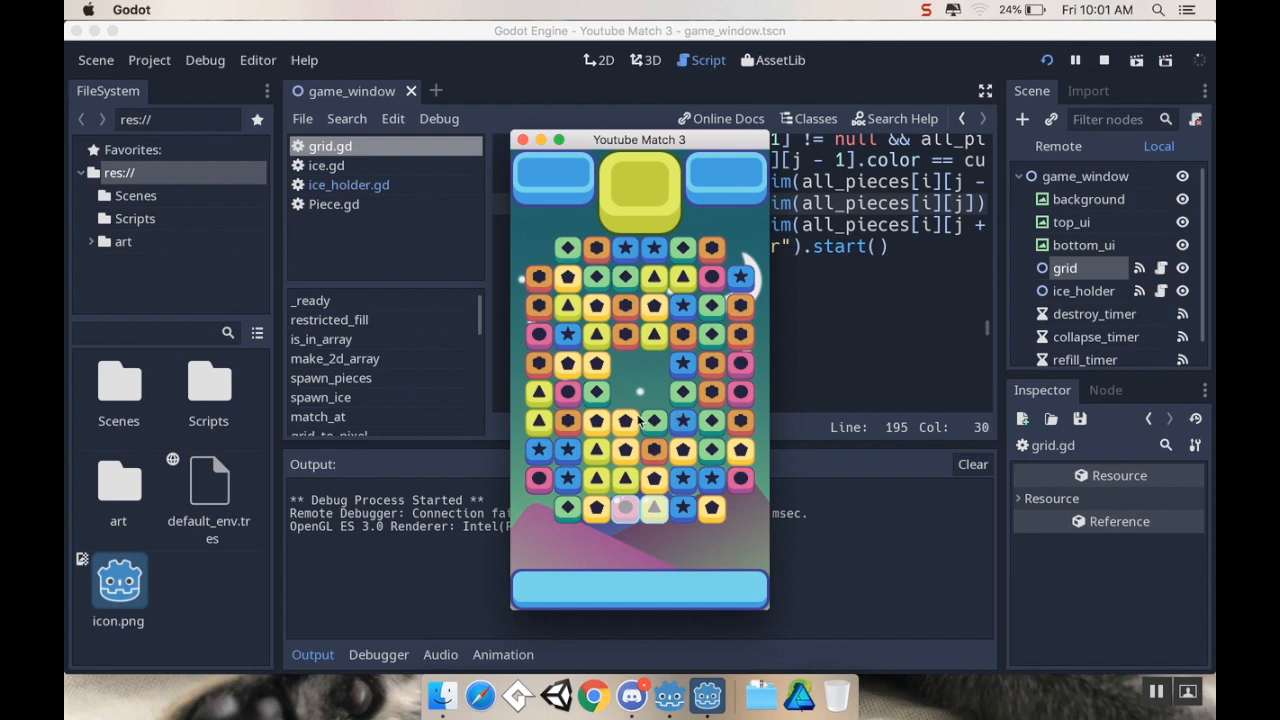
mouse_move(585, 430)
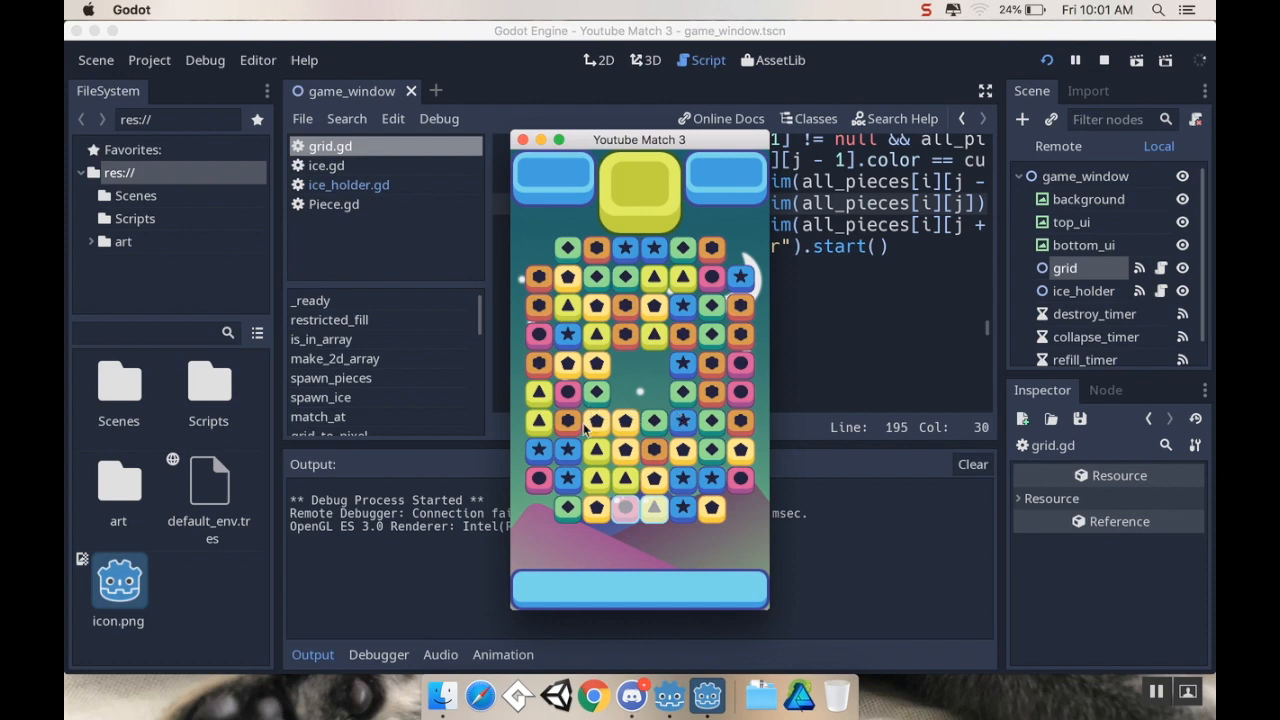
mouse_move(618, 482)
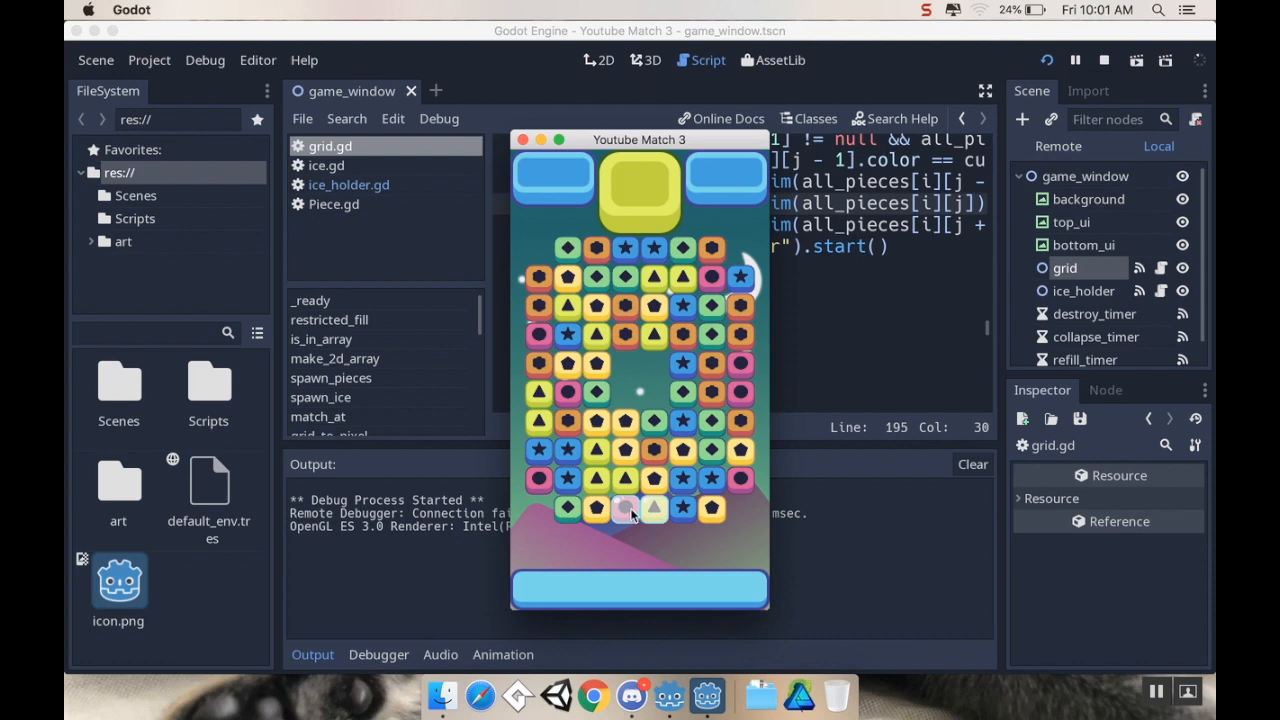
mouse_move(625, 477)
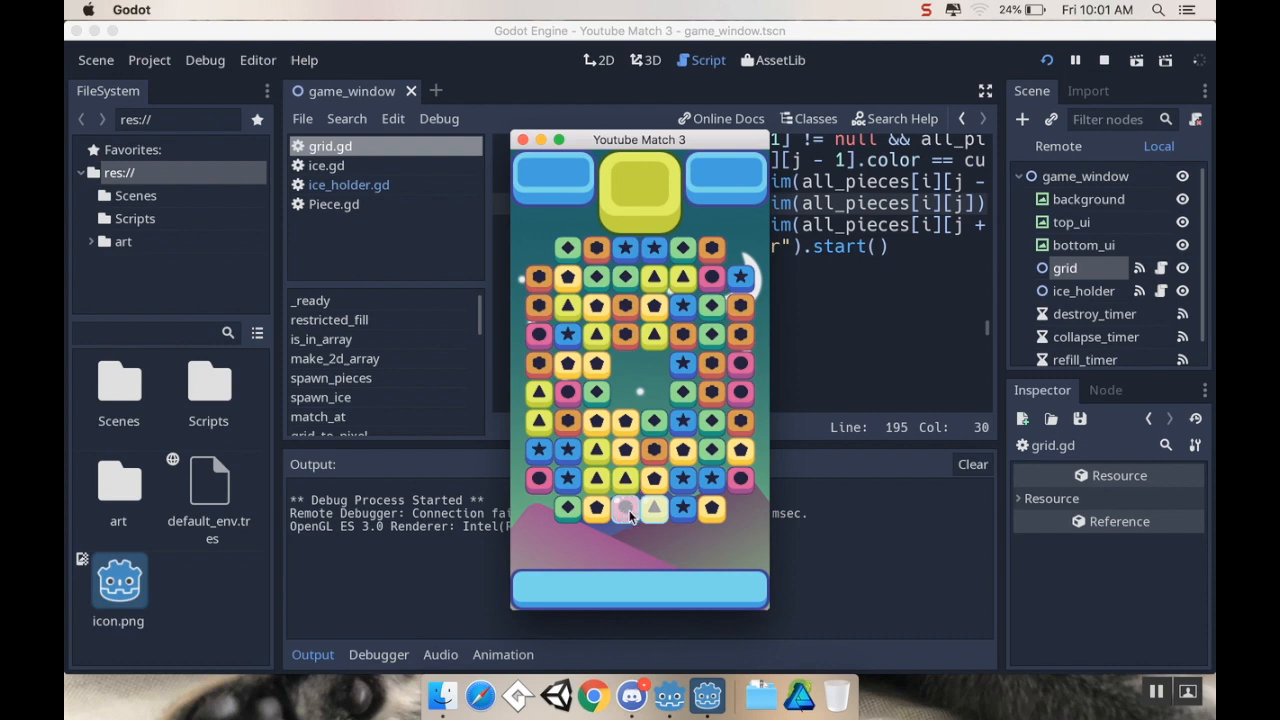
mouse_move(619, 480)
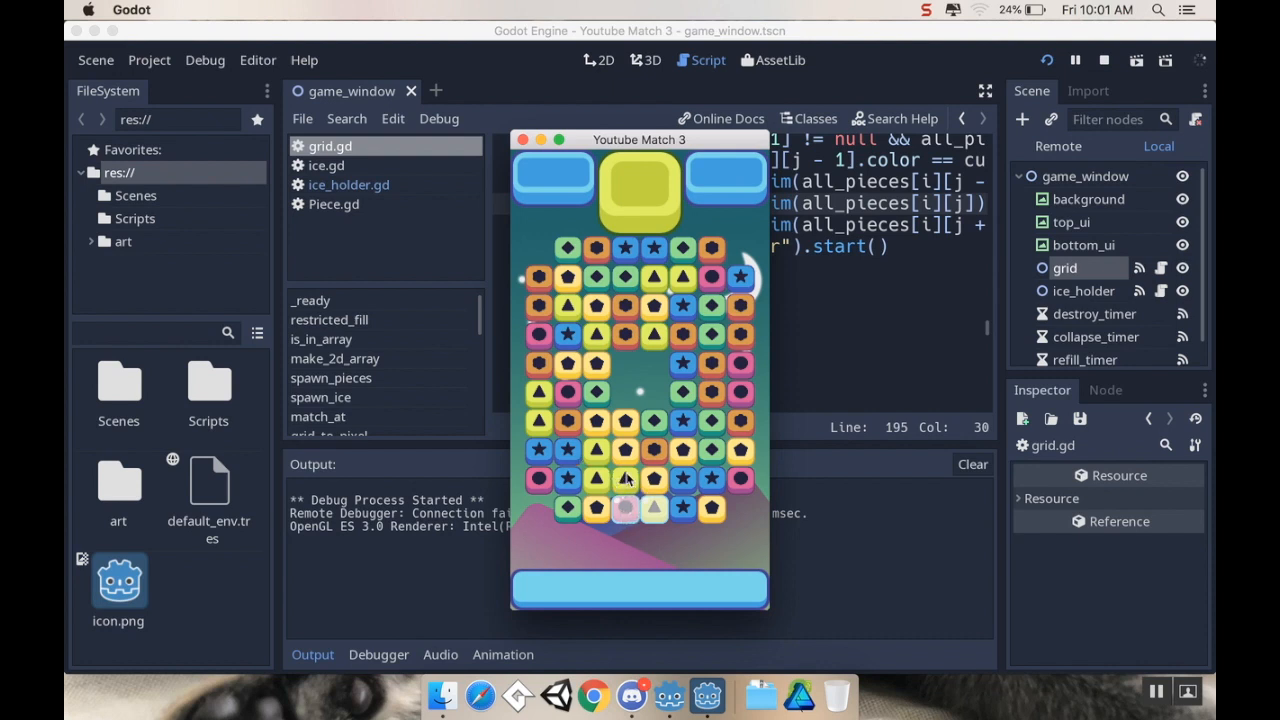
mouse_move(647, 495)
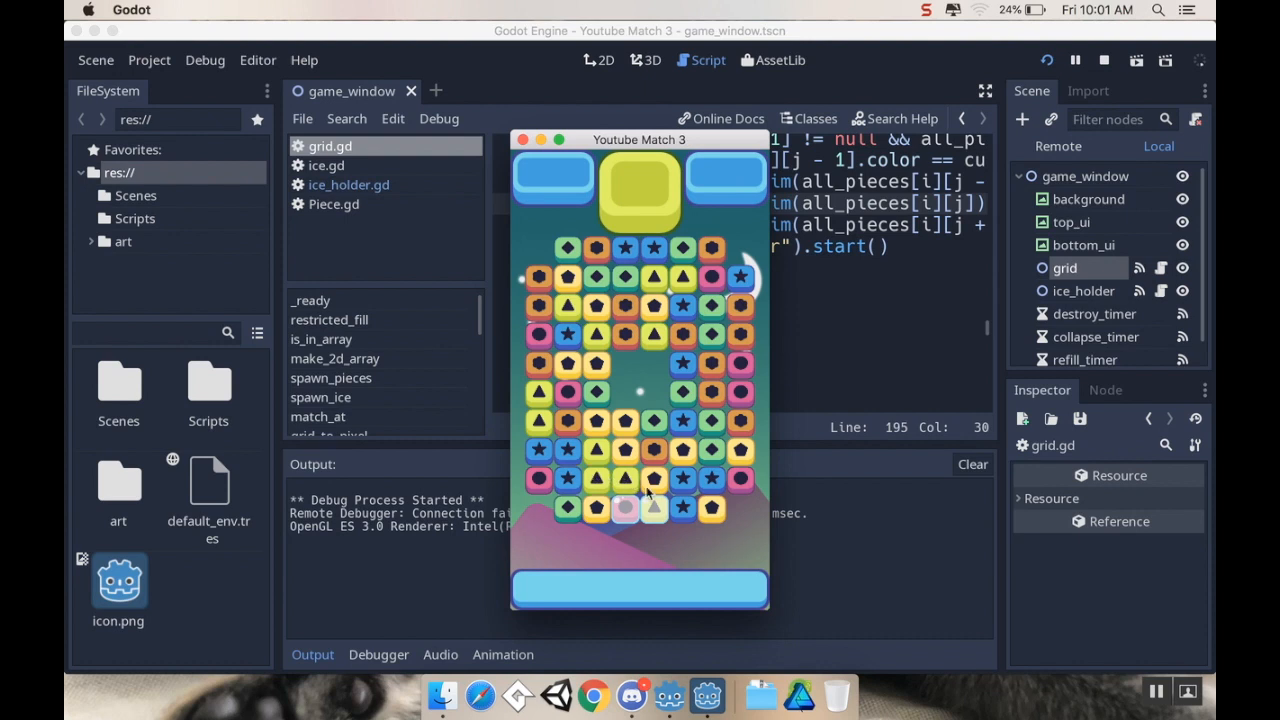
mouse_move(652, 378)
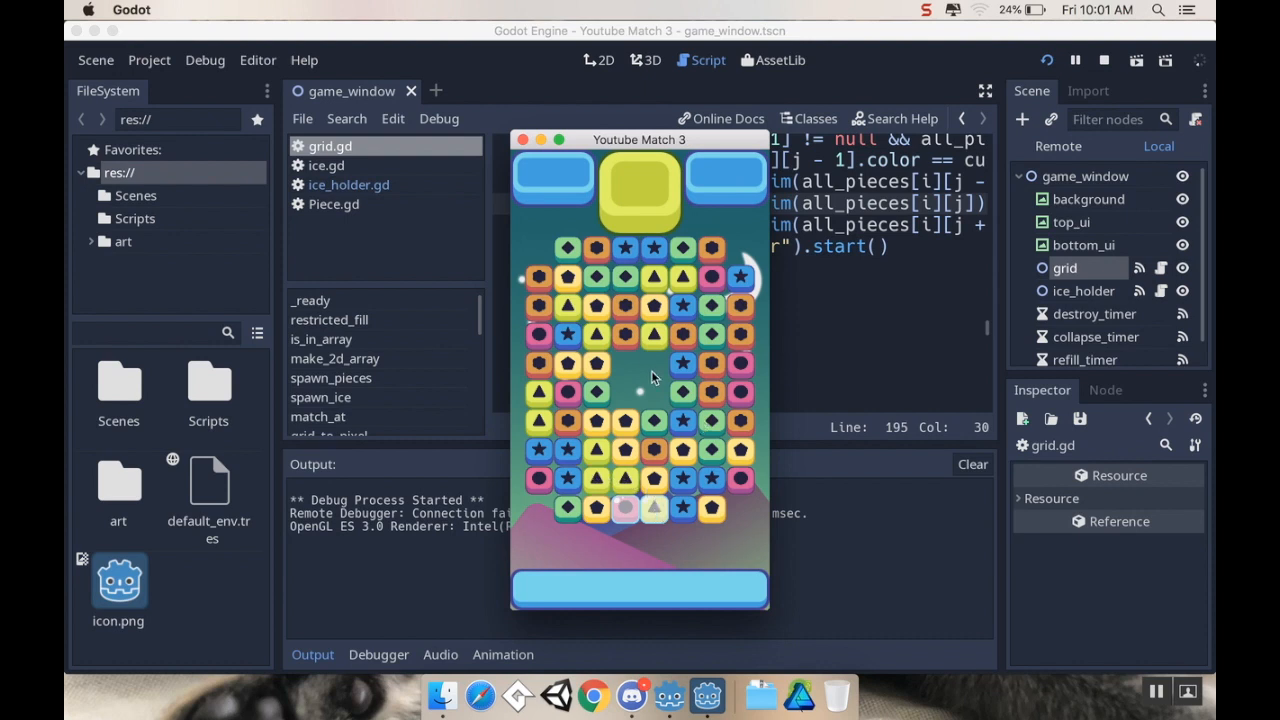
mouse_move(649, 368)
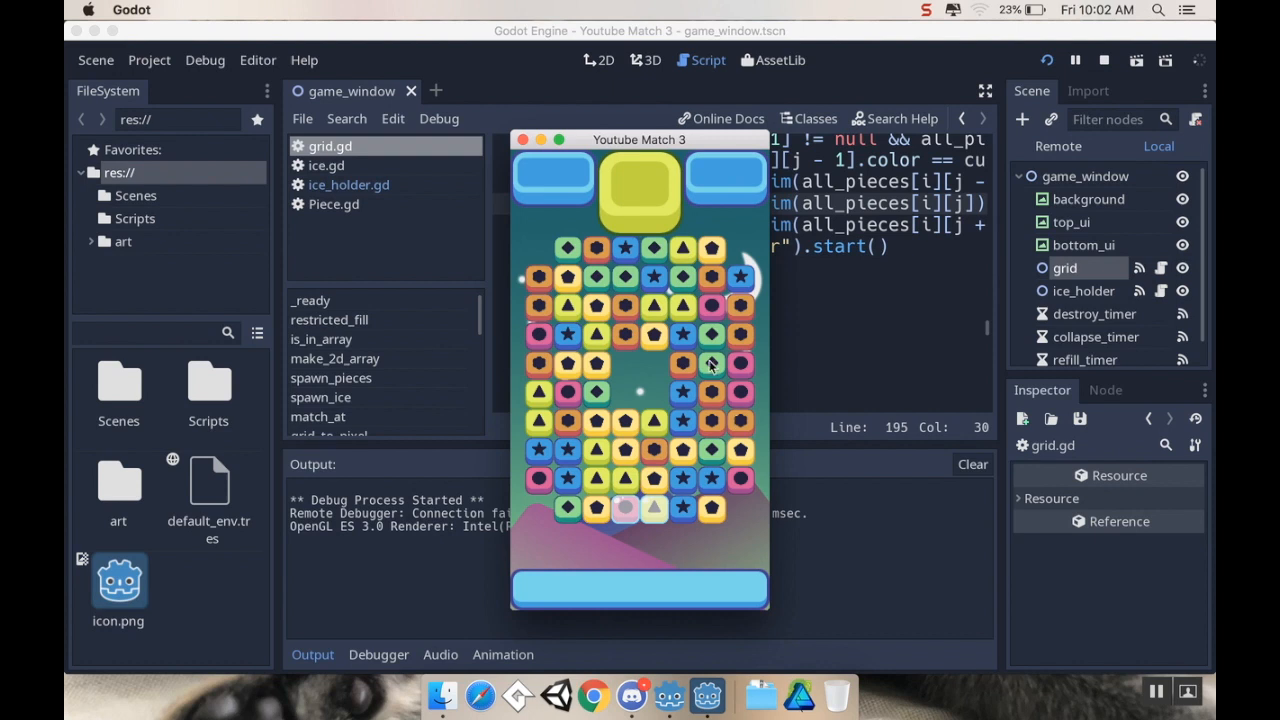
mouse_move(660, 287)
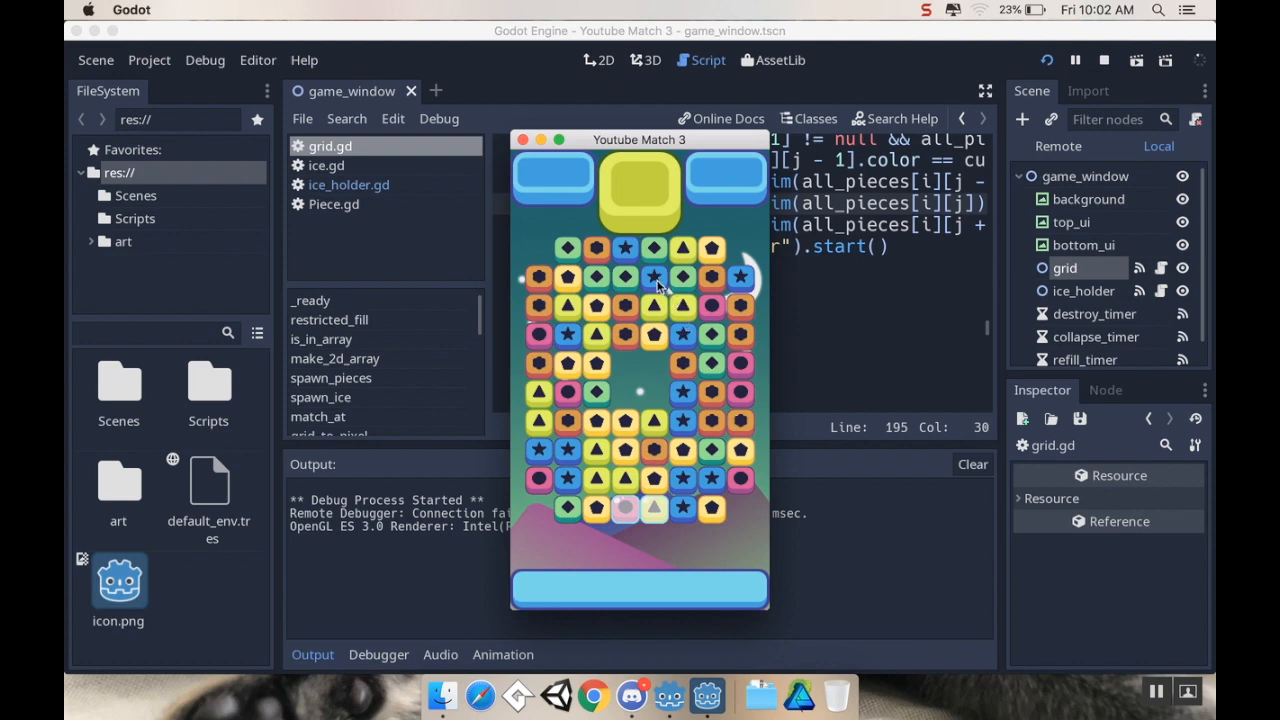